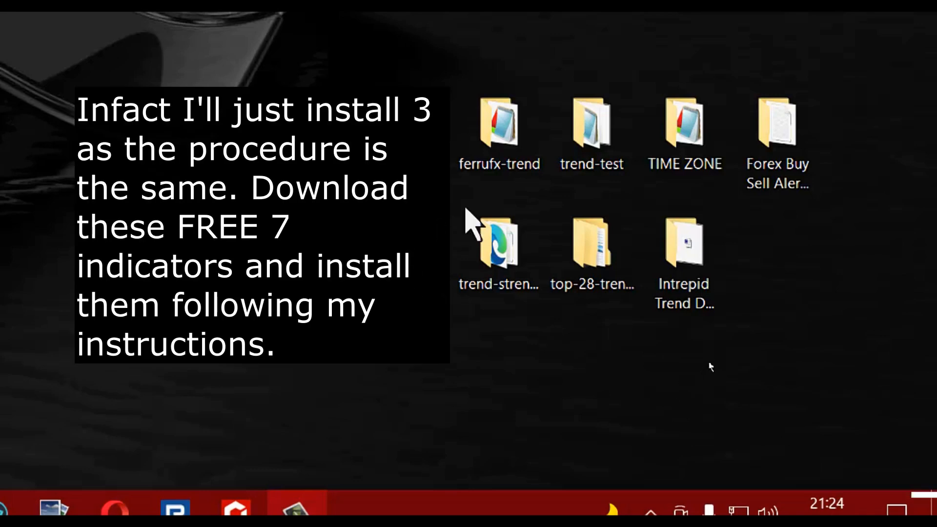
Browse into the downloaded ferrufx-trend folder and its inner ferrufx-trend subfolder
click(499, 126)
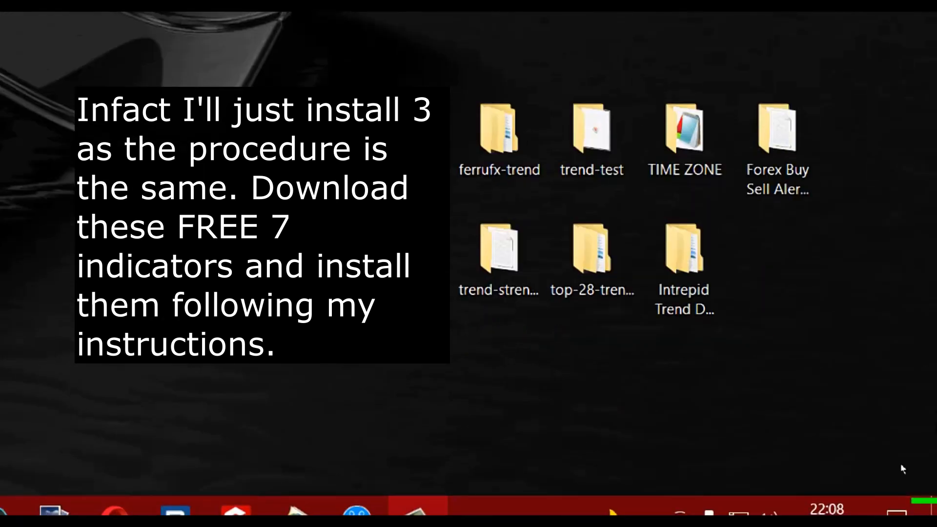
mouse_move(536, 370)
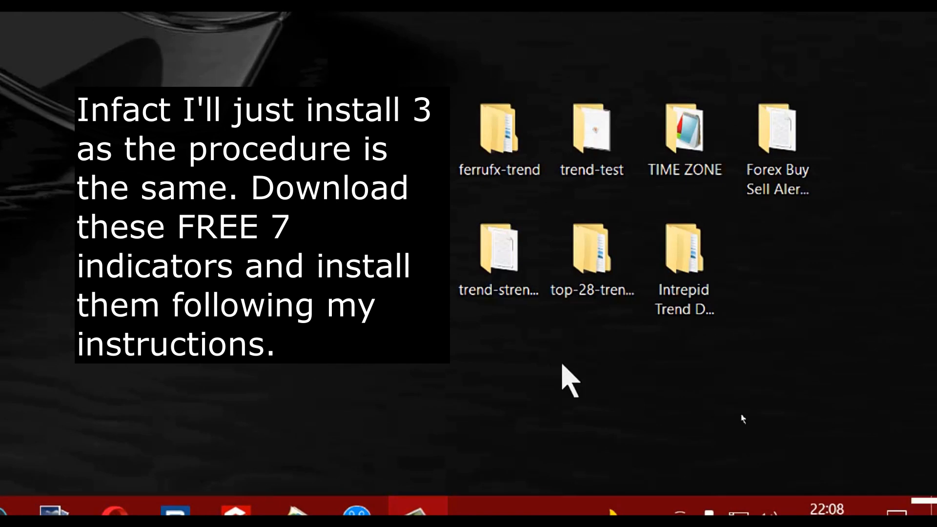
click(499, 130)
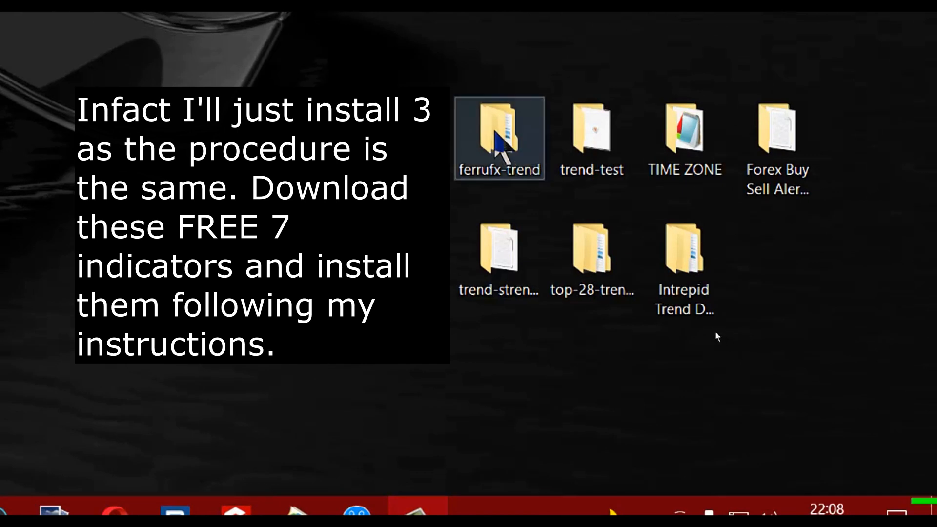
double_click(499, 129)
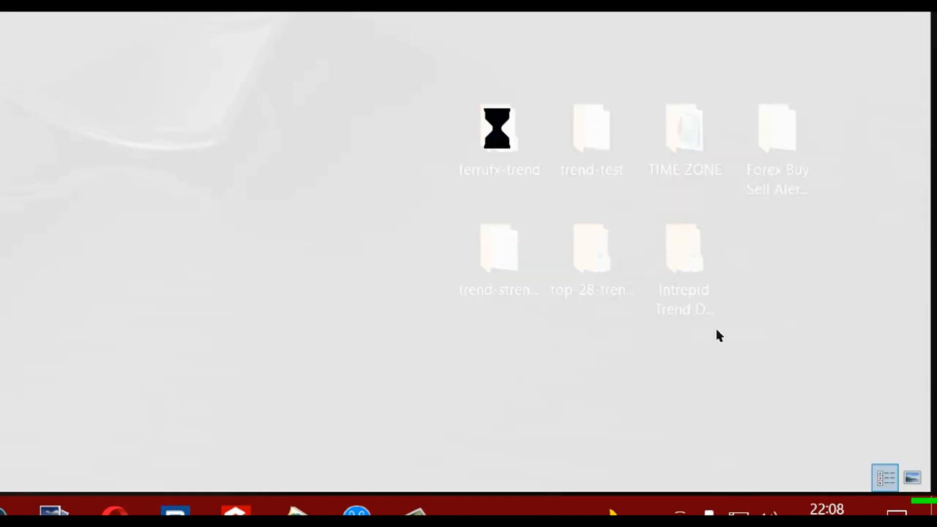
double_click(498, 129)
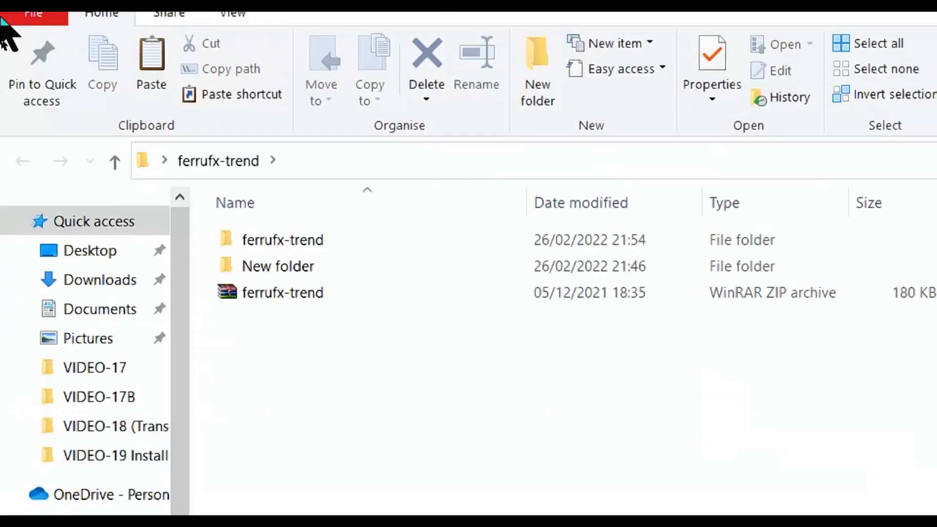
click(278, 267)
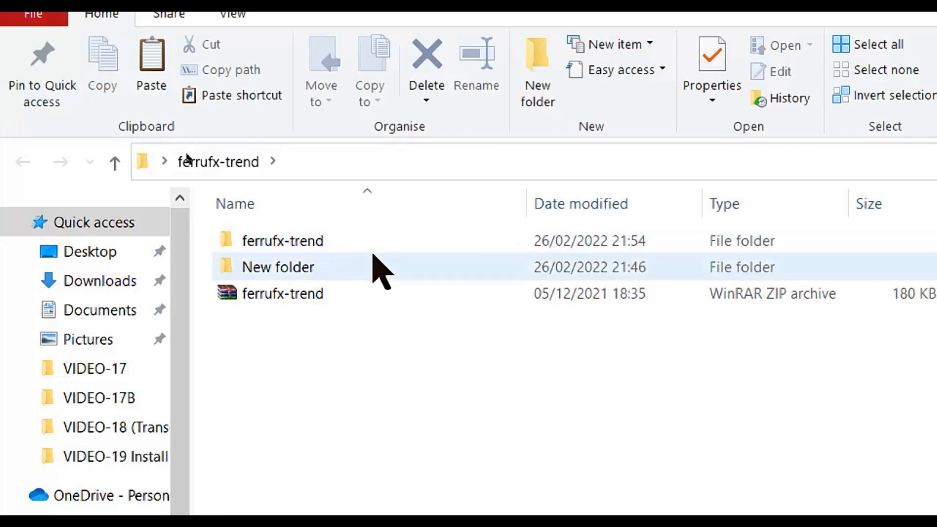
mouse_move(358, 316)
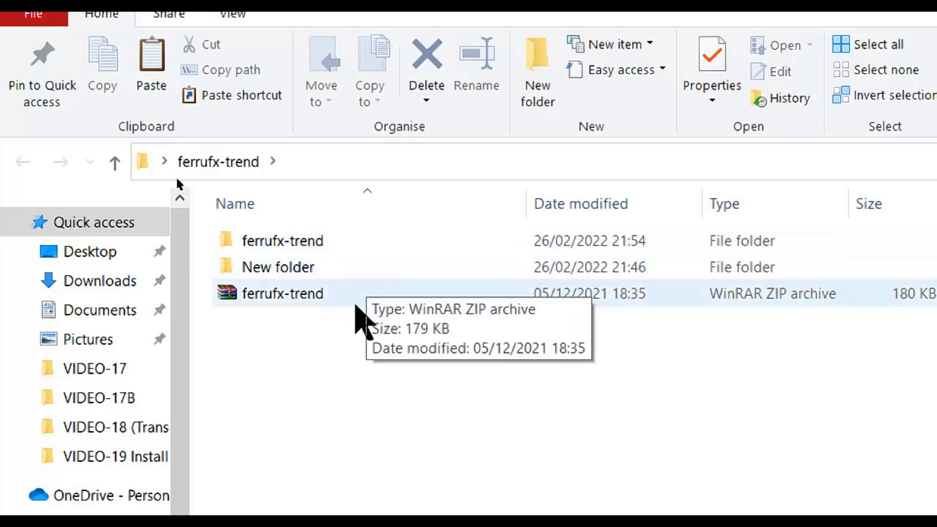
mouse_move(350, 328)
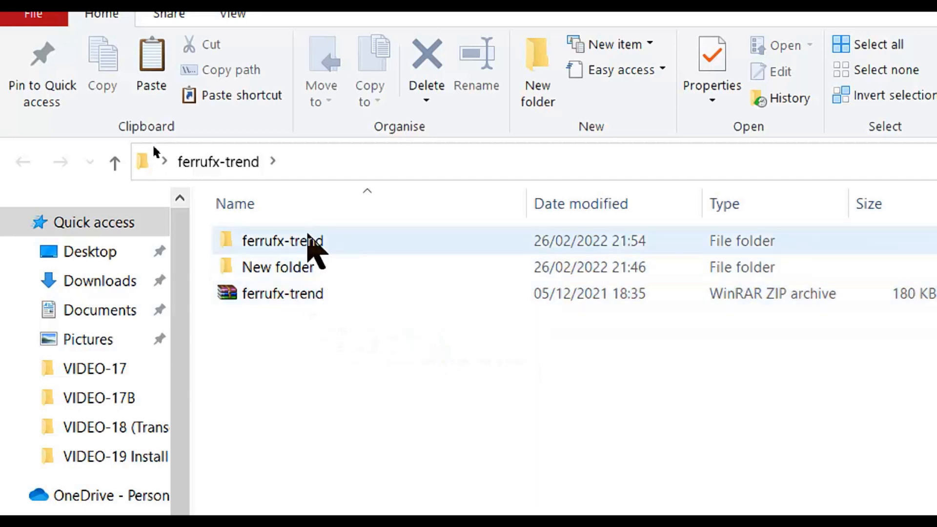
double_click(283, 241)
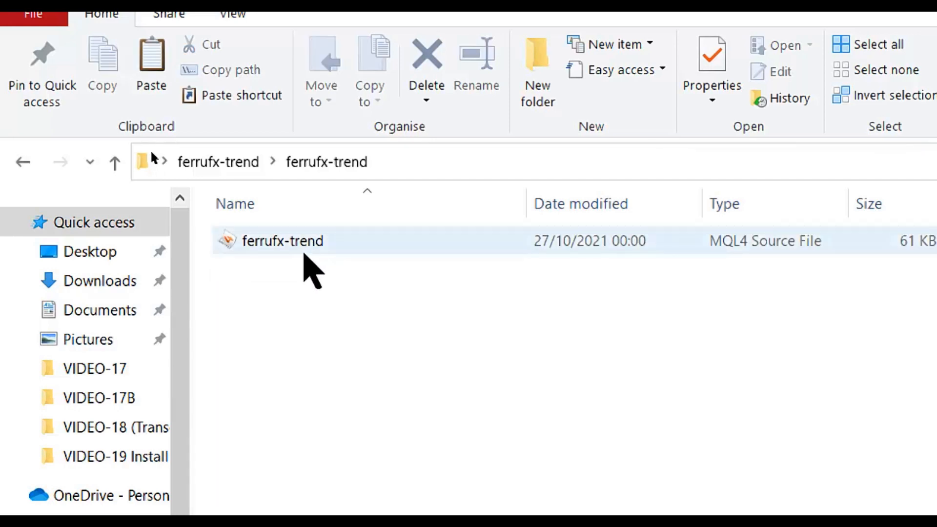
mouse_move(427, 281)
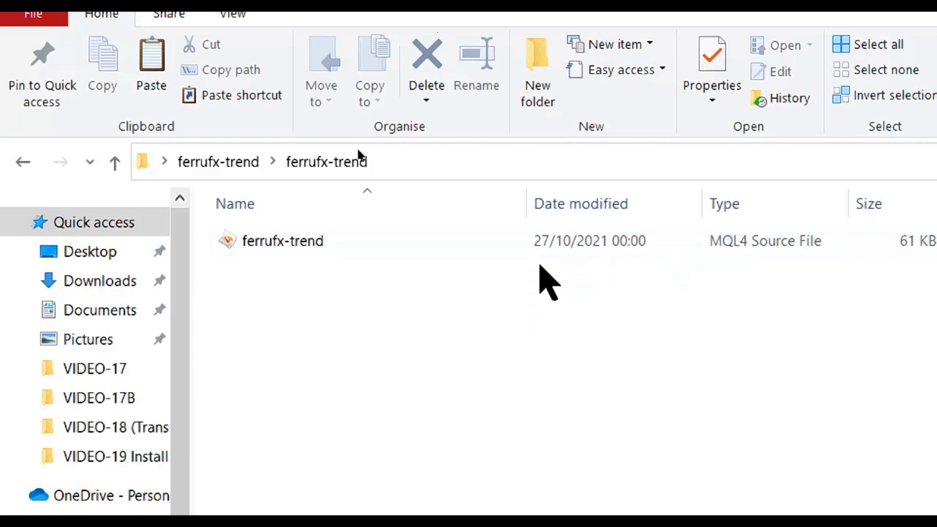
mouse_move(740, 281)
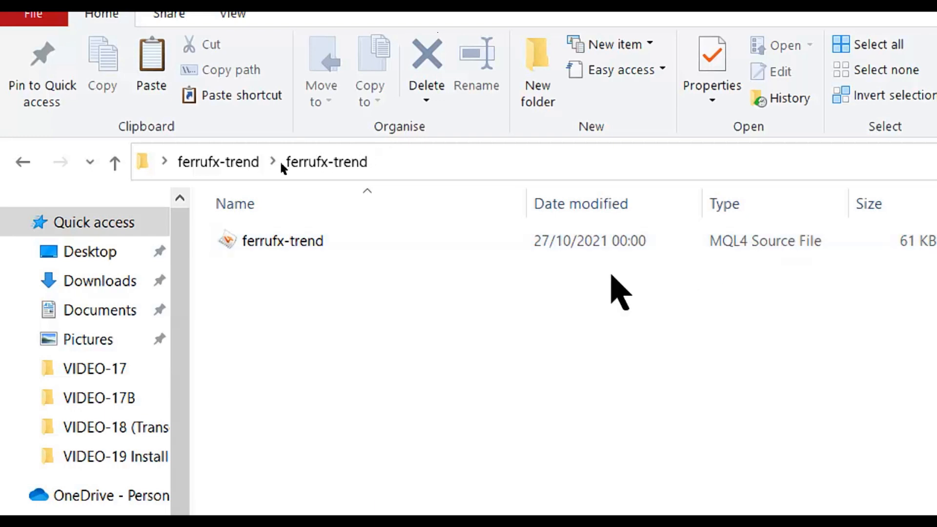
mouse_move(439, 302)
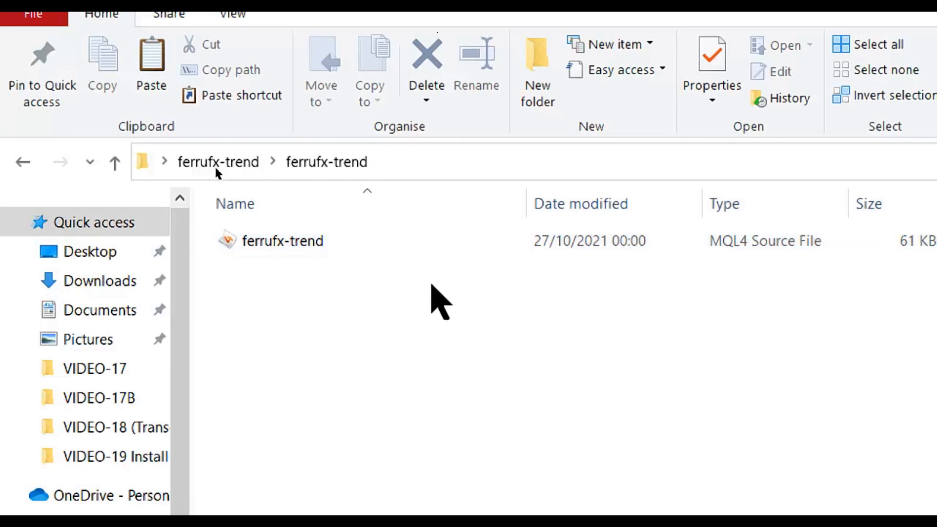
mouse_move(336, 278)
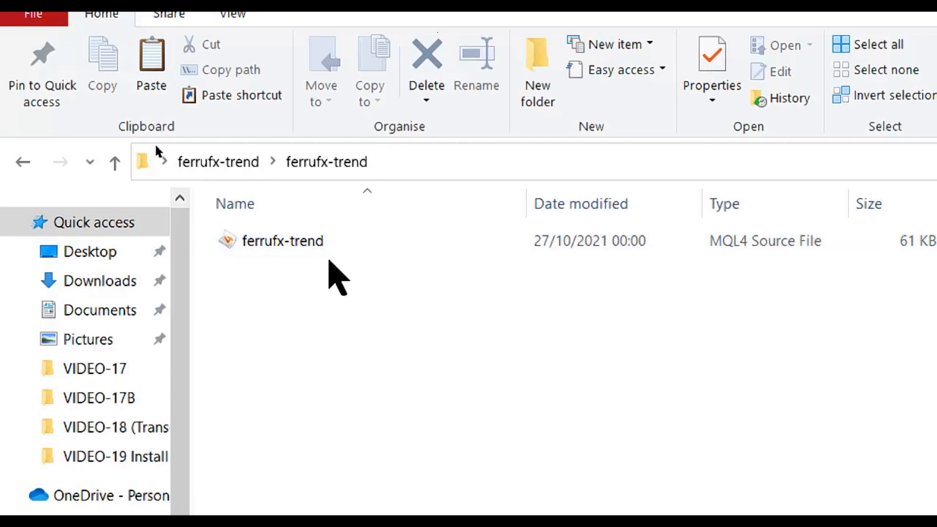
Copy the 61 KB ferrufx-trend MQL4 source file from the folder's context menu
right_click(282, 241)
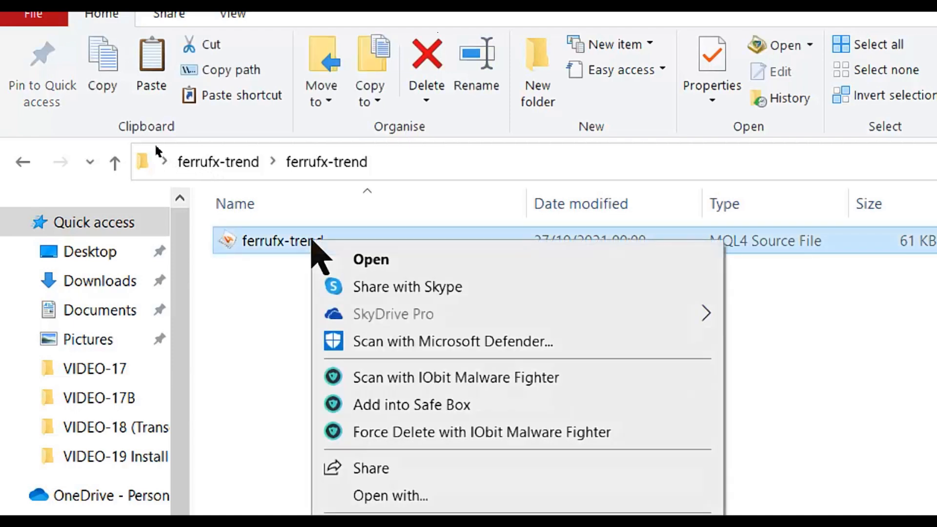
scroll(down, 3)
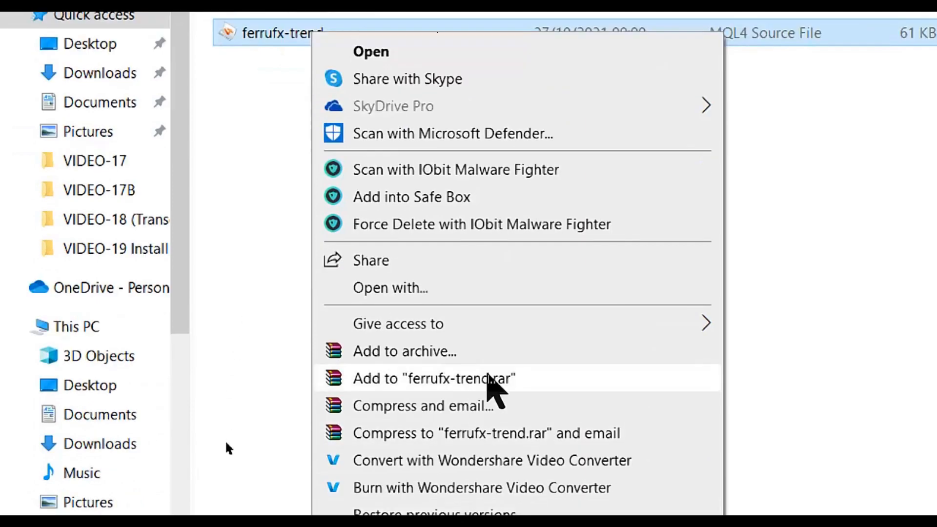
scroll(down, 3)
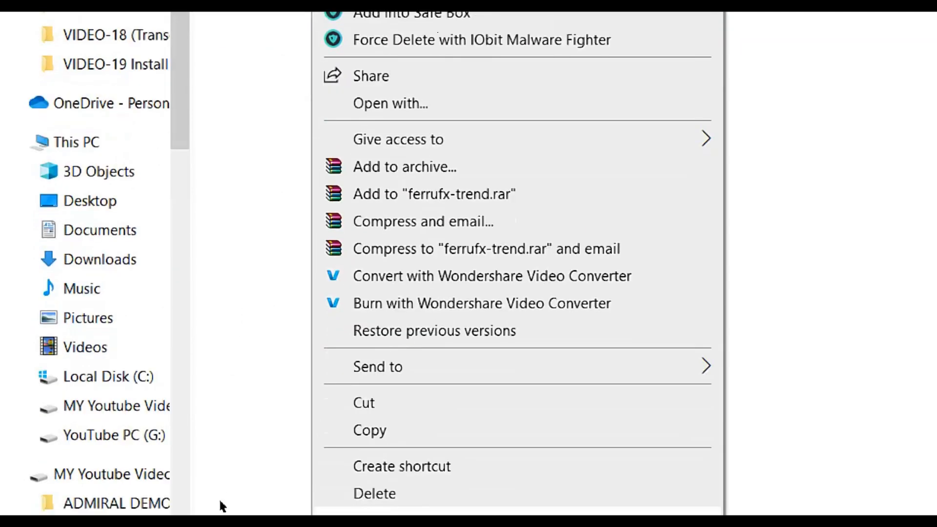
scroll(down, 3)
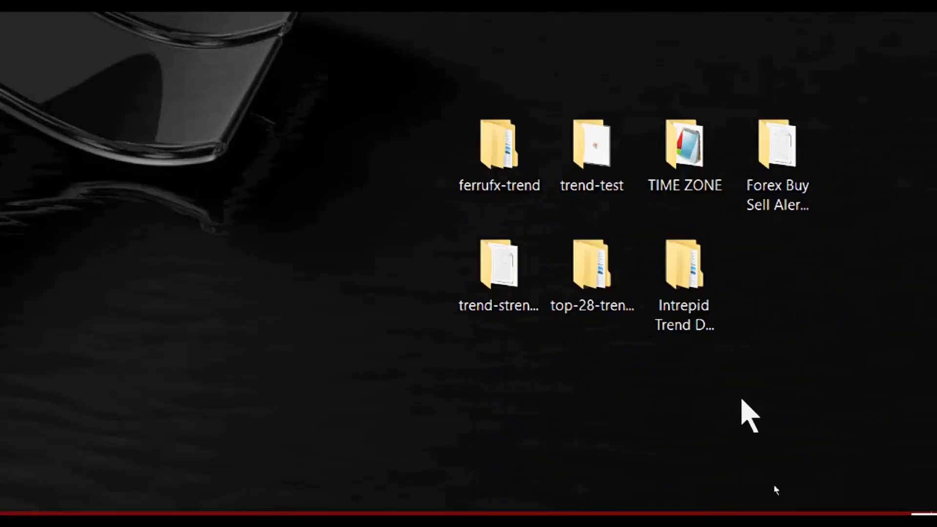
mouse_move(392, 507)
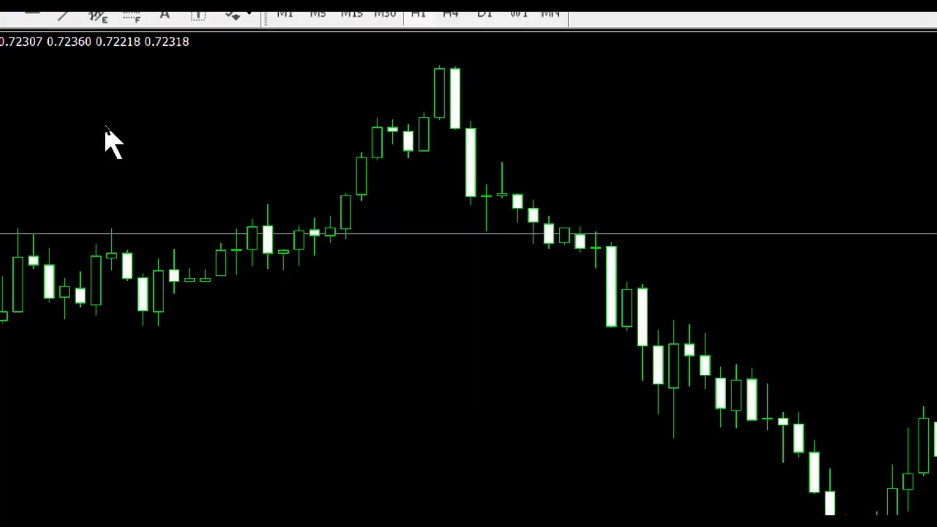
mouse_move(126, 98)
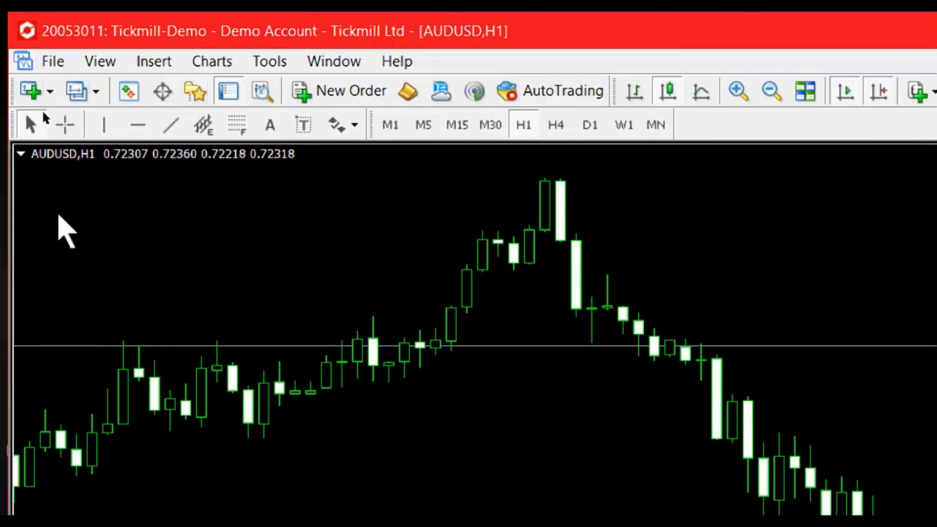
mouse_move(107, 230)
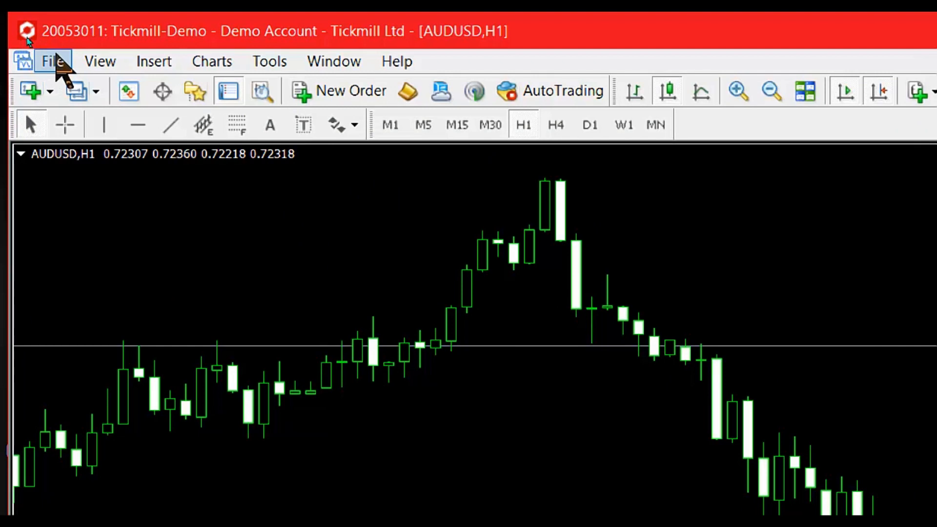
Open the terminal's data folder from the File menu on the AUDUSD H1 chart
click(53, 61)
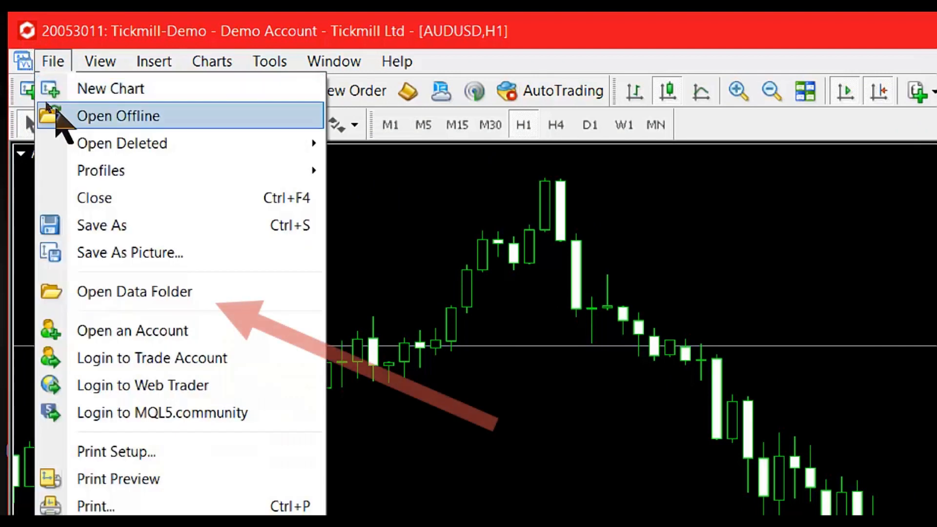
mouse_move(179, 291)
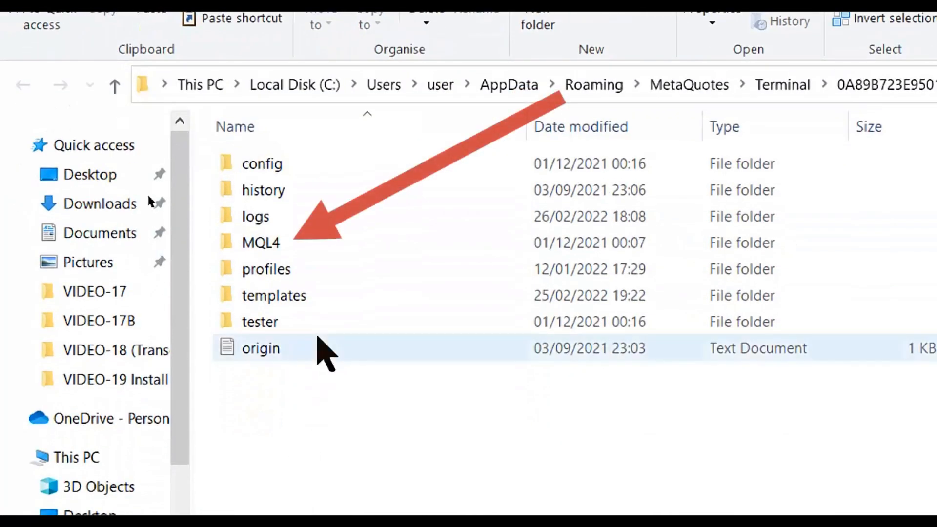
Browse into the data folder's MQL4 > Indicators subfolder
click(260, 243)
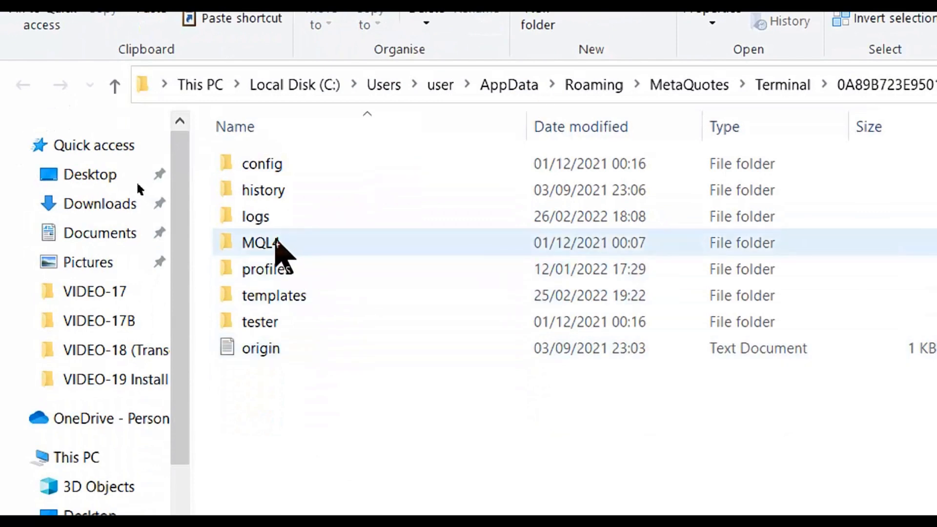
double_click(261, 243)
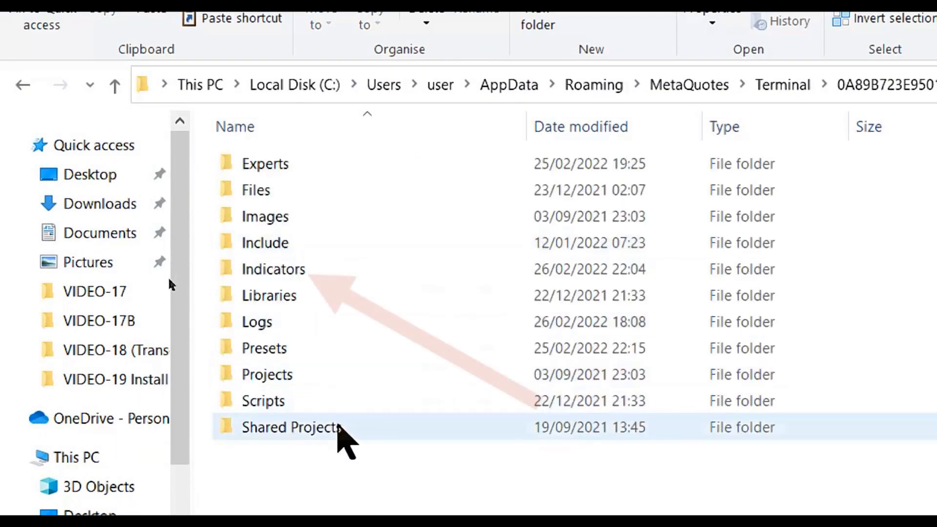
click(268, 295)
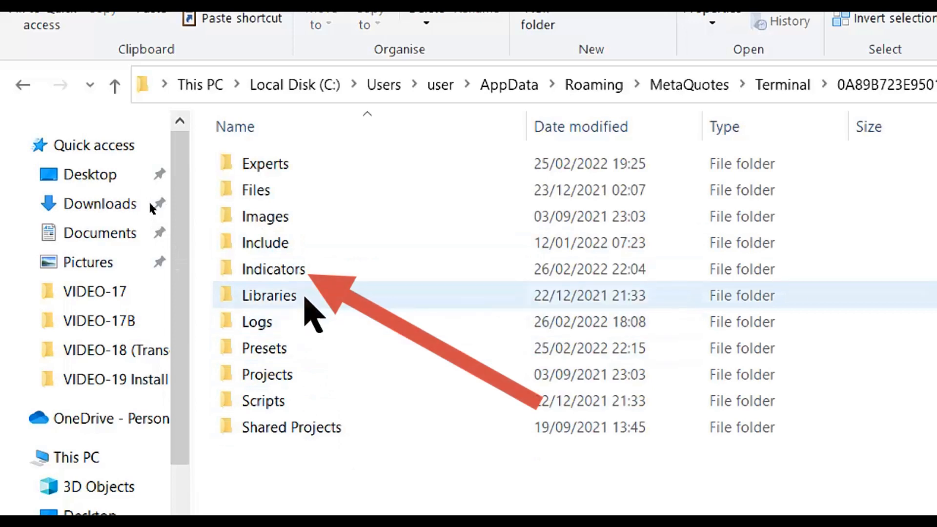
click(273, 269)
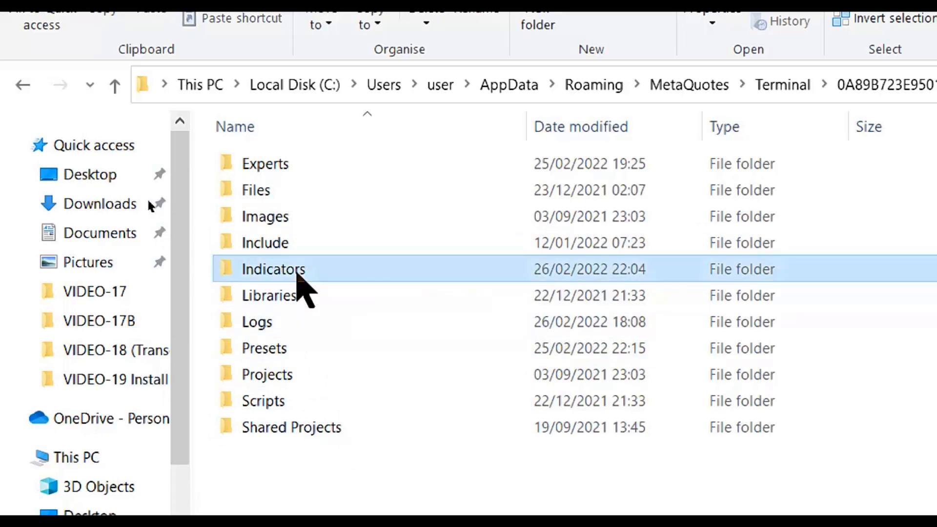
double_click(274, 270)
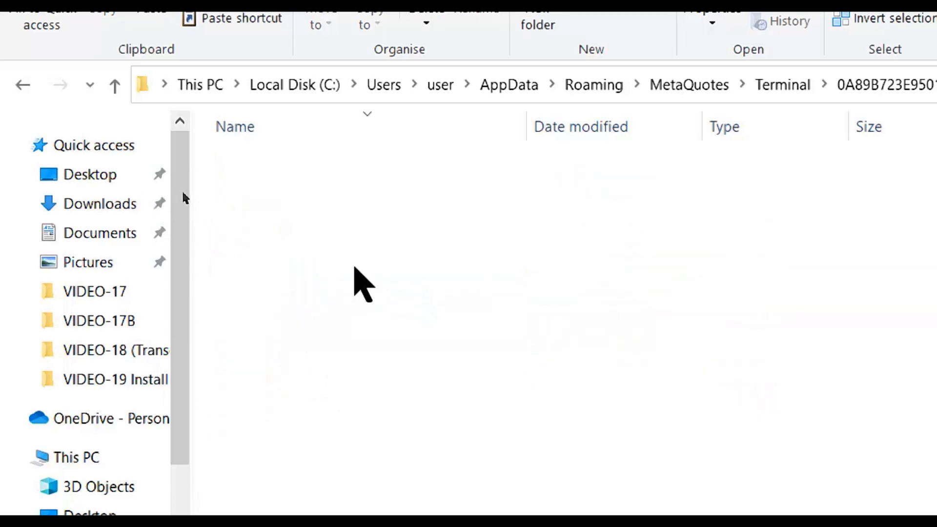
mouse_move(424, 262)
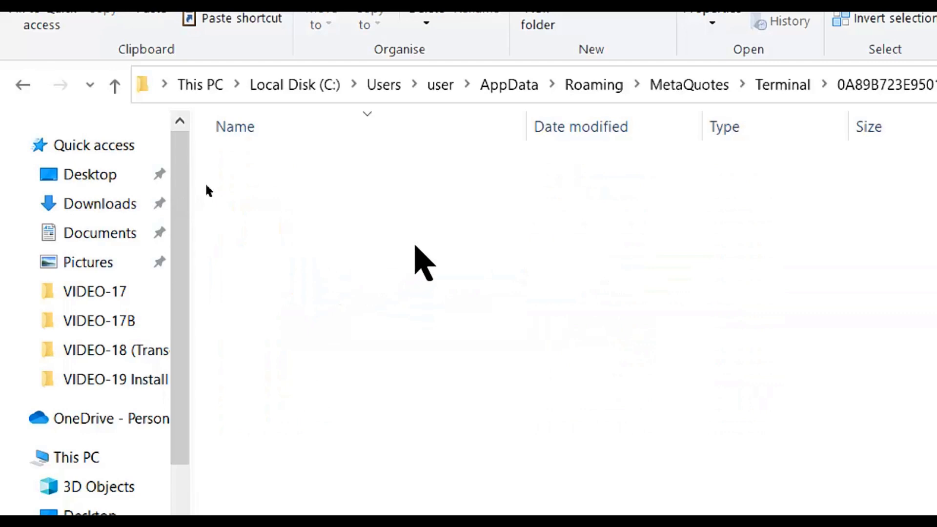
mouse_move(416, 245)
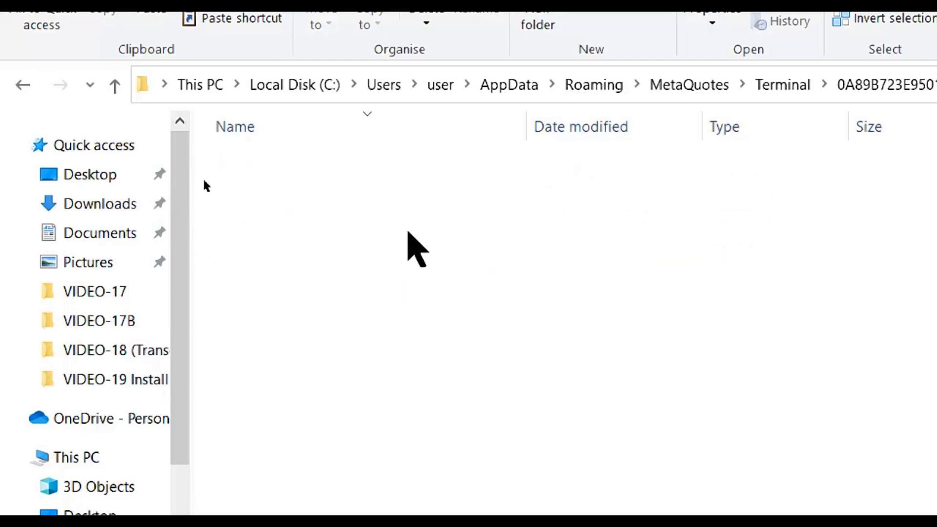
mouse_move(412, 248)
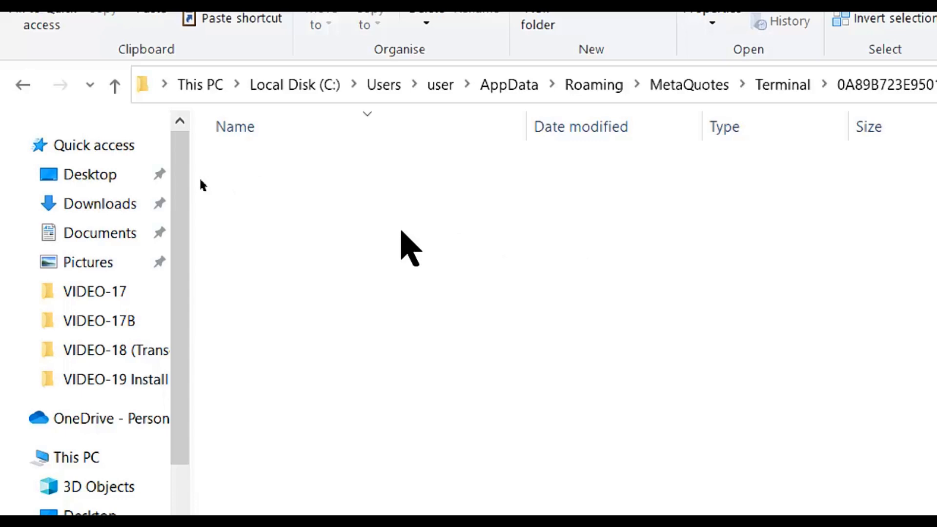
mouse_move(189, 182)
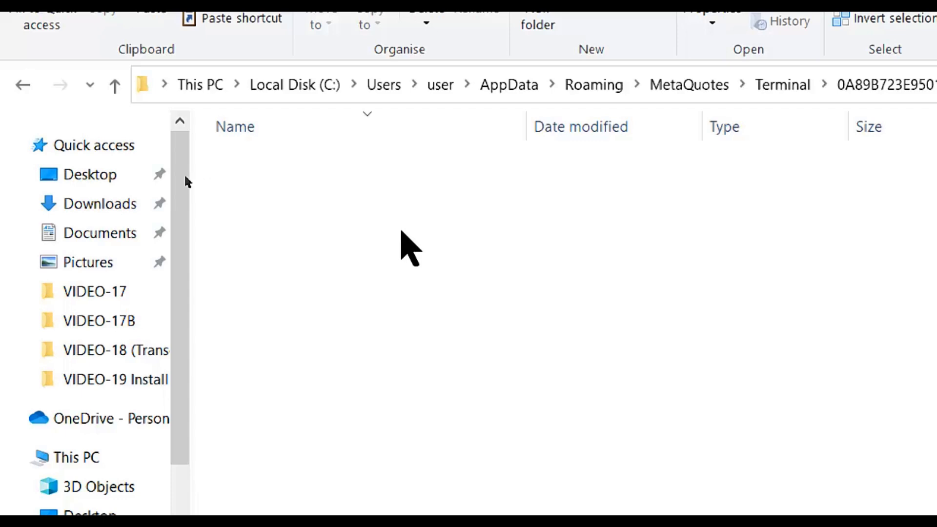
mouse_move(358, 233)
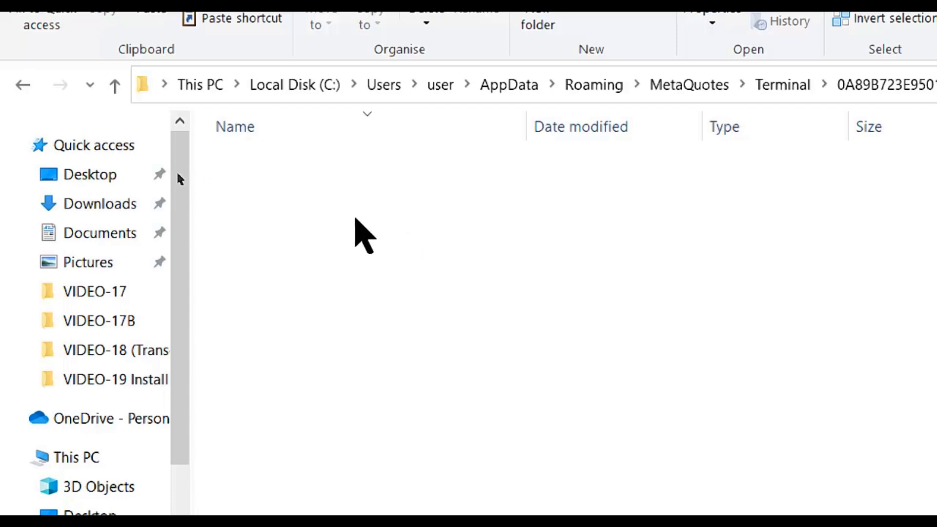
Paste ferrufx-trend.mq4 into the empty Indicators folder and select it
right_click(364, 233)
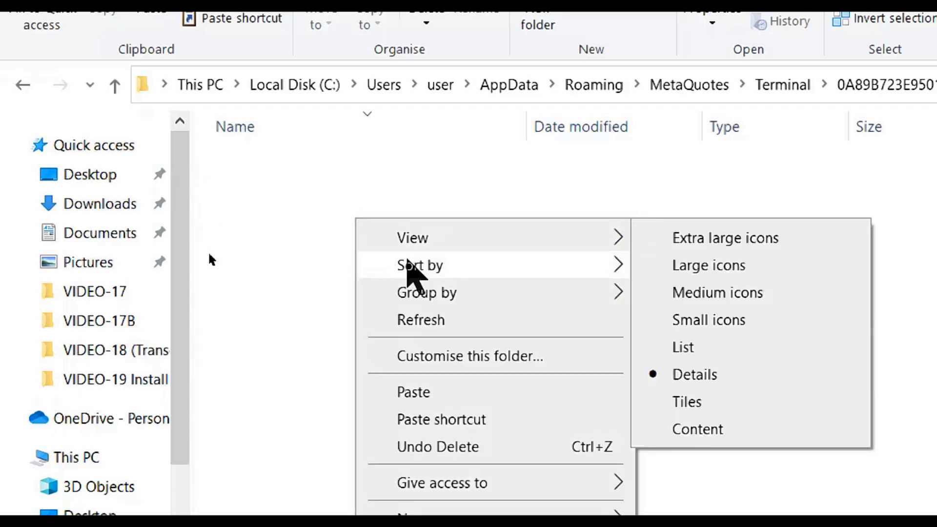
click(413, 392)
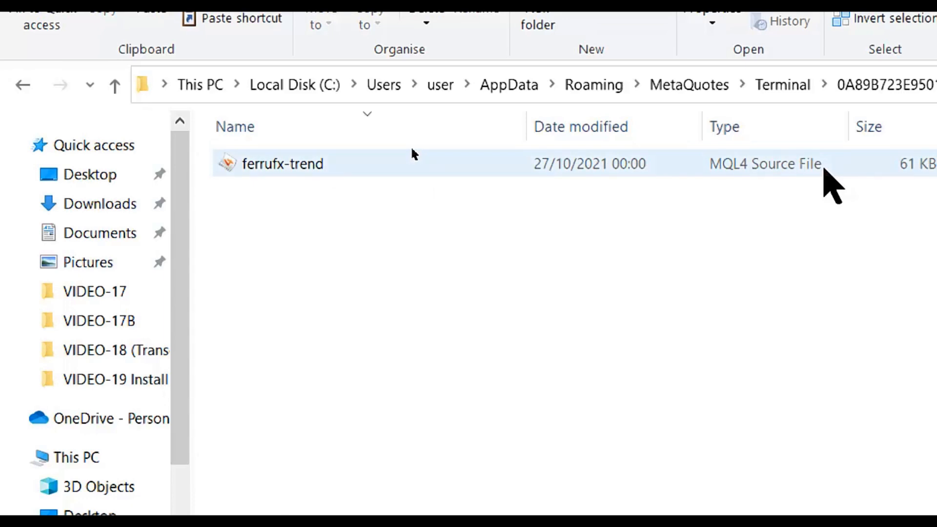
mouse_move(301, 169)
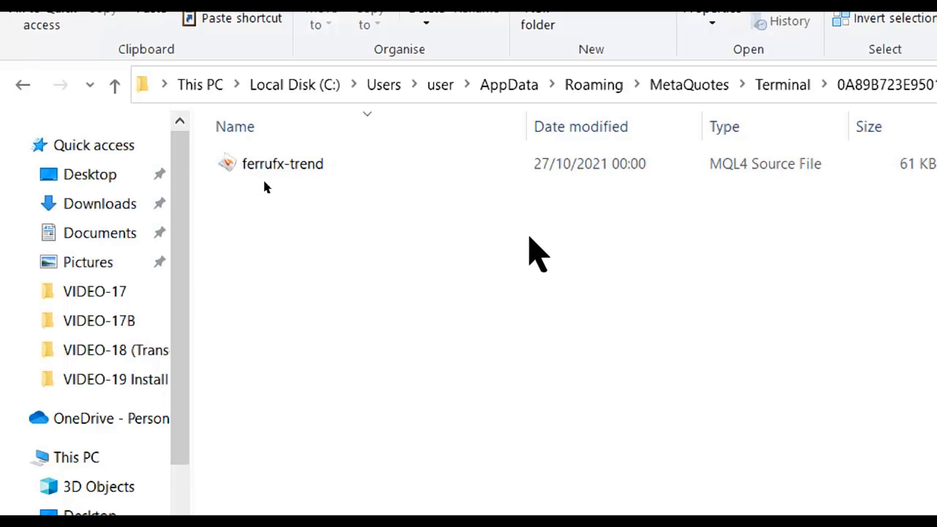
mouse_move(505, 242)
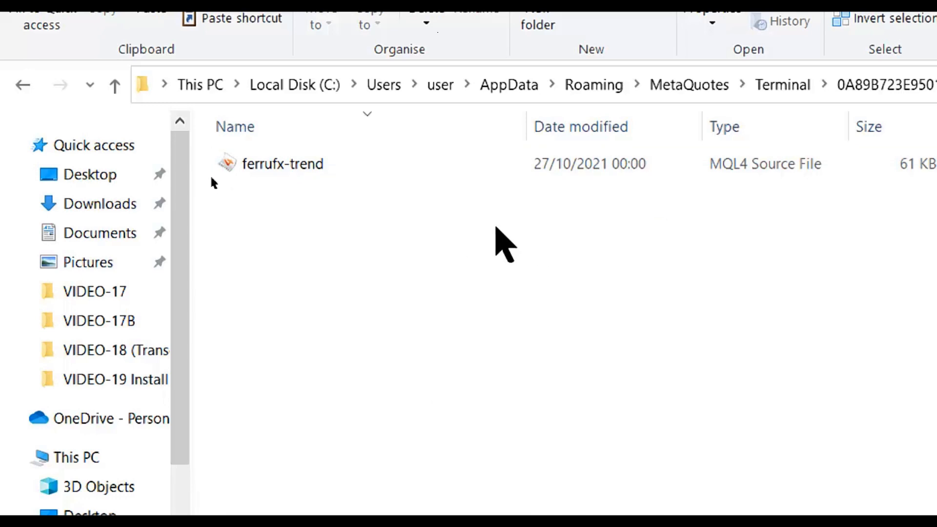
mouse_move(400, 245)
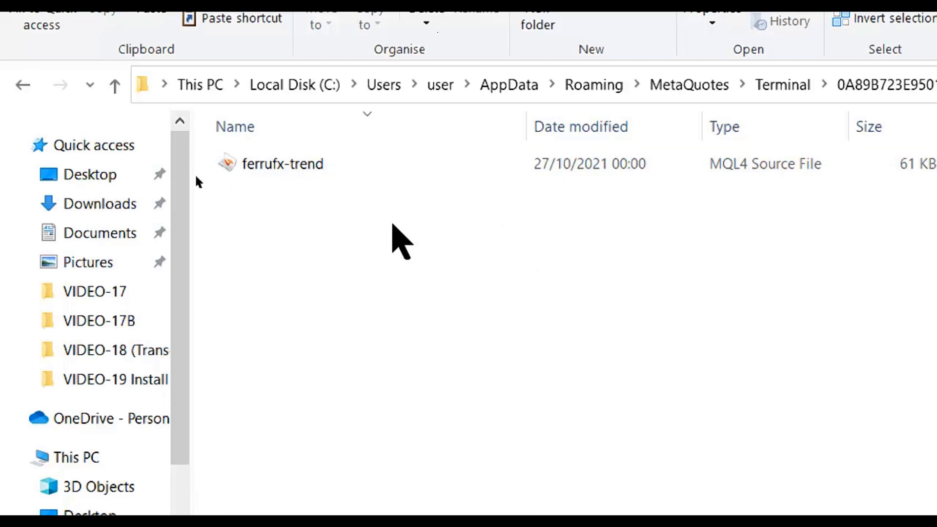
mouse_move(352, 209)
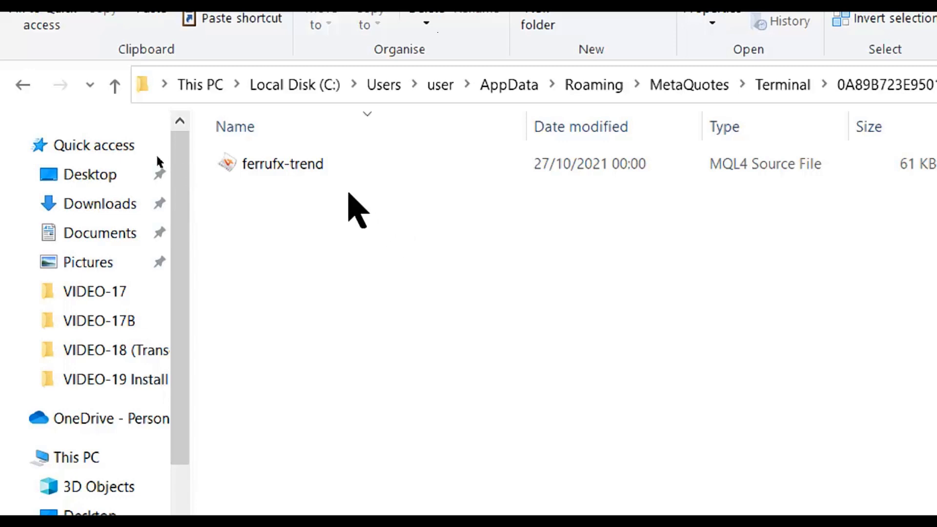
mouse_move(368, 222)
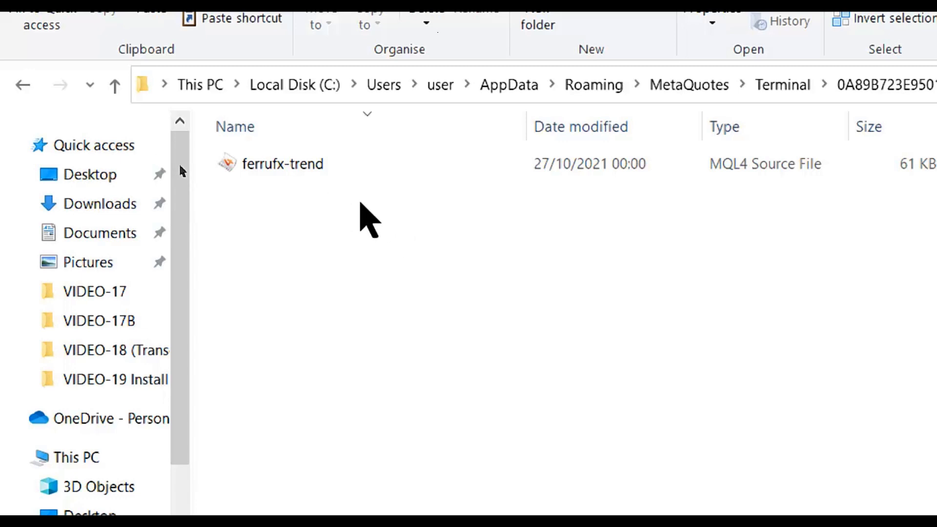
mouse_move(343, 197)
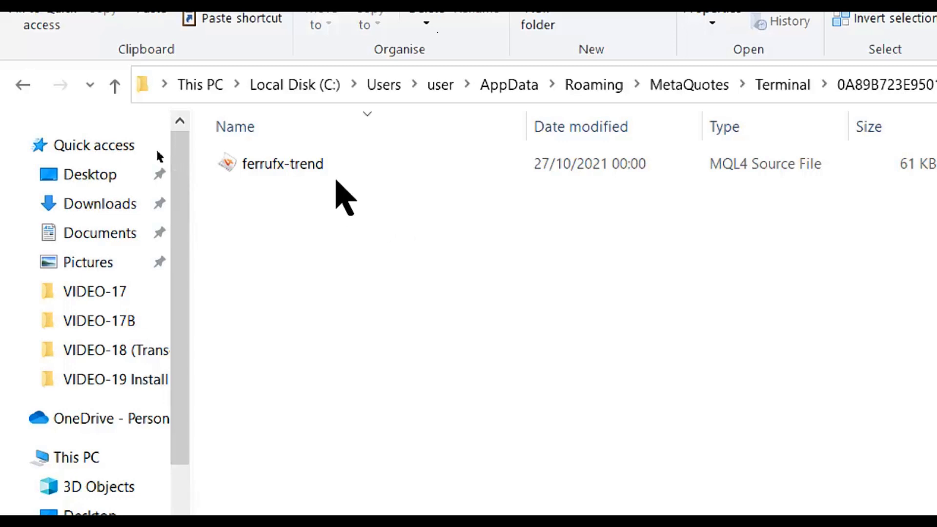
mouse_move(308, 174)
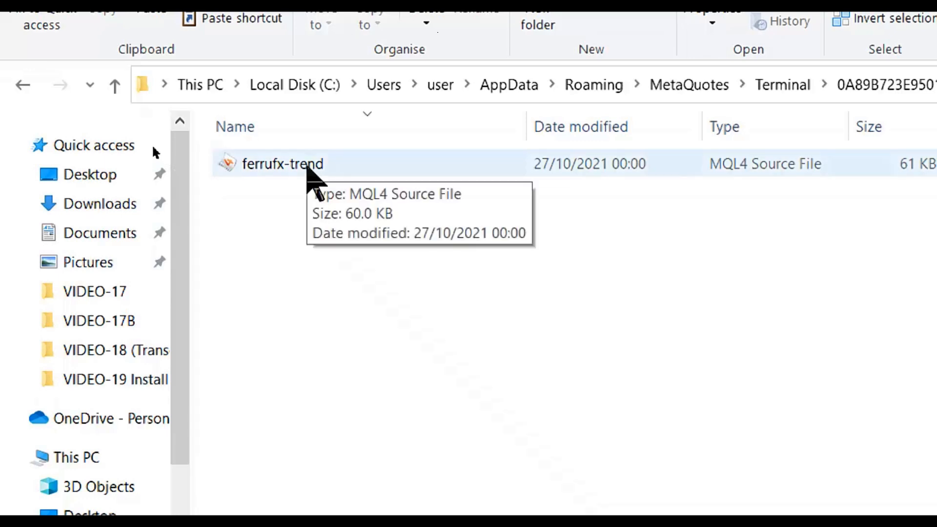
click(282, 164)
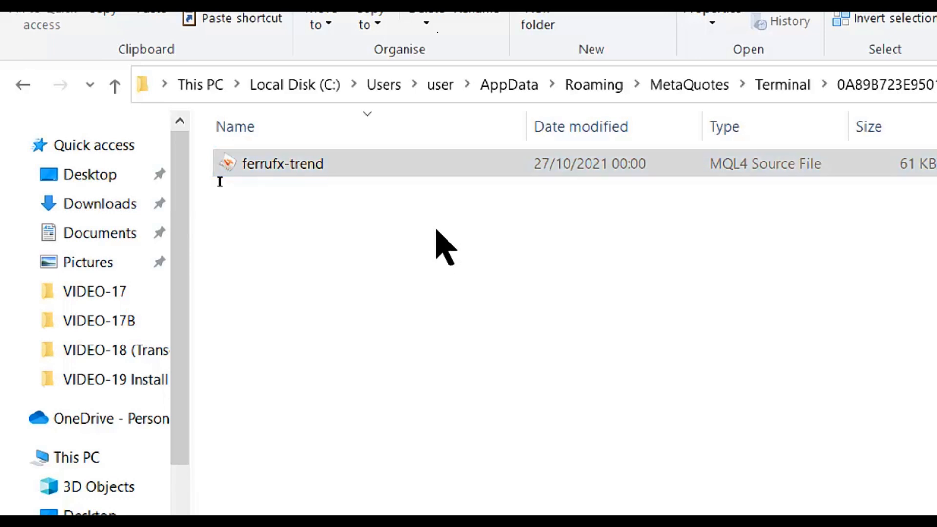
Compile ferrufx-trend.mq4 in MetaEditor, finishing with 0 errors and 9 warnings
double_click(282, 164)
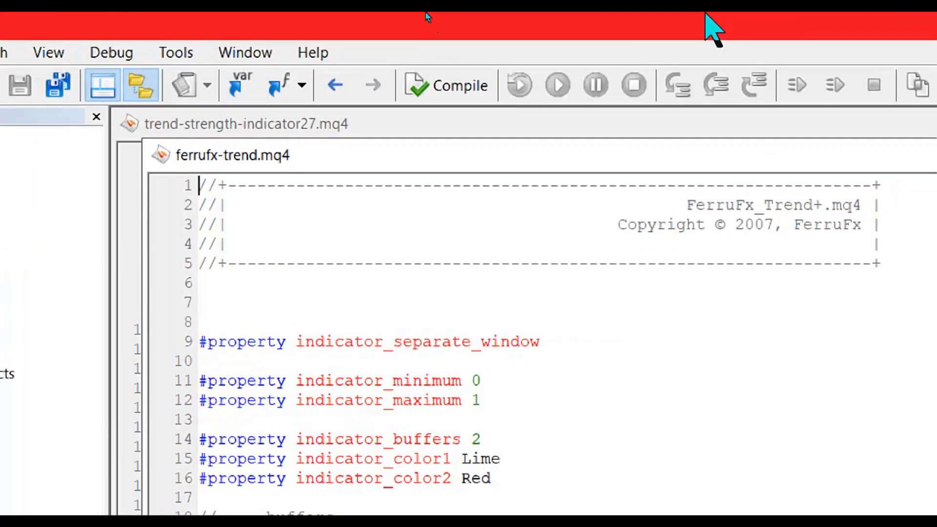
mouse_move(514, 84)
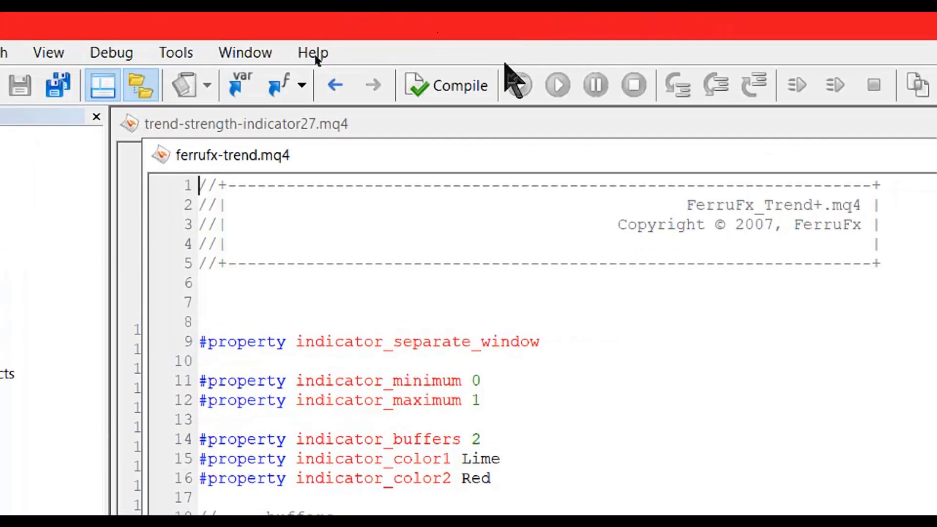
mouse_move(460, 95)
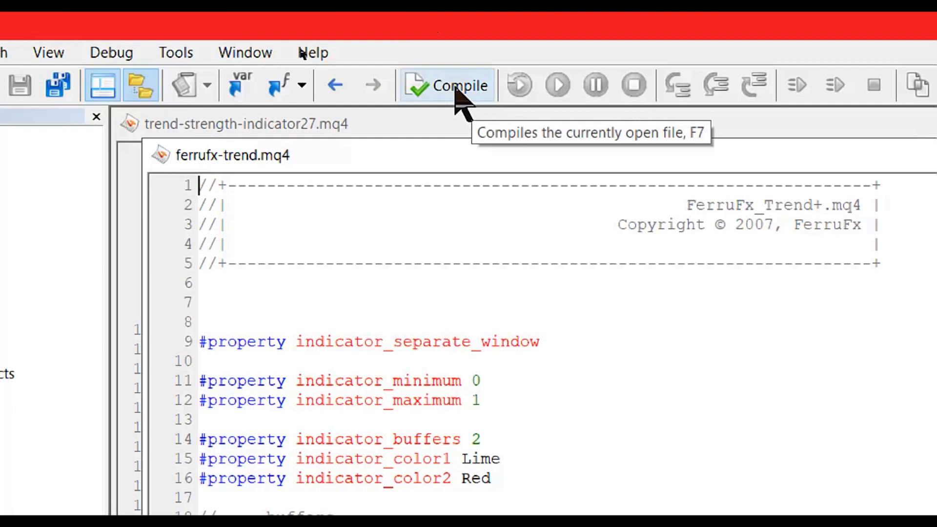
mouse_move(459, 110)
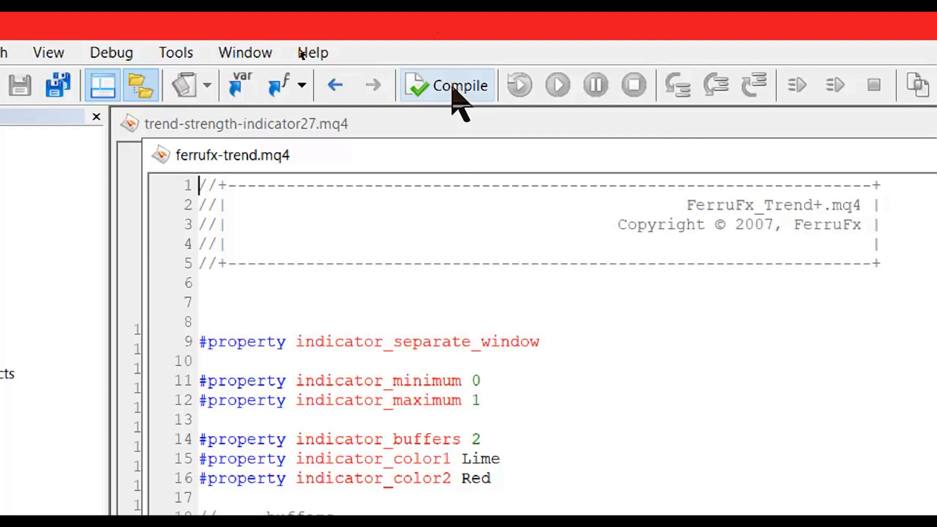
click(446, 84)
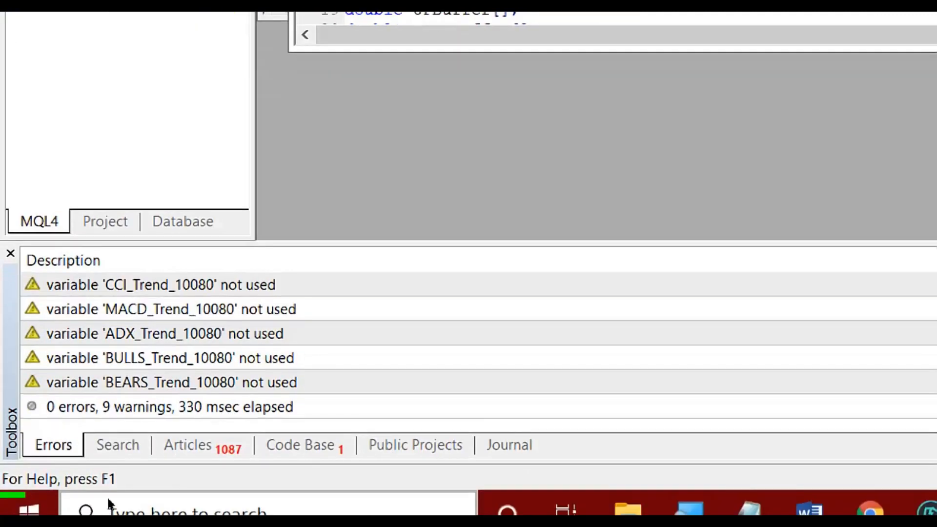
mouse_move(250, 484)
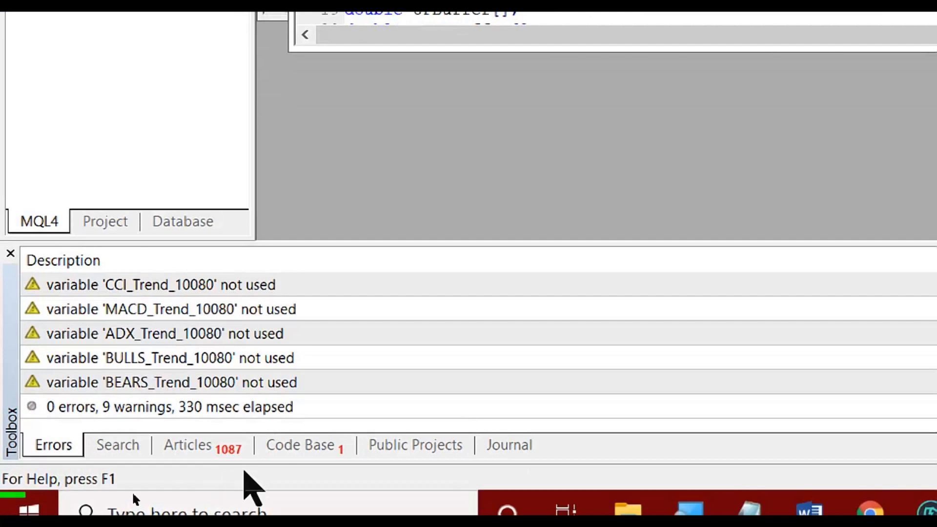
mouse_move(368, 412)
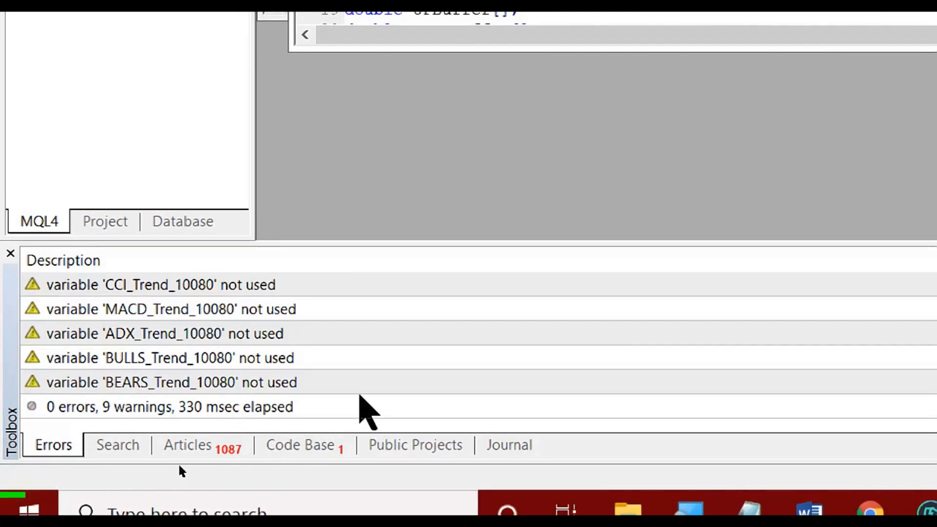
mouse_move(371, 389)
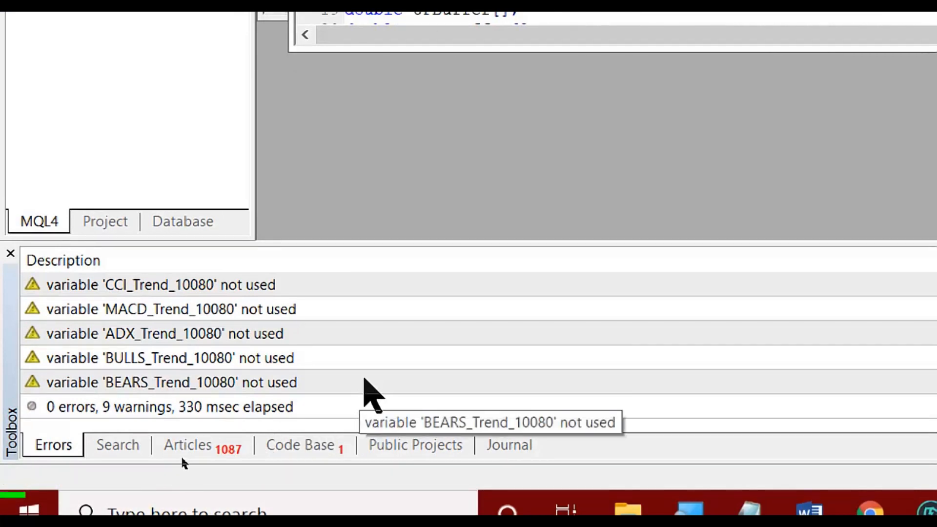
mouse_move(215, 445)
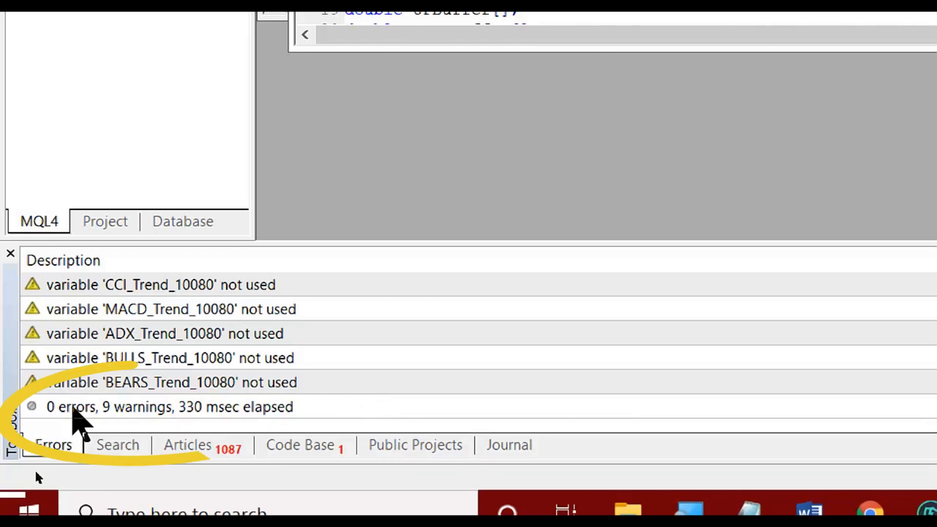
mouse_move(138, 416)
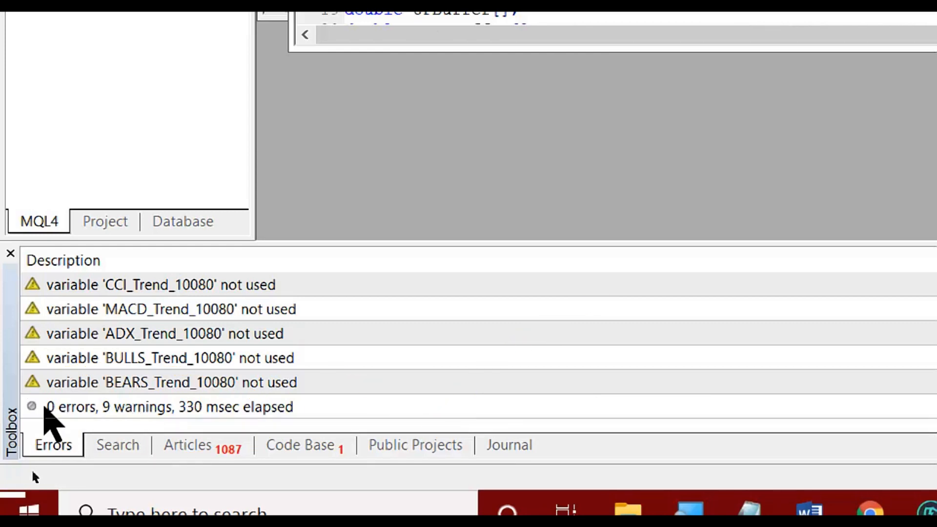
mouse_move(126, 418)
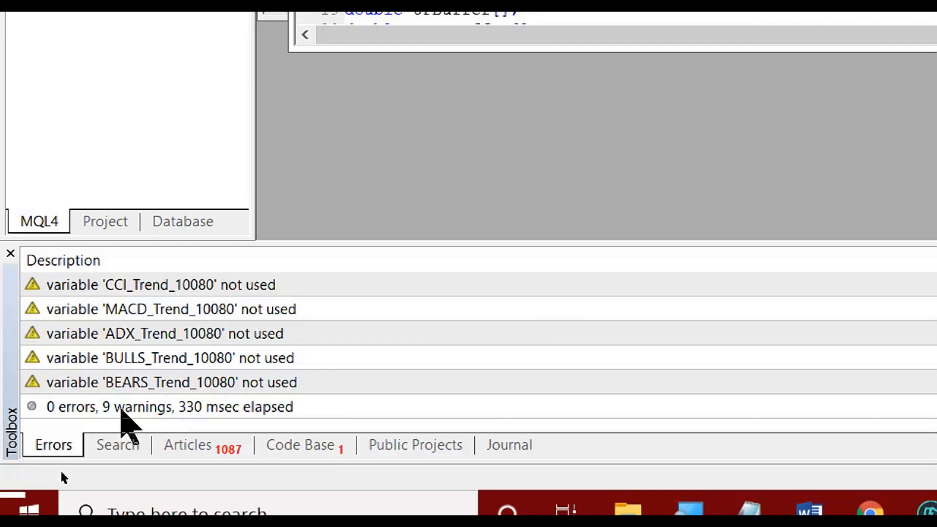
mouse_move(78, 425)
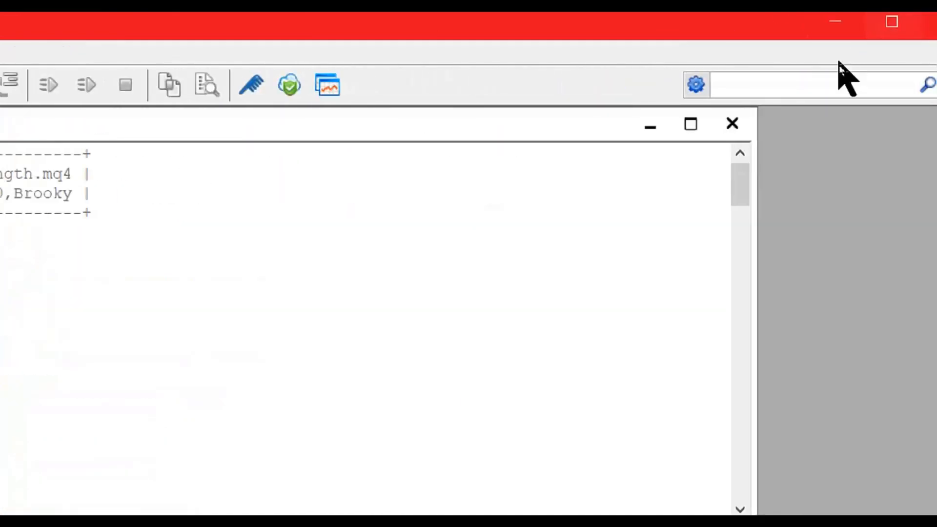
Minimize MetaEditor to reveal the compiled 46 KB ferrufx-trend EX4 beside the source
click(731, 124)
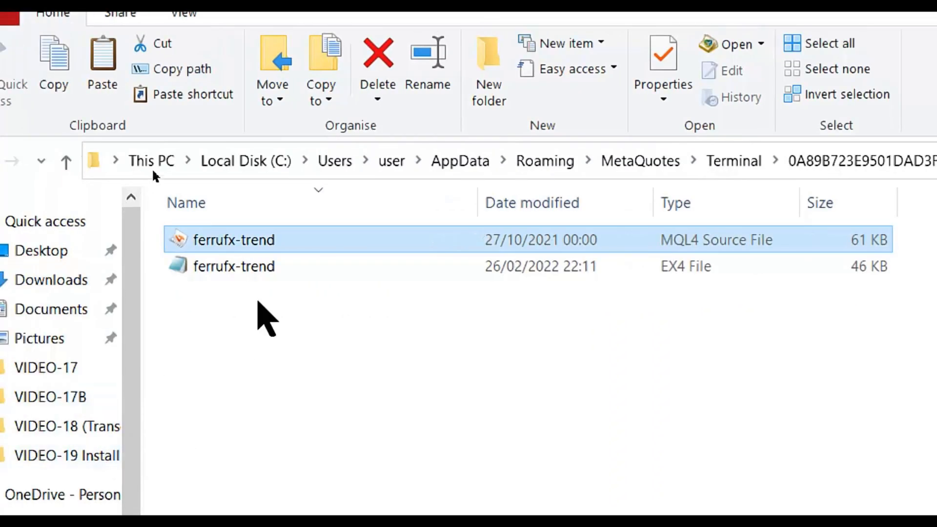
mouse_move(257, 281)
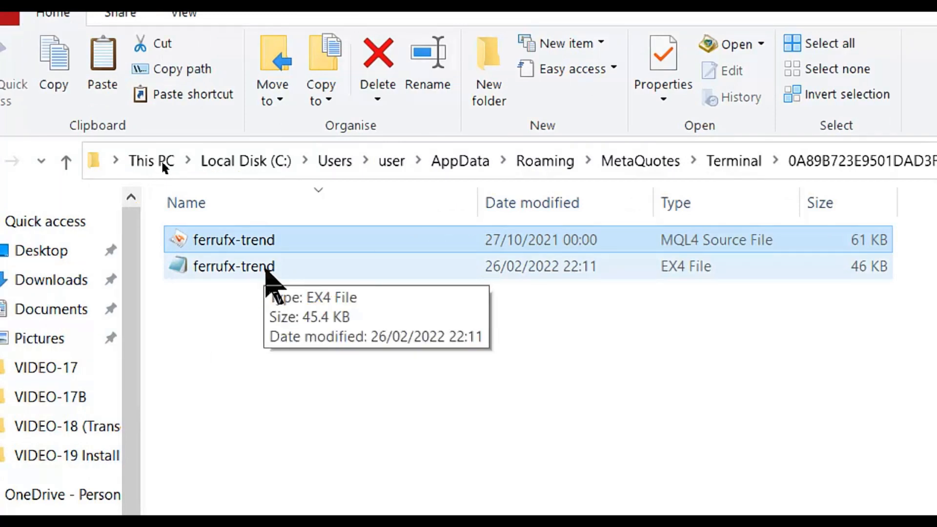
mouse_move(308, 281)
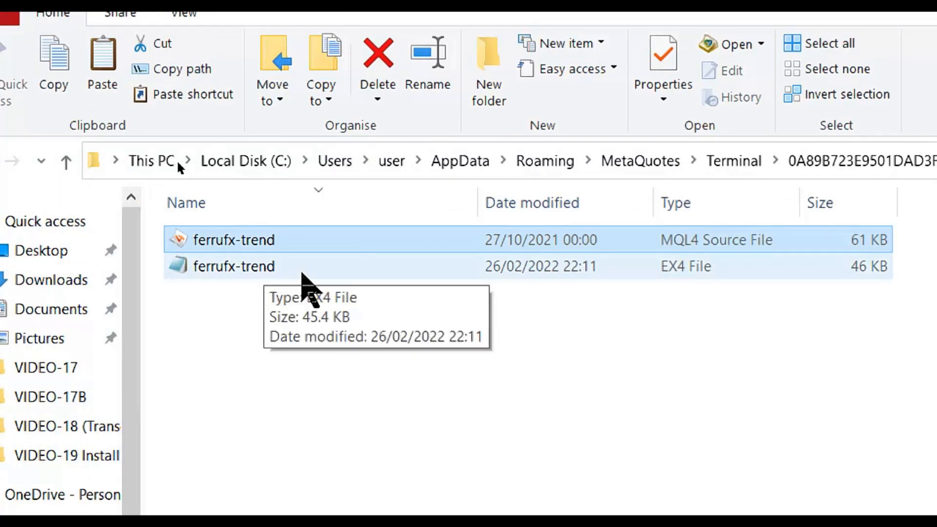
mouse_move(259, 284)
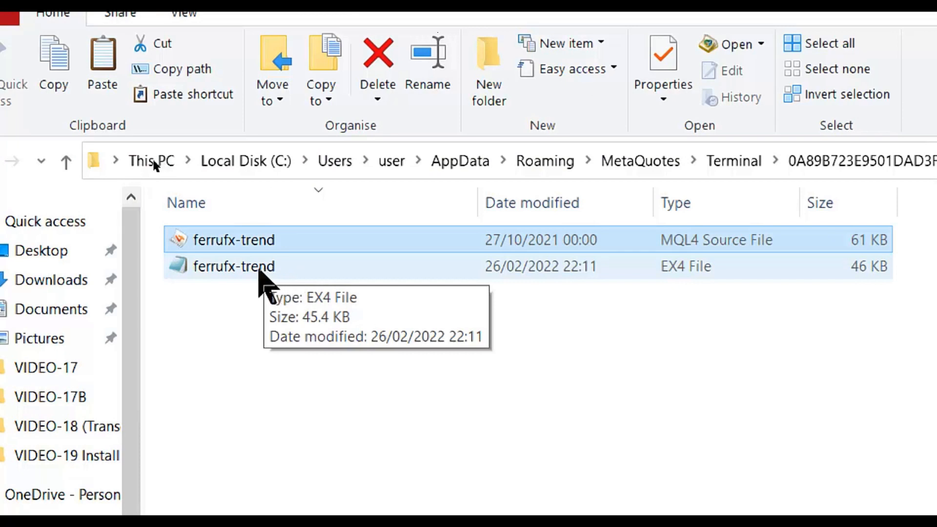
mouse_move(263, 281)
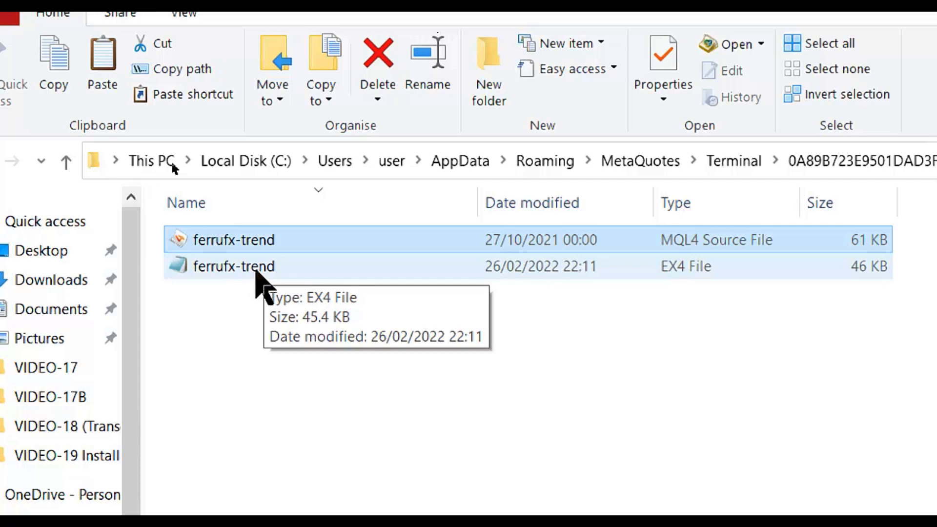
mouse_move(675, 281)
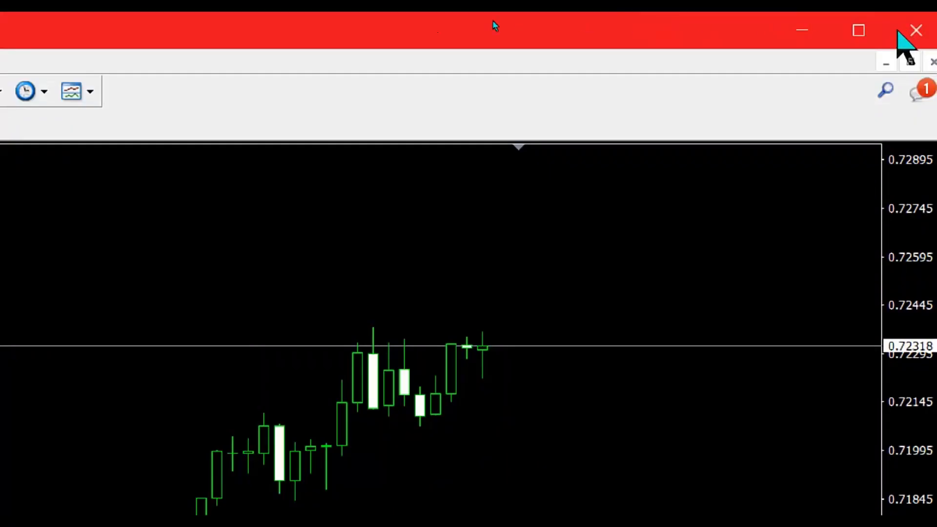
Refresh the Navigator's Indicators group so ferrufx-trend appears in the list
click(858, 30)
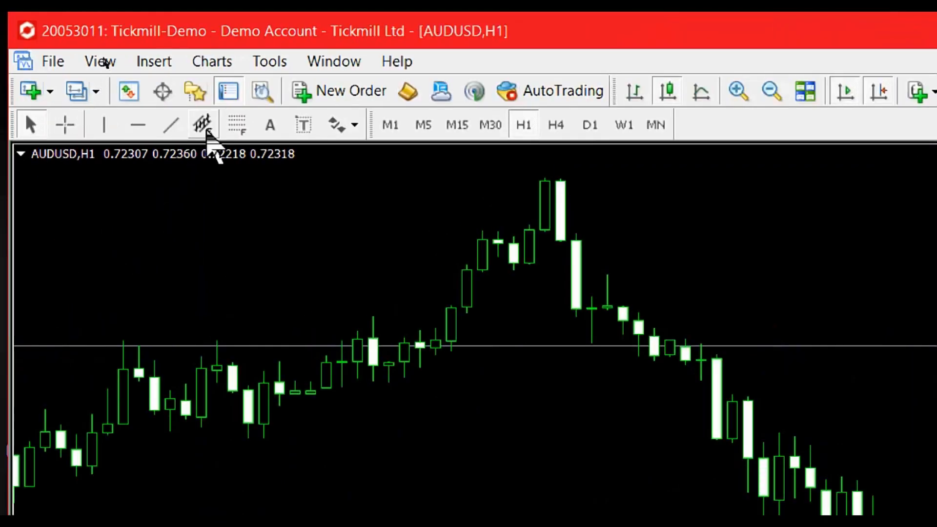
mouse_move(194, 91)
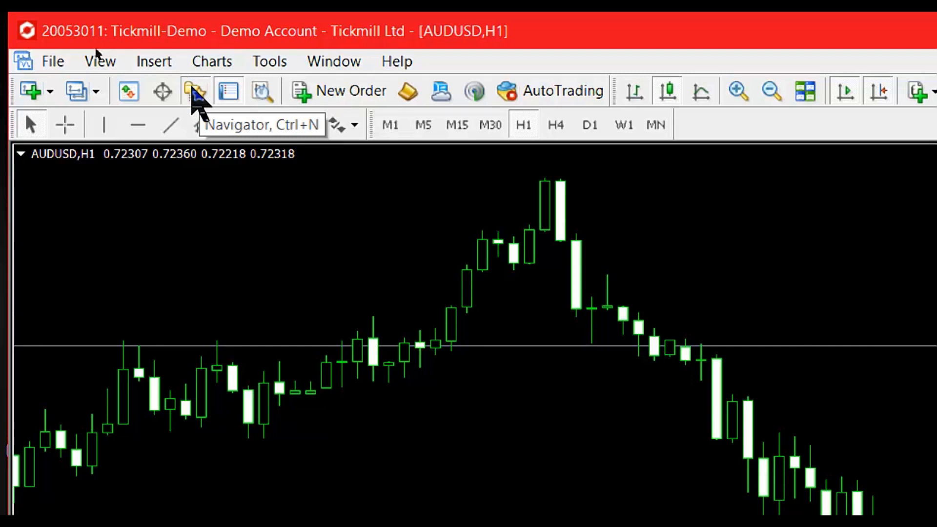
click(194, 91)
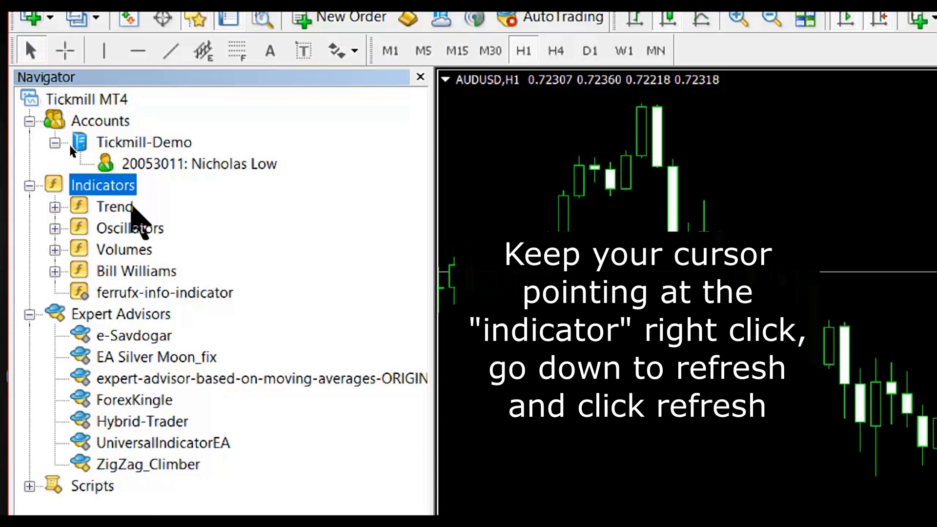
mouse_move(135, 307)
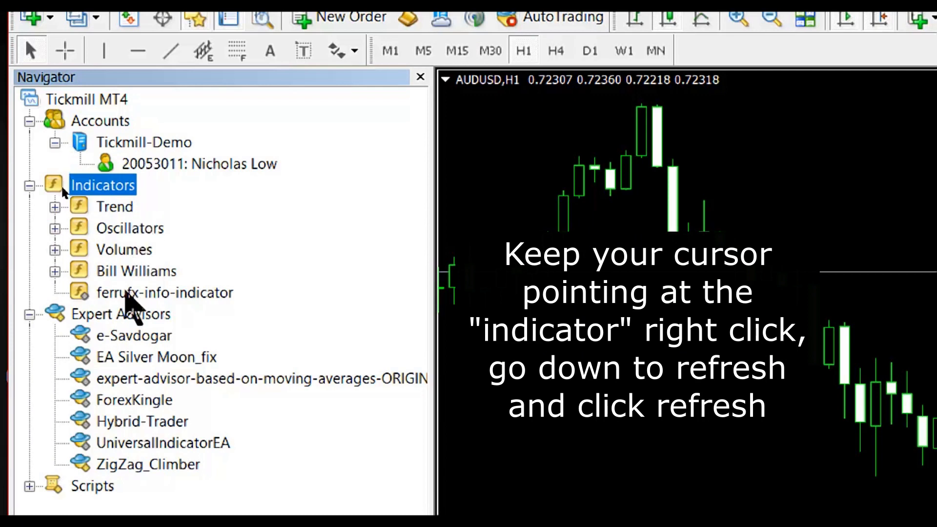
mouse_move(116, 188)
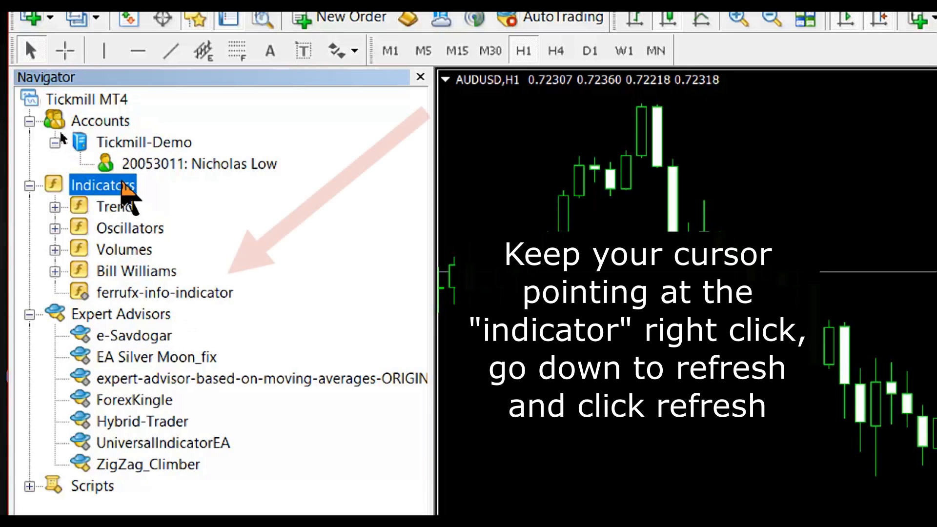
right_click(103, 184)
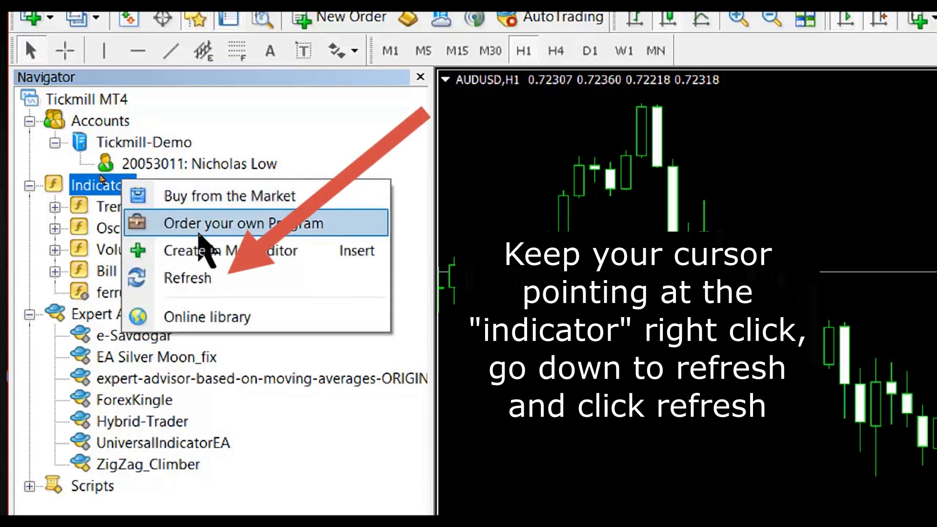
mouse_move(197, 278)
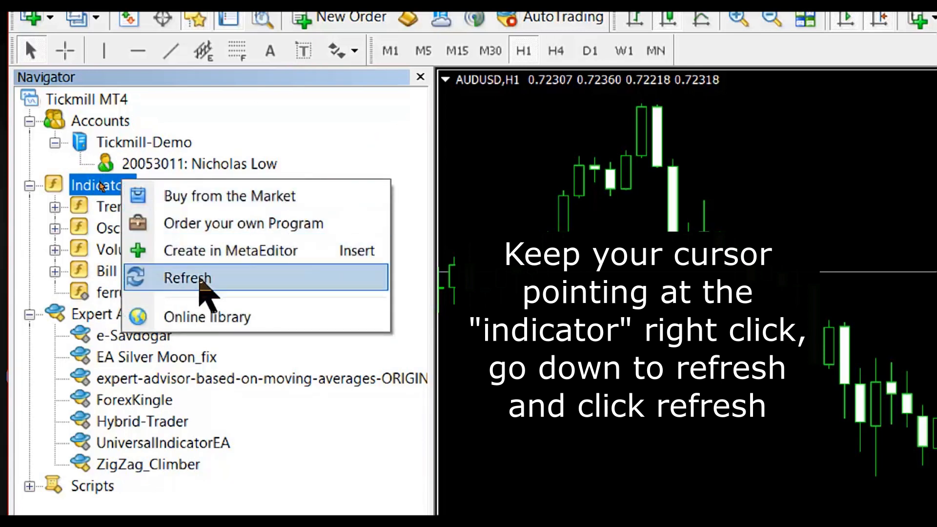
click(187, 278)
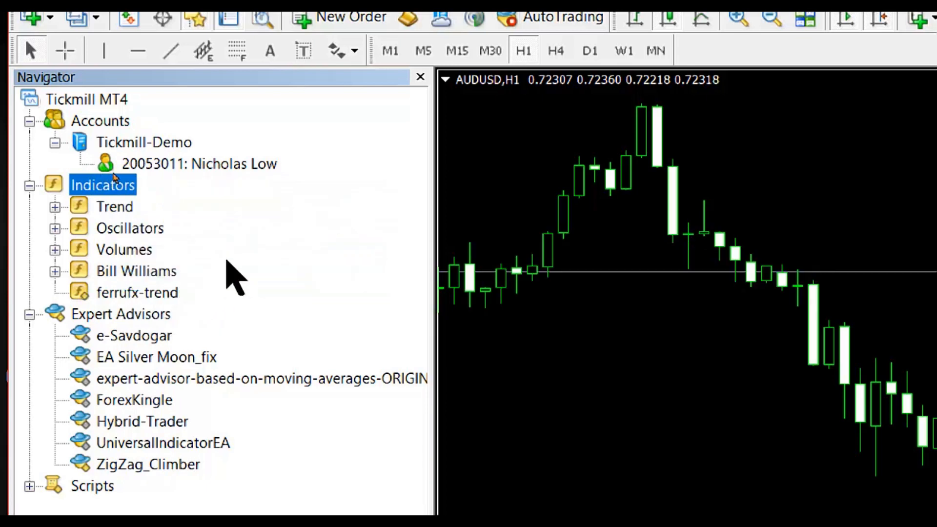
mouse_move(200, 320)
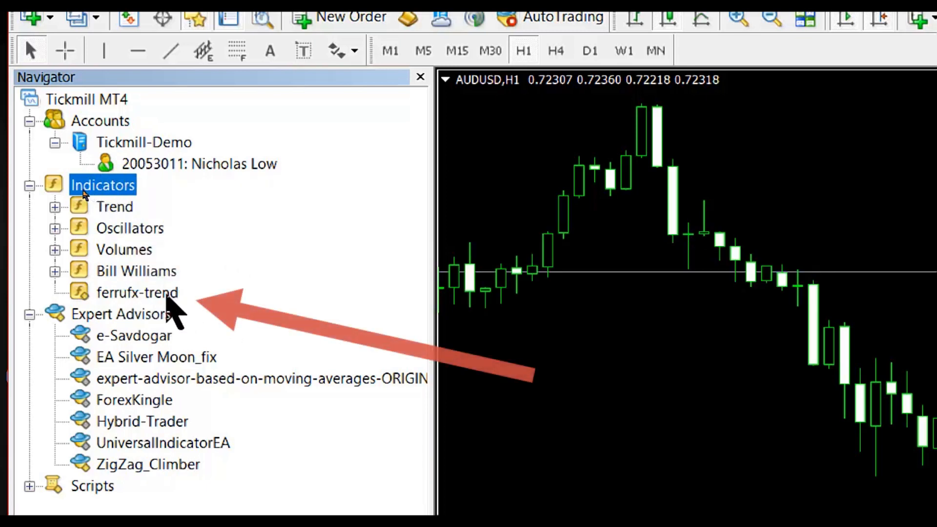
Attach ferrufx-trend to the AUDUSD H1 chart, bringing up its Custom Indicator dialog
click(137, 292)
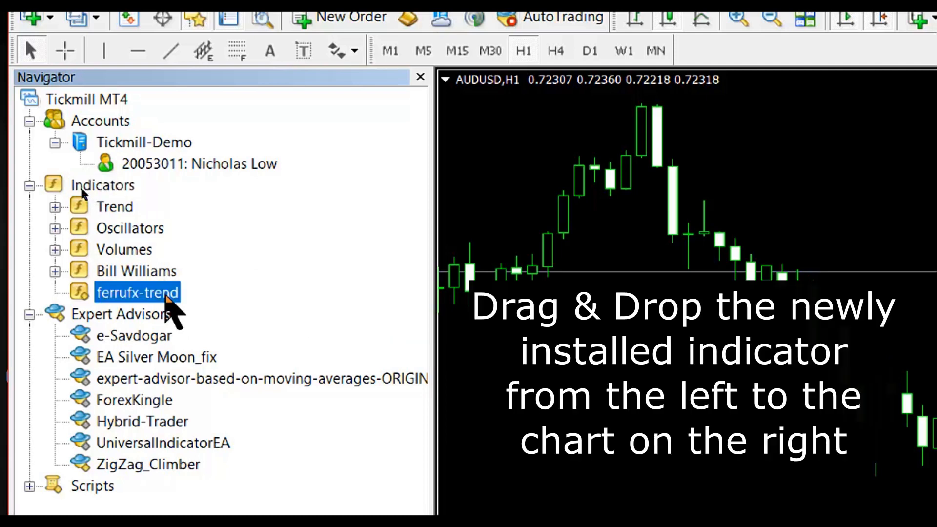
mouse_move(174, 313)
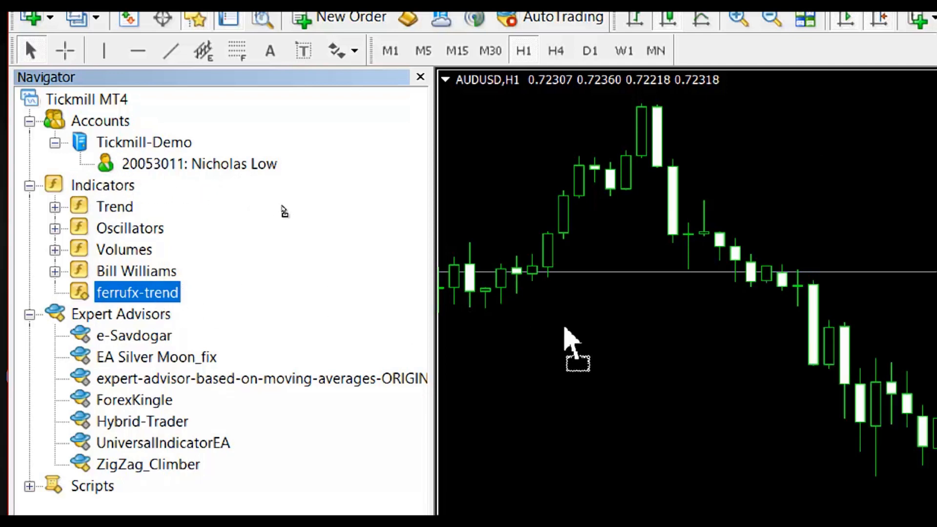
double_click(136, 292)
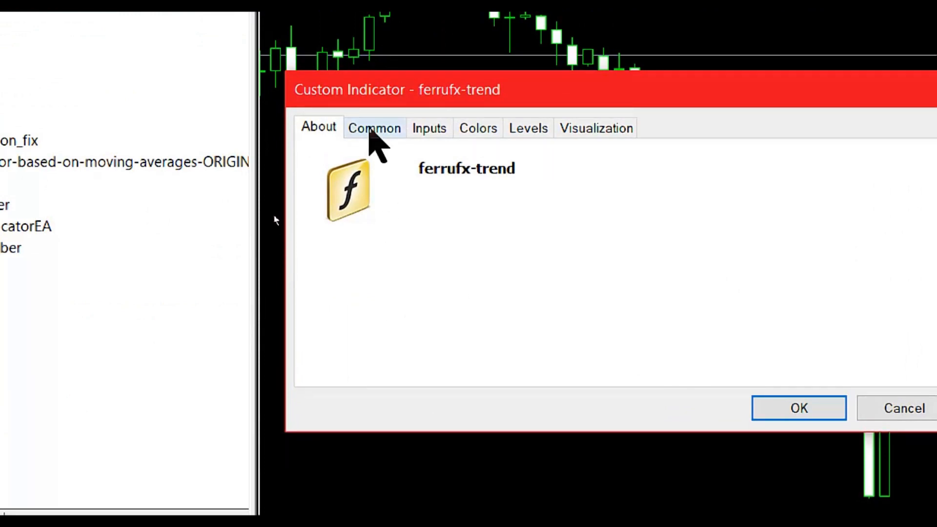
Review Common, Inputs and Colors defaults (Lime/Red lines) and confirm with OK
click(374, 128)
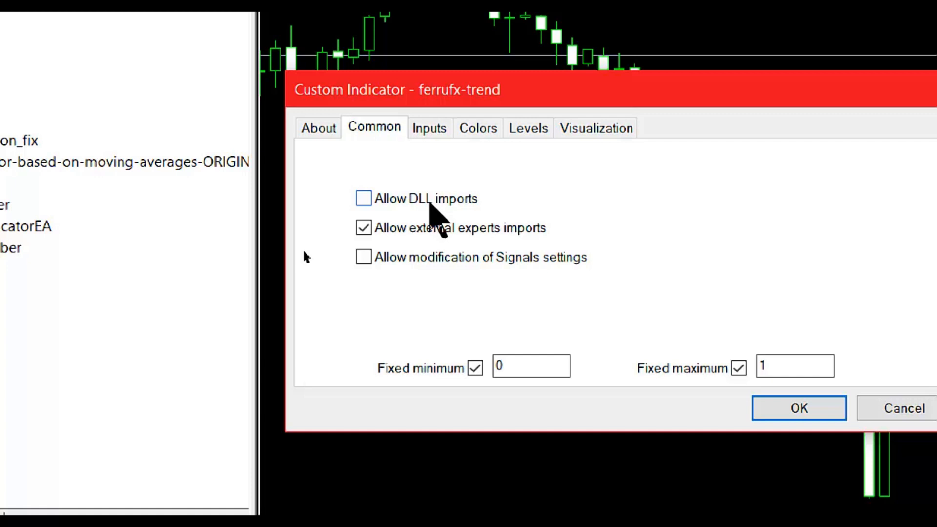
mouse_move(383, 212)
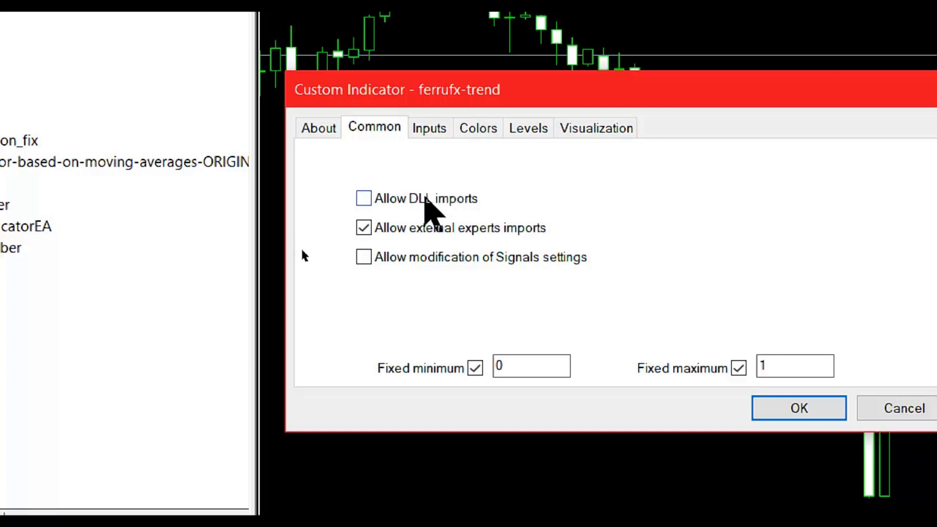
mouse_move(445, 177)
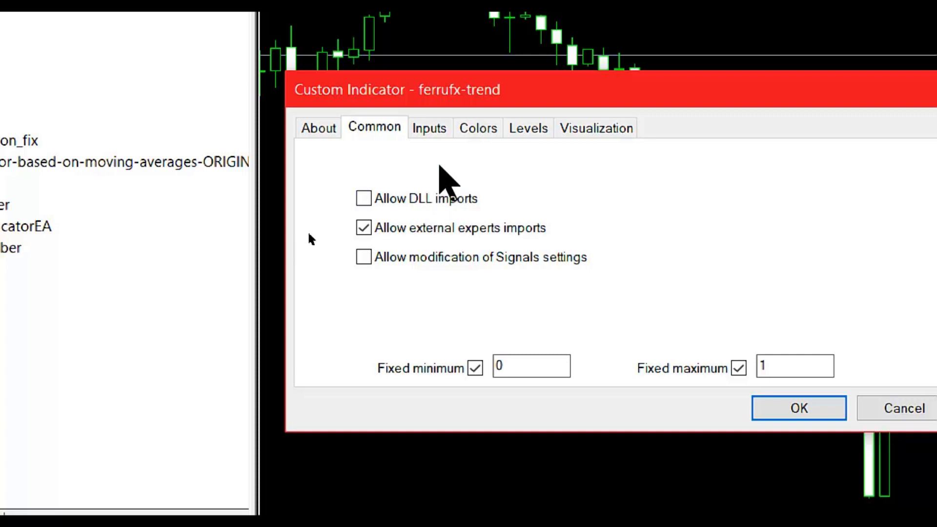
mouse_move(442, 174)
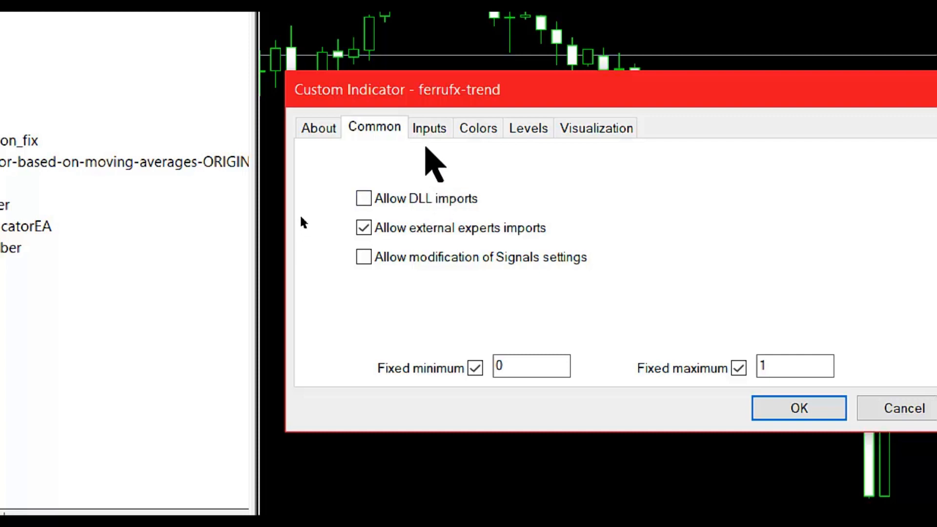
click(429, 128)
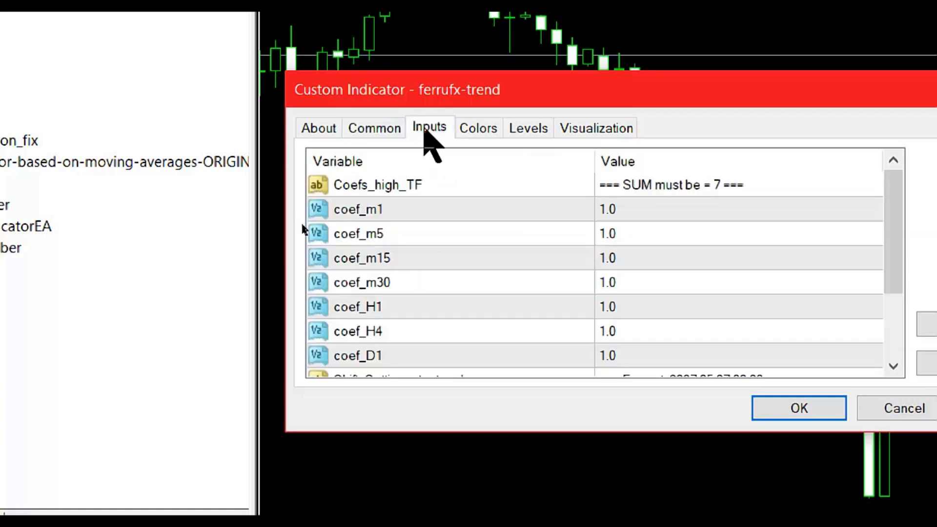
mouse_move(847, 284)
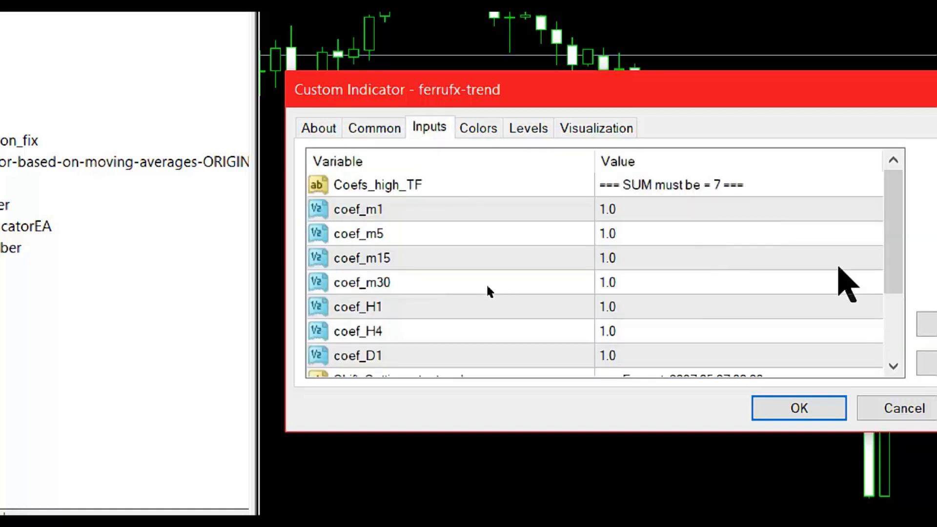
scroll(down, 3)
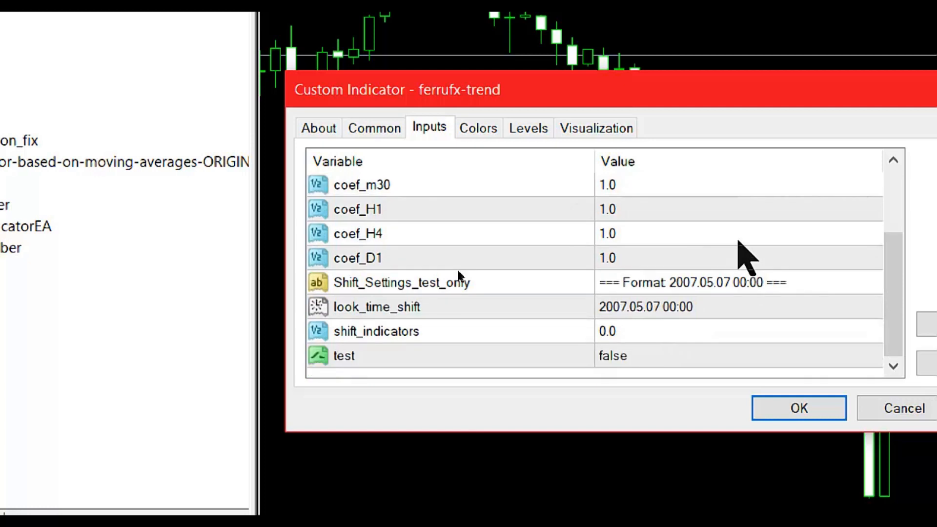
scroll(up, 3)
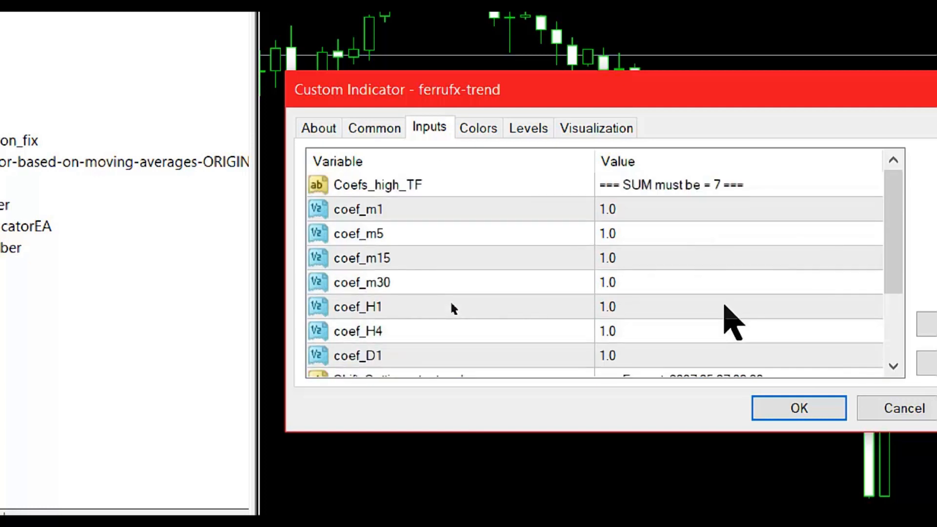
scroll(down, 3)
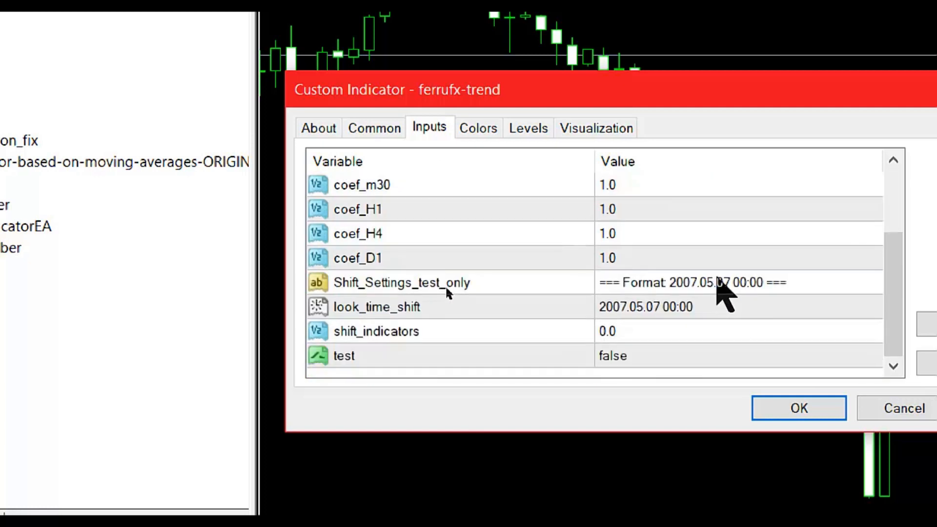
scroll(up, 3)
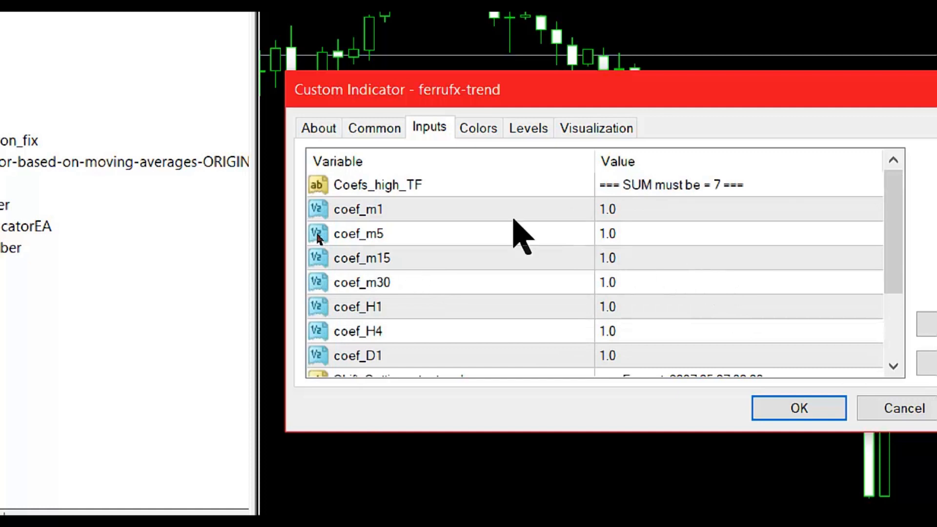
mouse_move(457, 152)
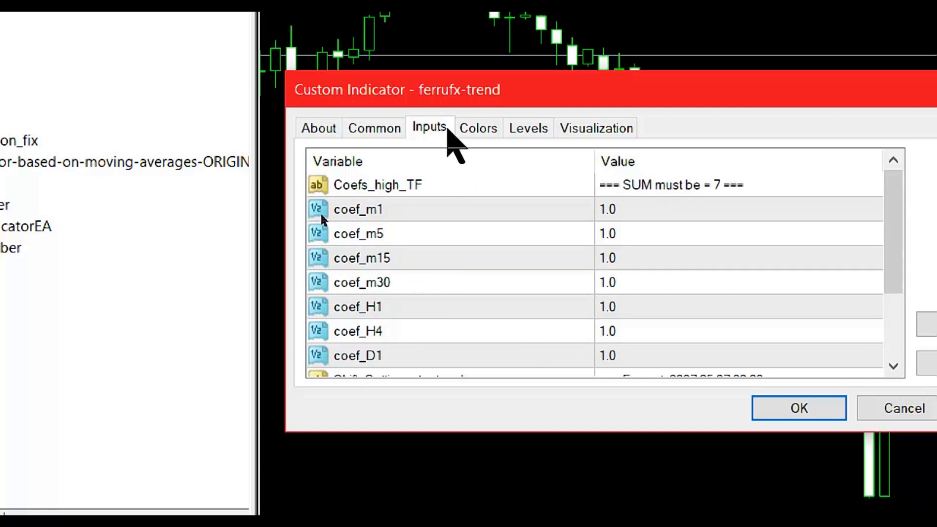
click(477, 128)
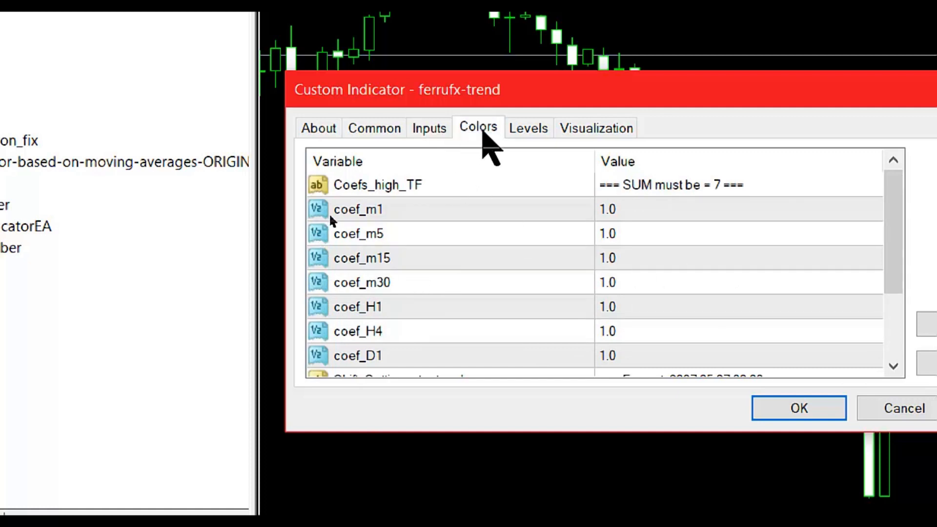
click(478, 127)
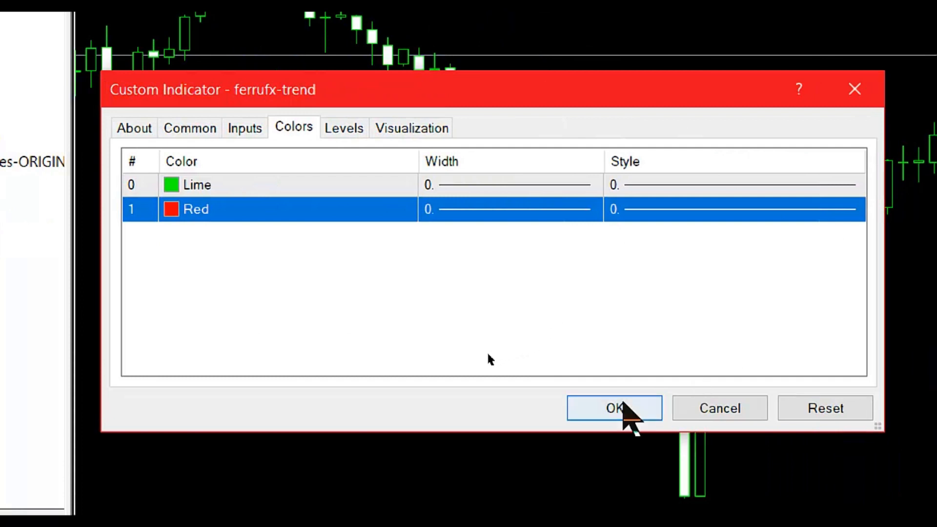
click(614, 408)
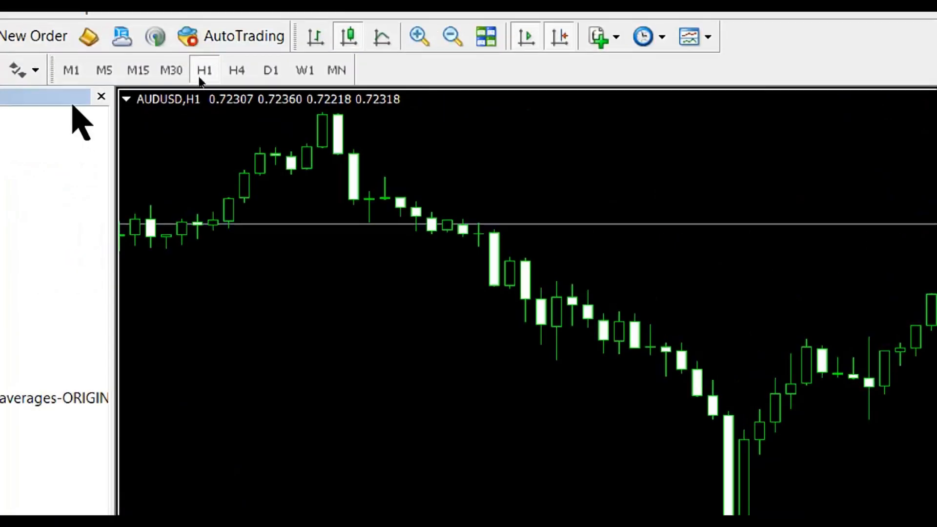
Hide the Navigator so the chart and FerruFx_Trend+ table get the full window width
click(101, 96)
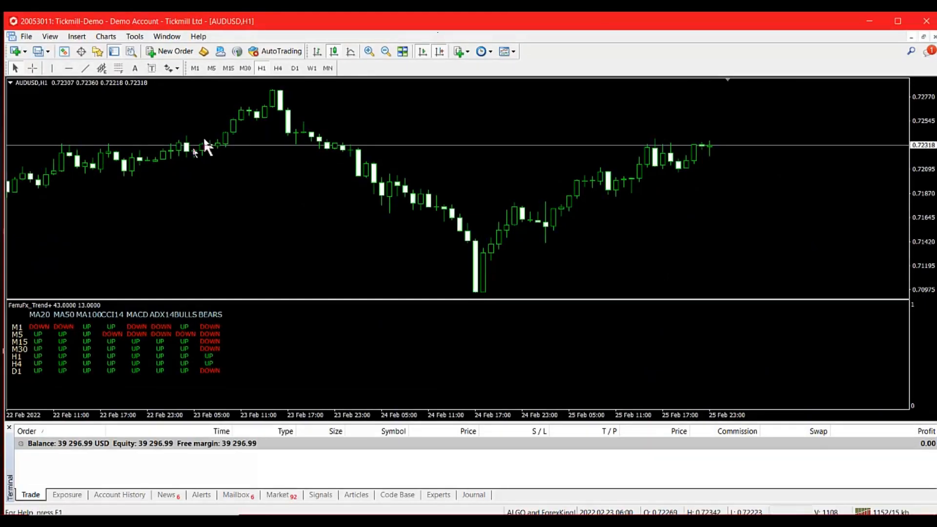
mouse_move(175, 361)
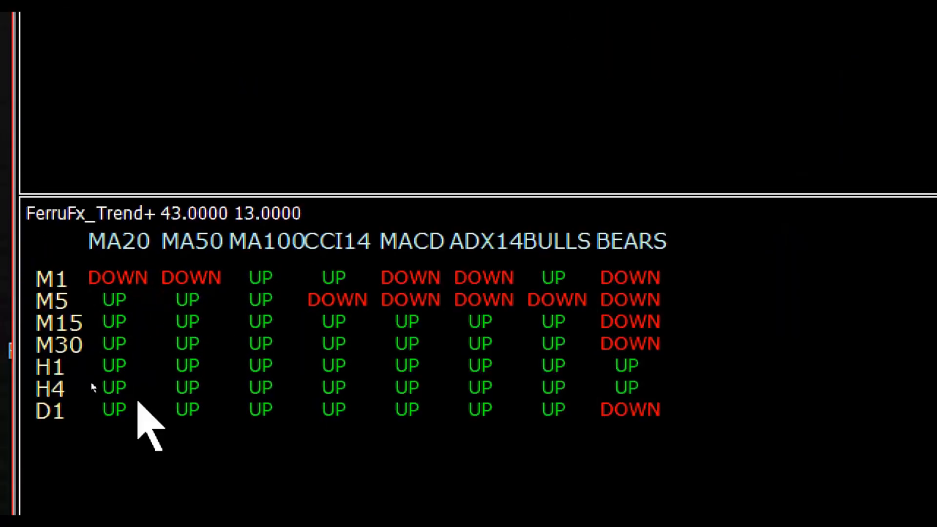
mouse_move(307, 454)
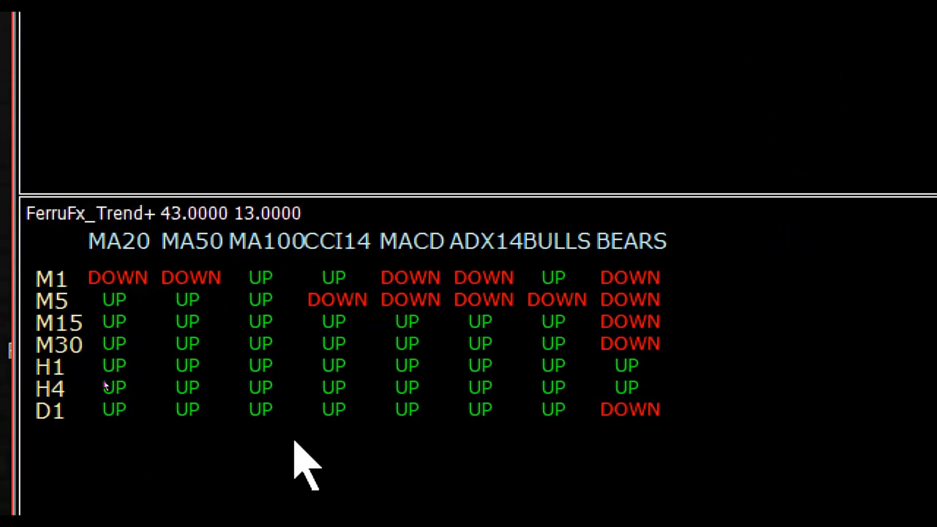
mouse_move(358, 430)
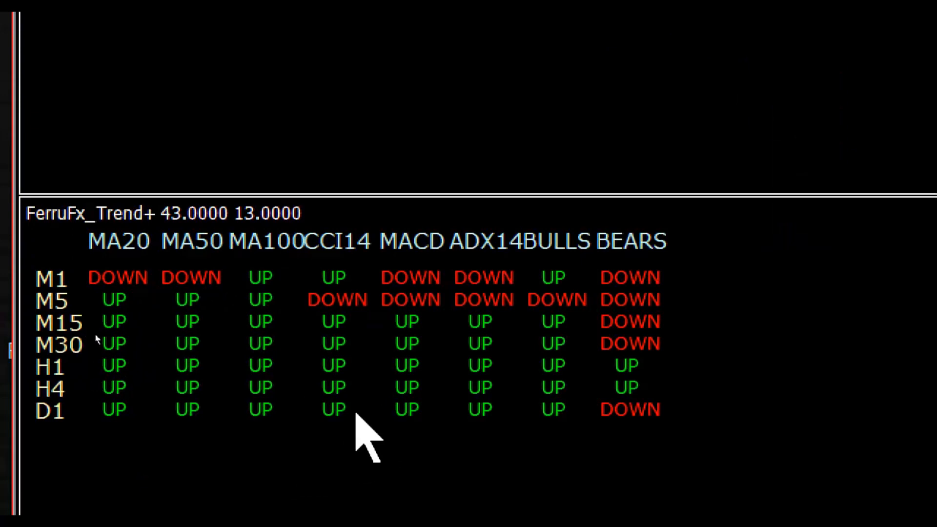
mouse_move(508, 323)
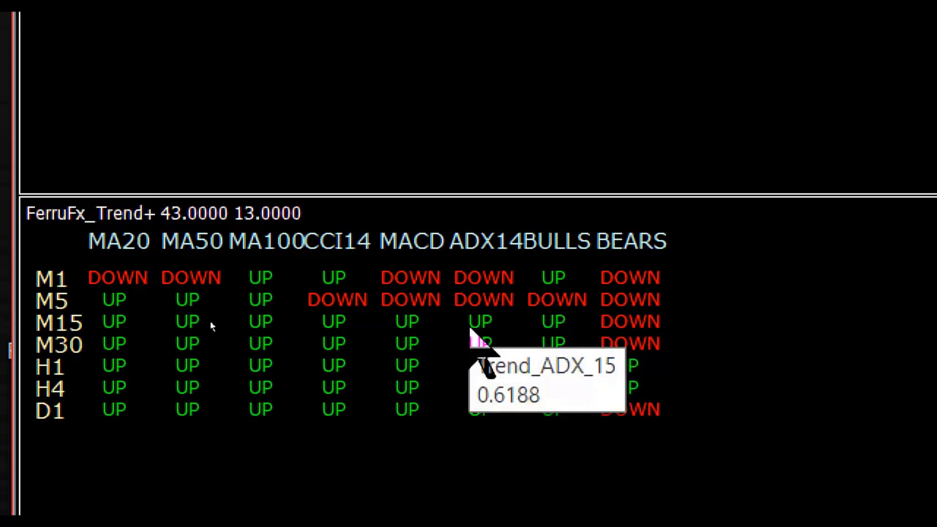
mouse_move(651, 221)
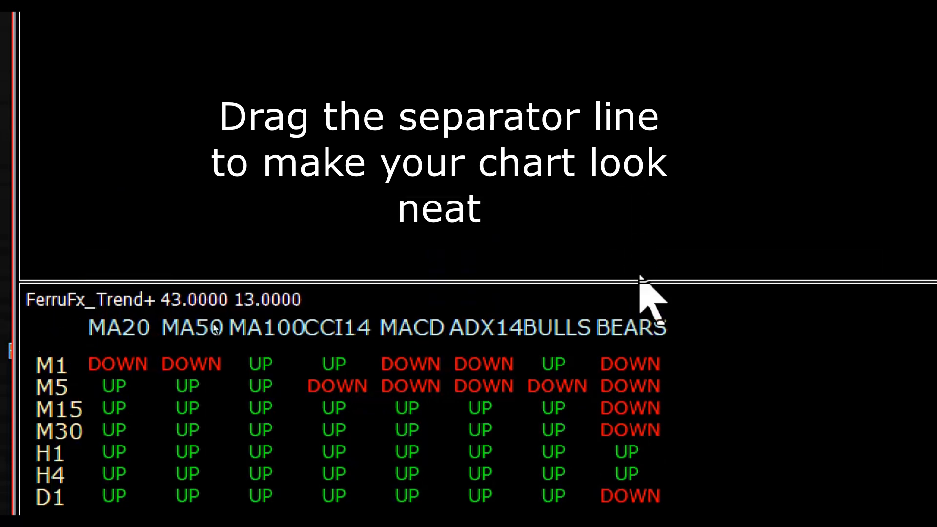
mouse_move(651, 299)
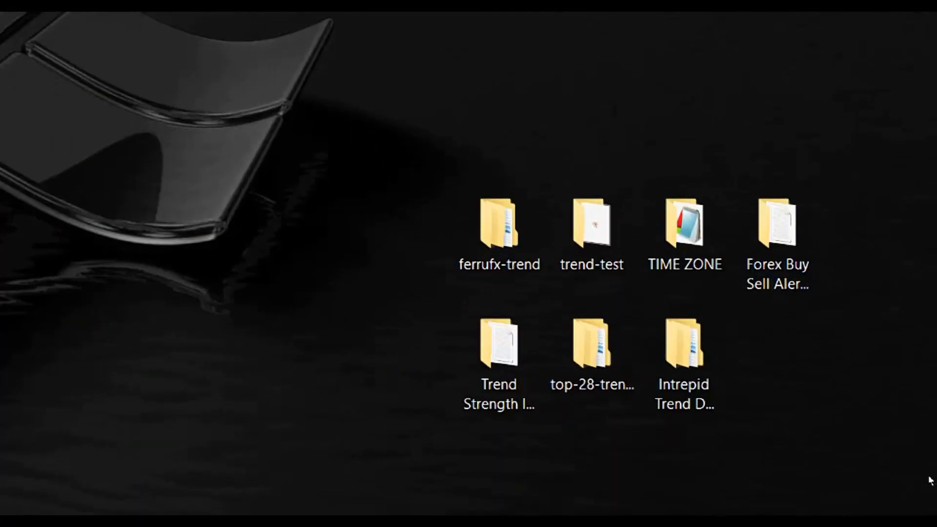
Browse into Trend Strength Indicator 27 and its 2-trend-strength-indicator subfolder
click(499, 232)
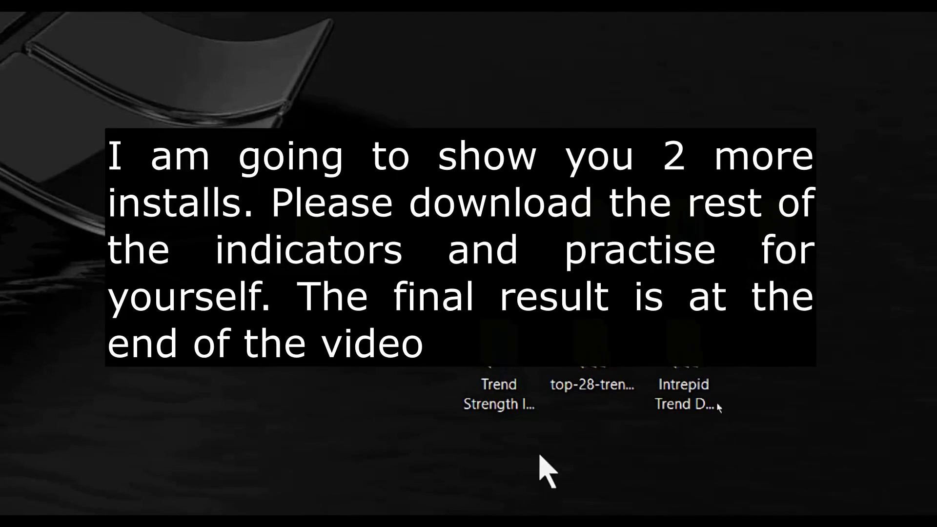
click(499, 384)
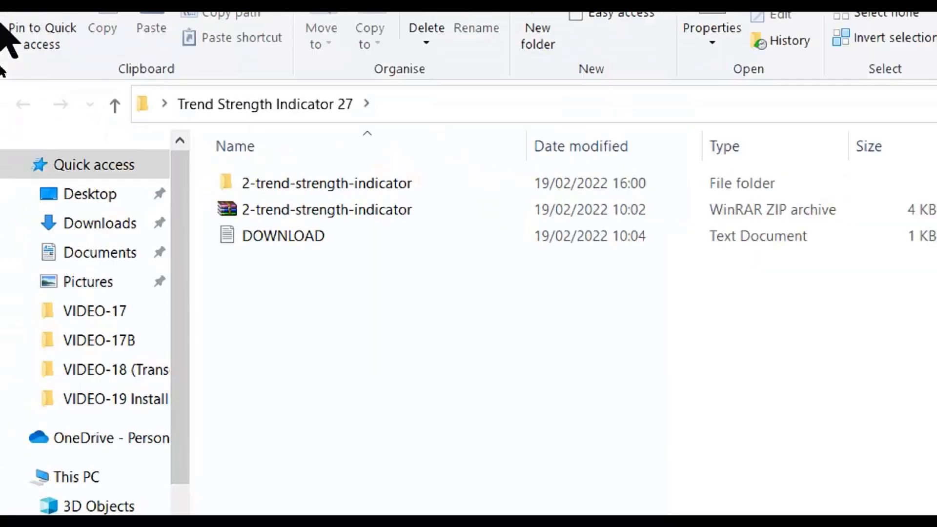
mouse_move(368, 284)
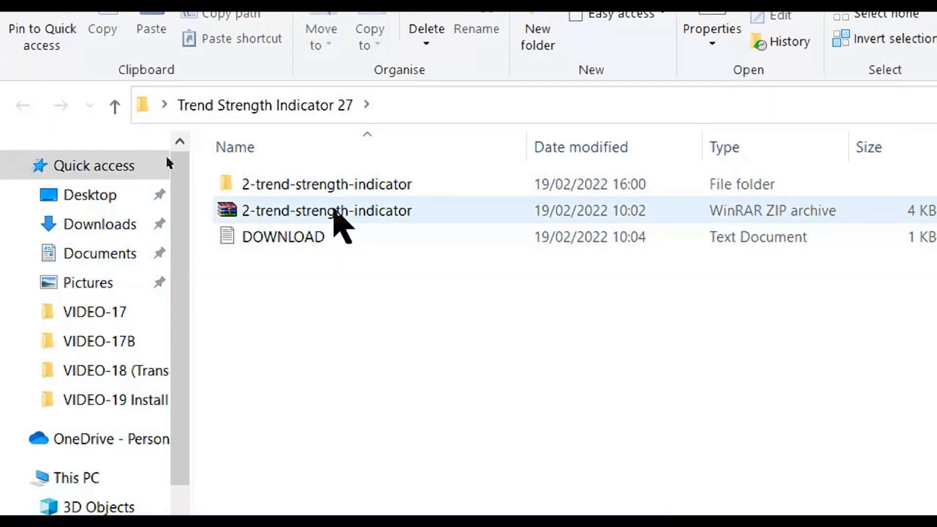
mouse_move(327, 184)
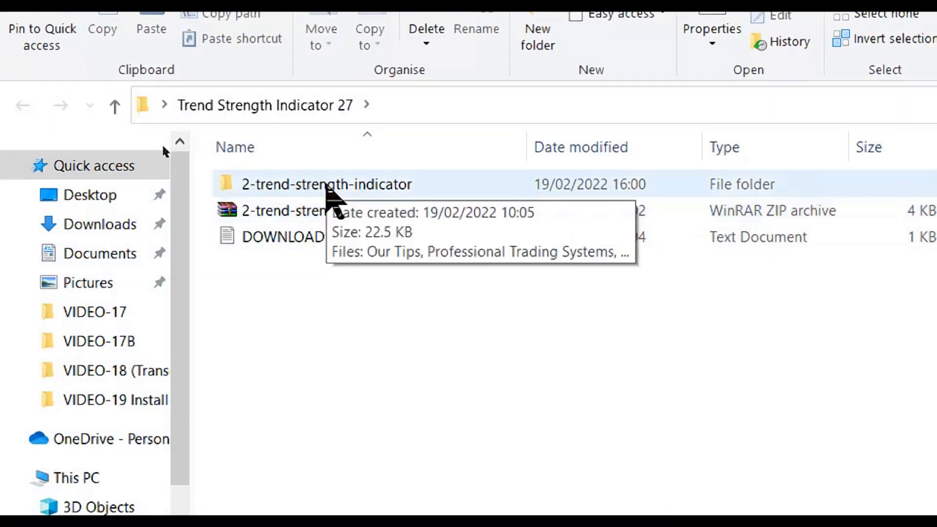
double_click(326, 184)
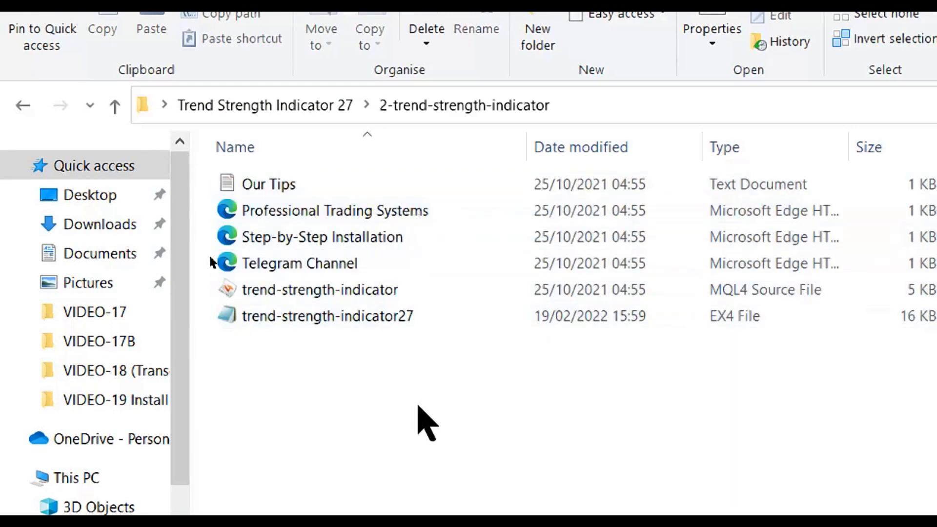
mouse_move(592, 376)
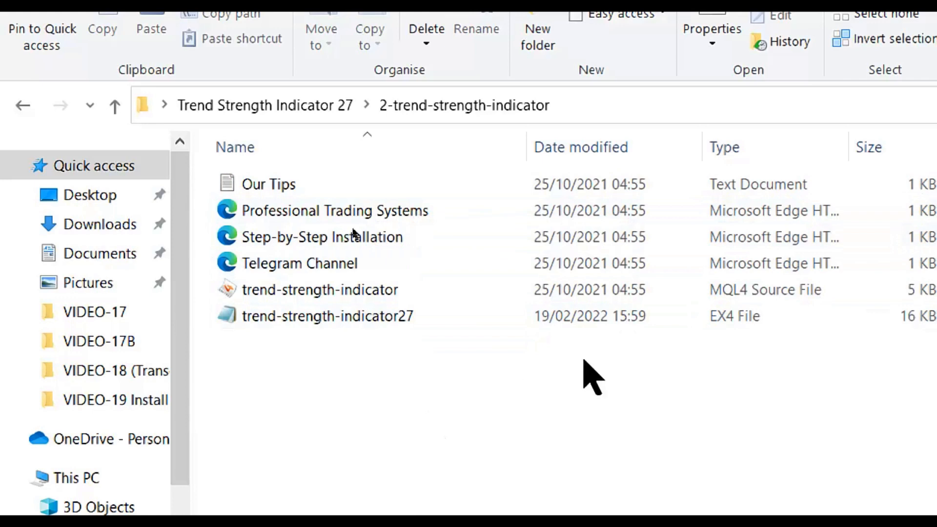
Copy the trend-strength-indicator27 EX4 file from its context menu
click(328, 315)
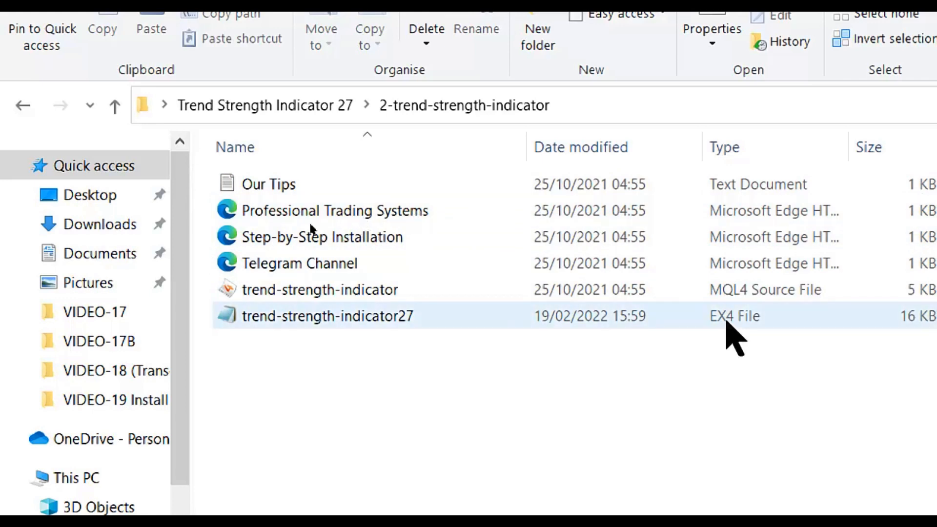
mouse_move(389, 325)
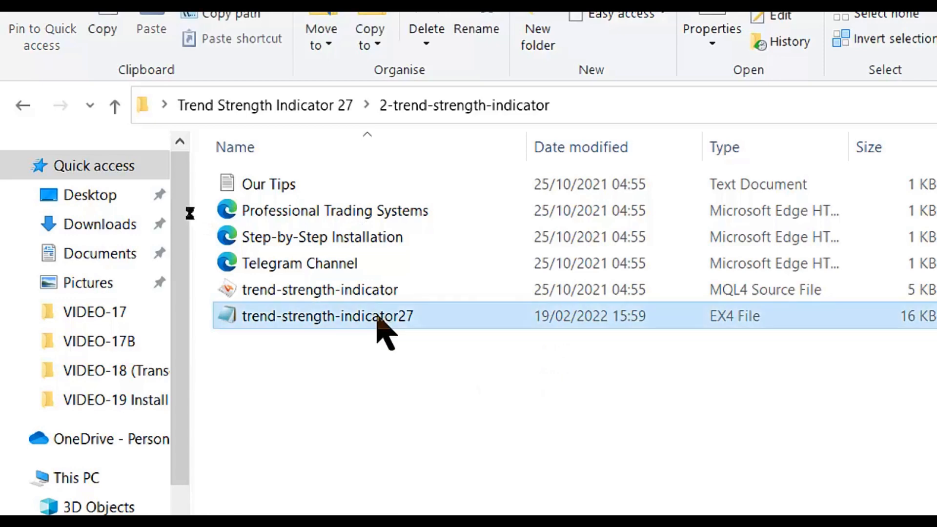
right_click(323, 315)
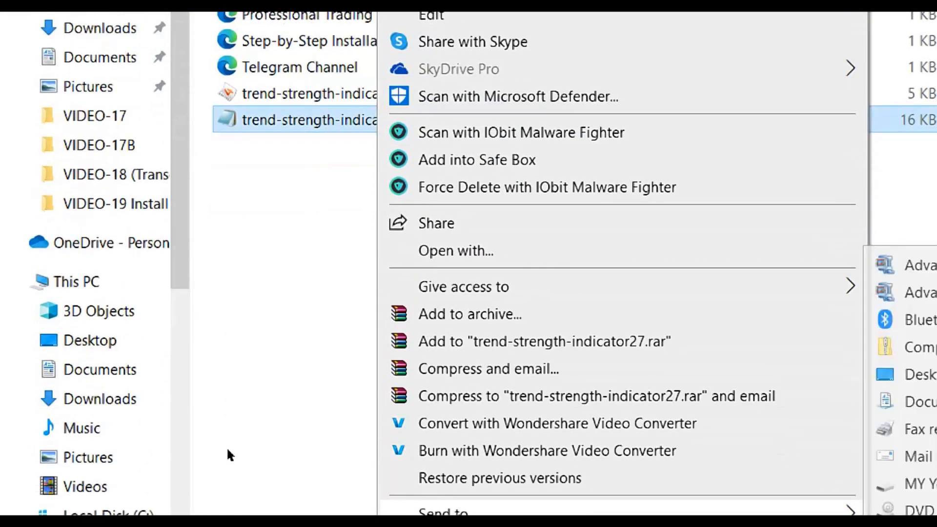
scroll(down, 3)
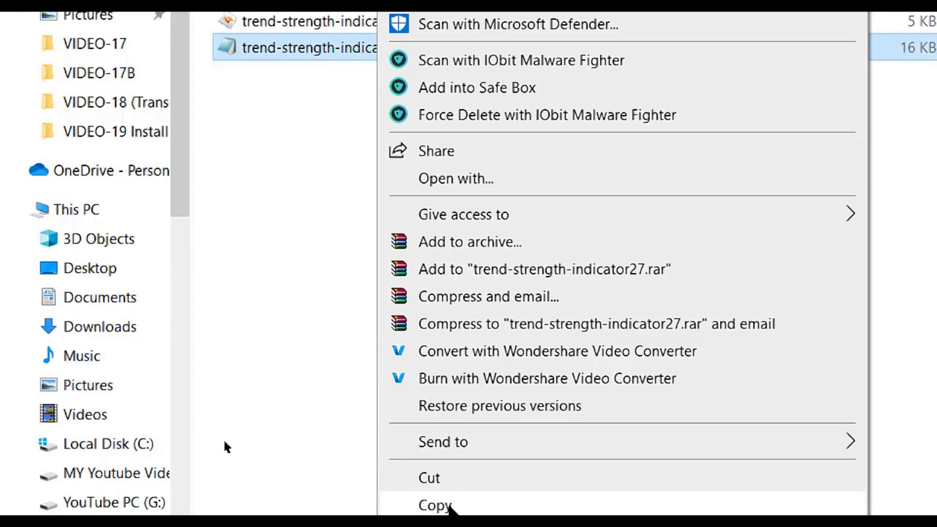
click(290, 325)
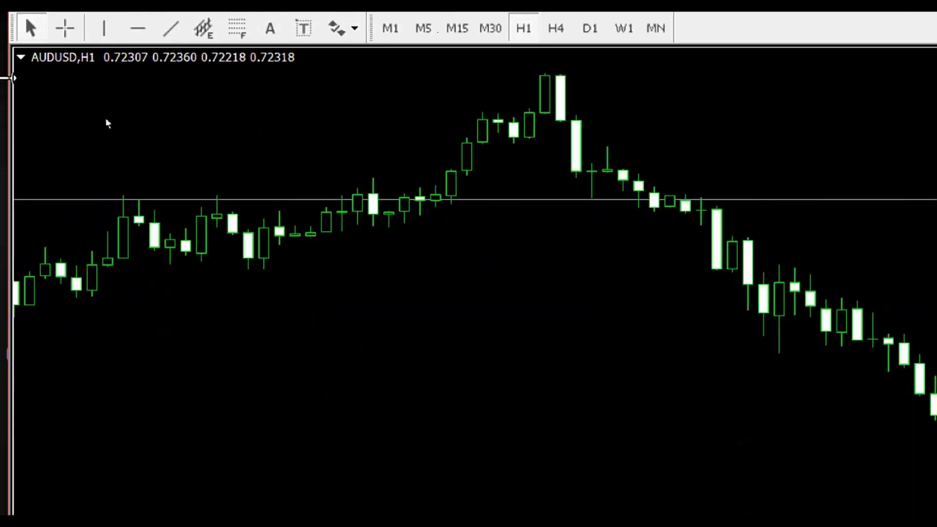
mouse_move(65, 78)
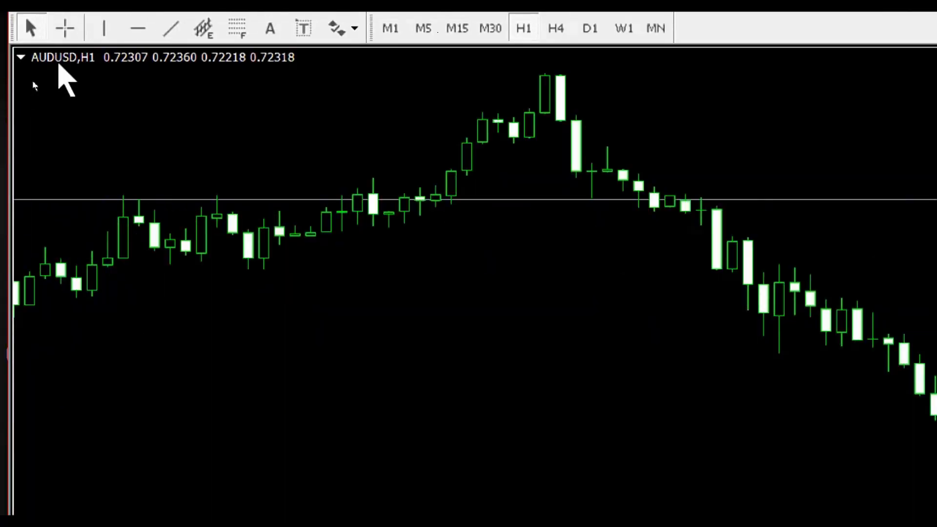
mouse_move(64, 28)
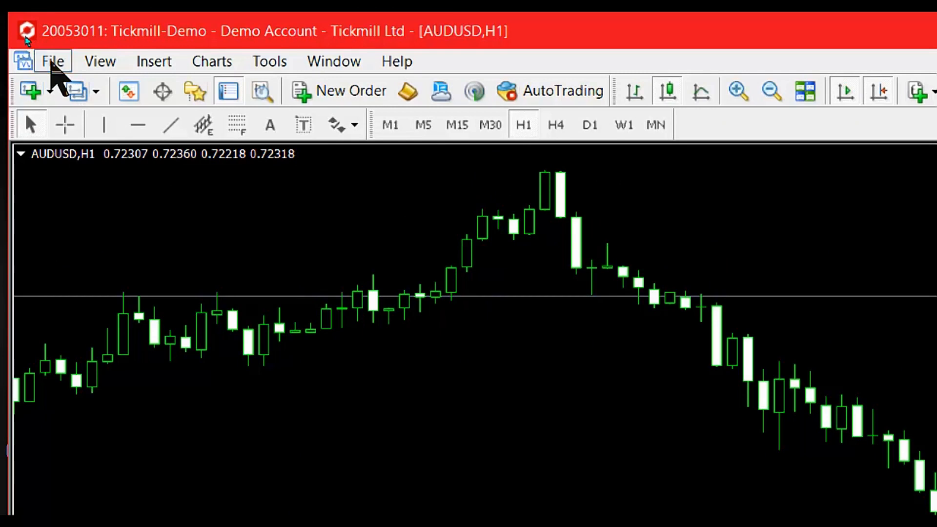
Paste the copied indicator into the terminal's MQL4 Indicators data folder and close Explorer
click(53, 61)
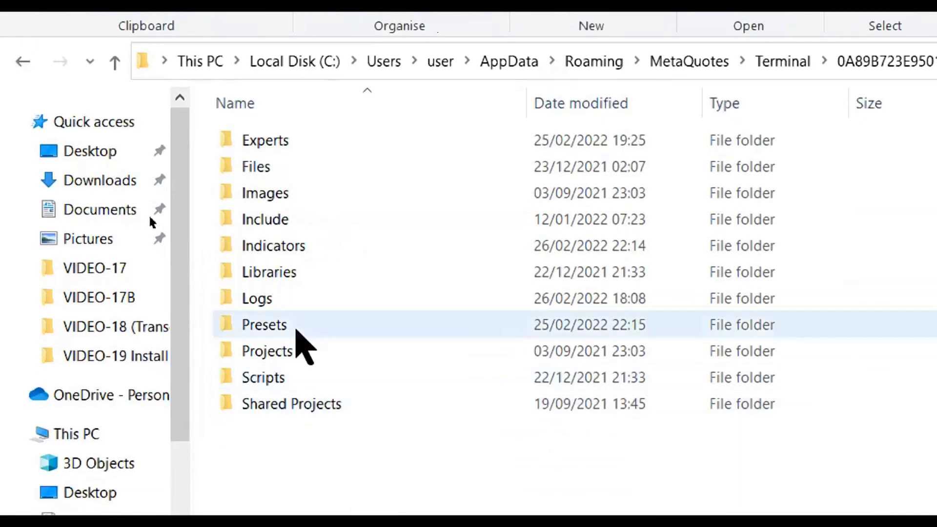
click(273, 245)
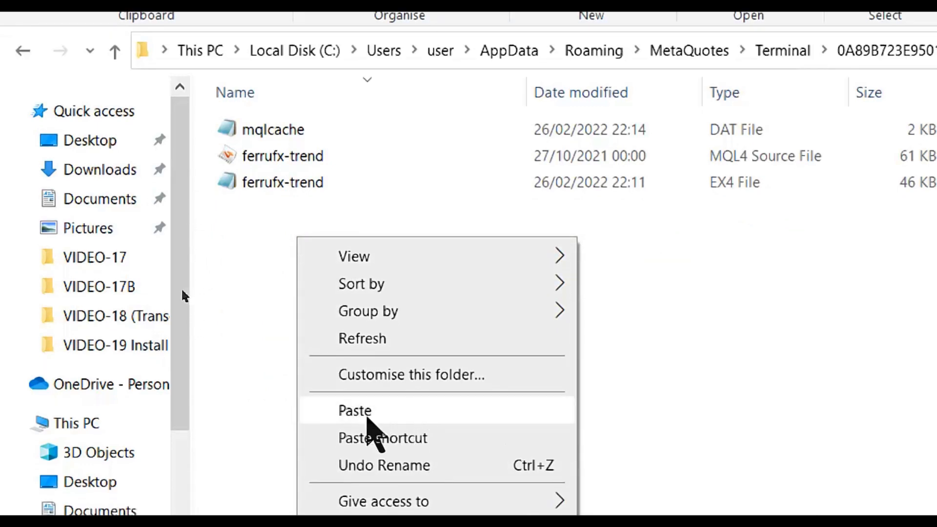
click(354, 411)
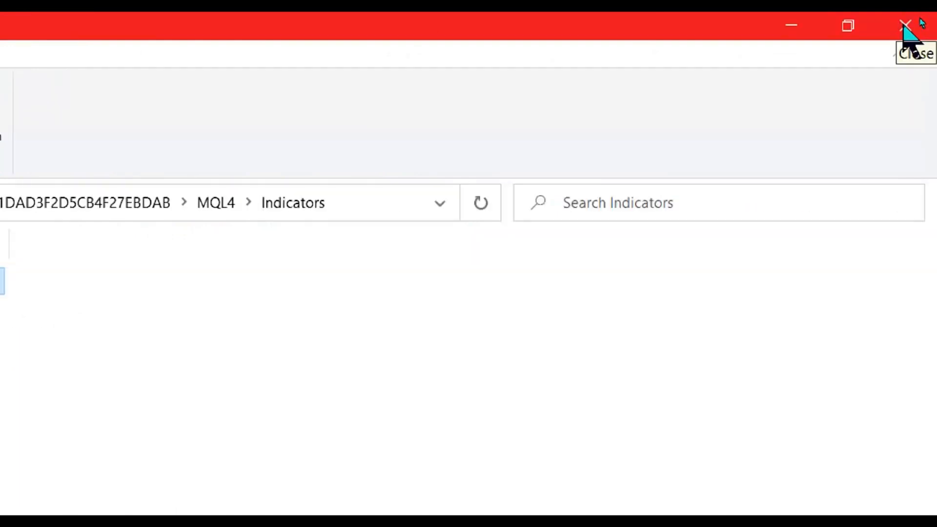
click(908, 25)
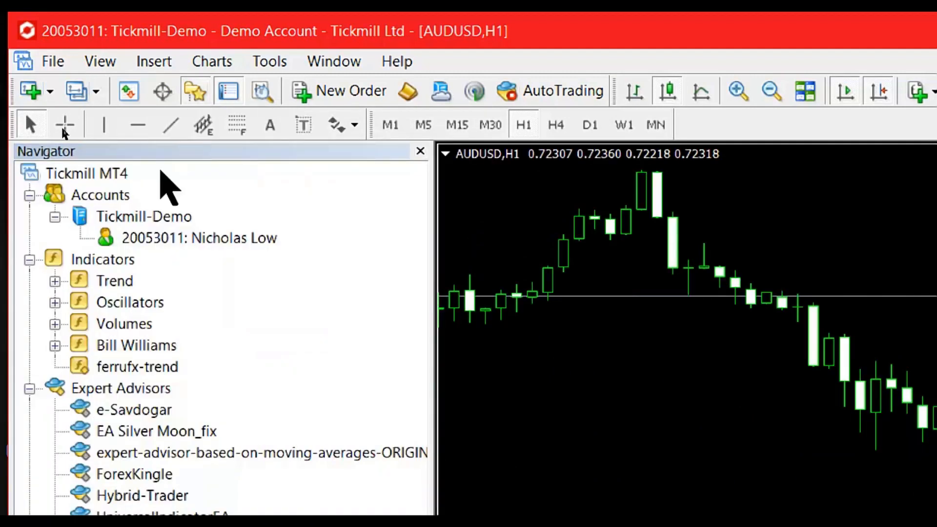
mouse_move(127, 284)
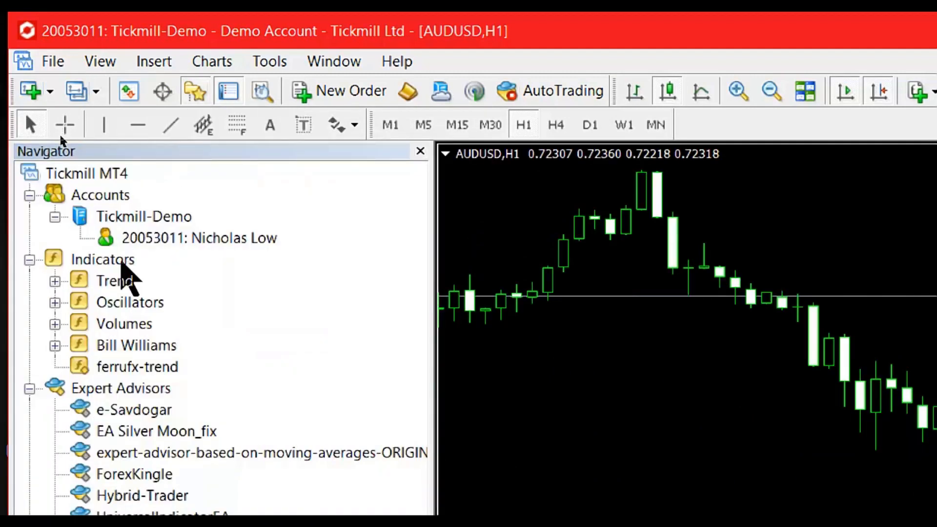
Refresh the Navigator's Indicators group so trend-strength-indicator27 is listed, and select it
click(103, 258)
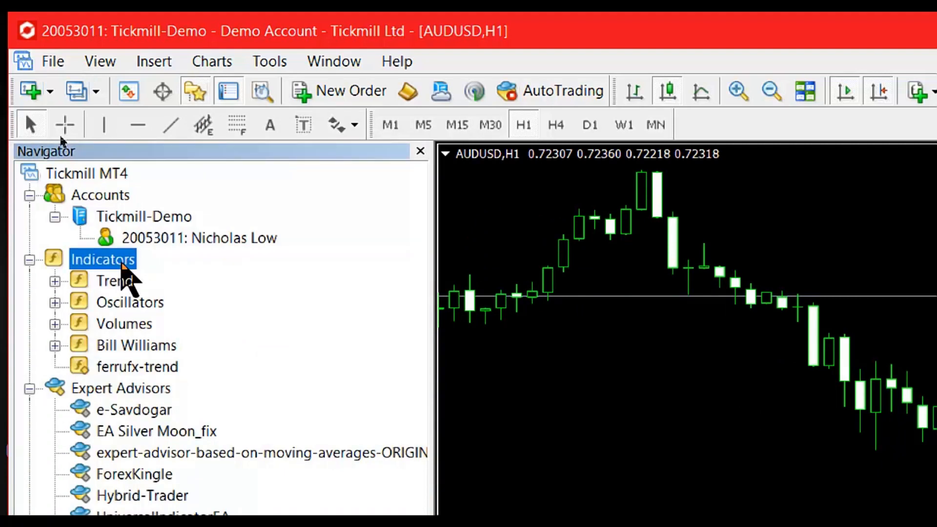
right_click(103, 258)
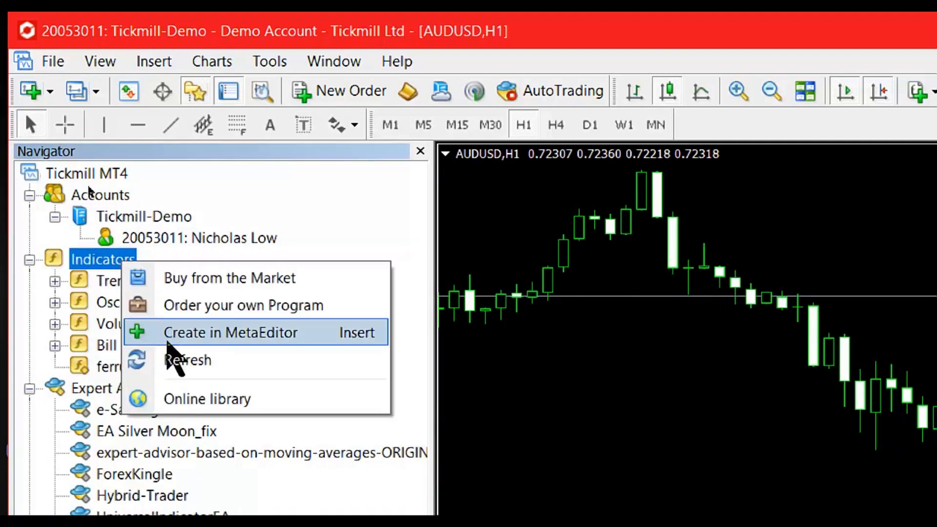
mouse_move(187, 359)
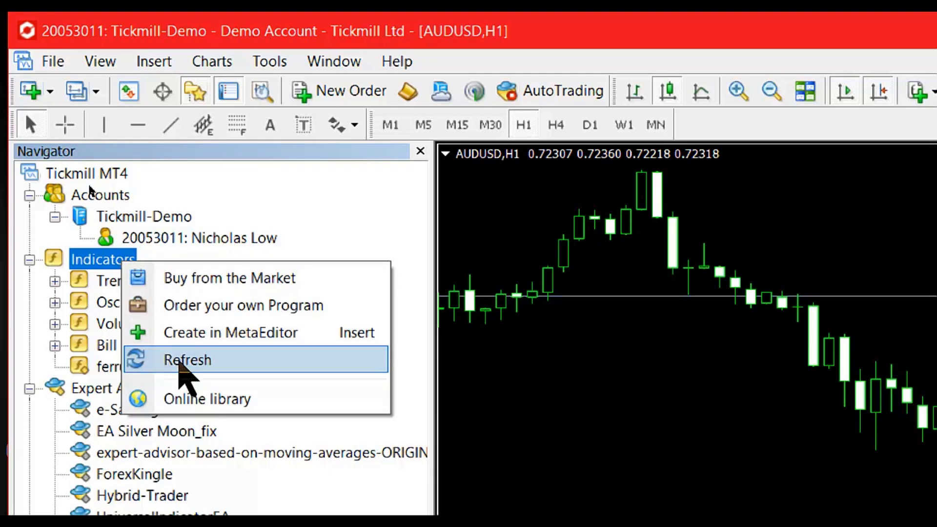
click(187, 360)
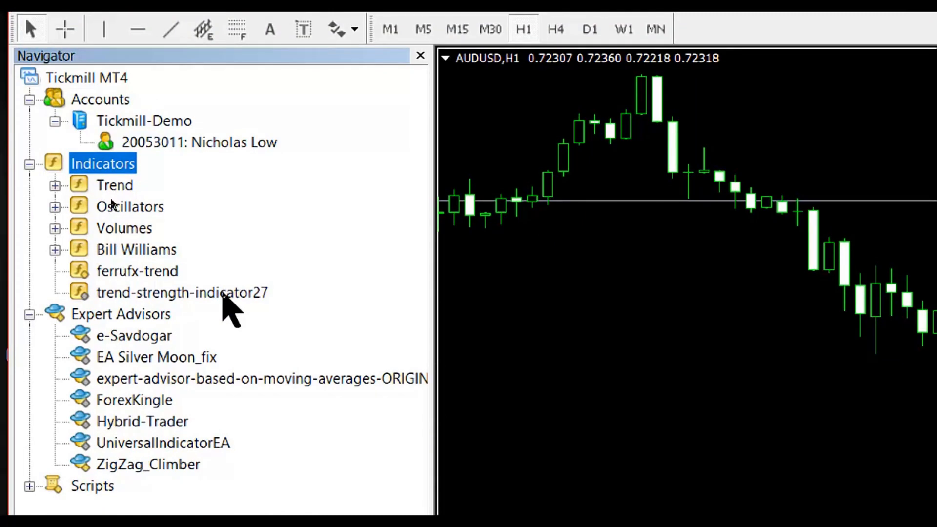
click(182, 293)
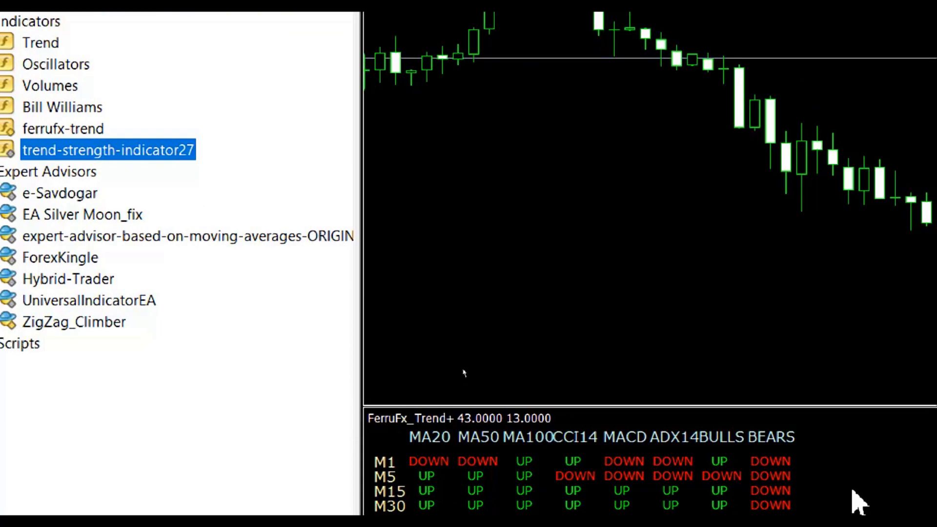
Add trend-strength-indicator27 to the AUDUSD H1 chart after reviewing its default inputs and six line colours
double_click(107, 151)
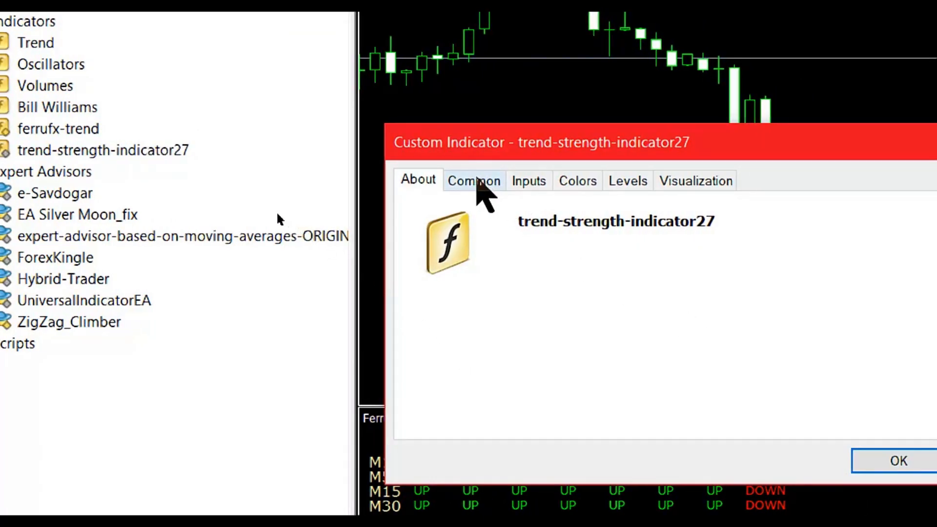
click(472, 180)
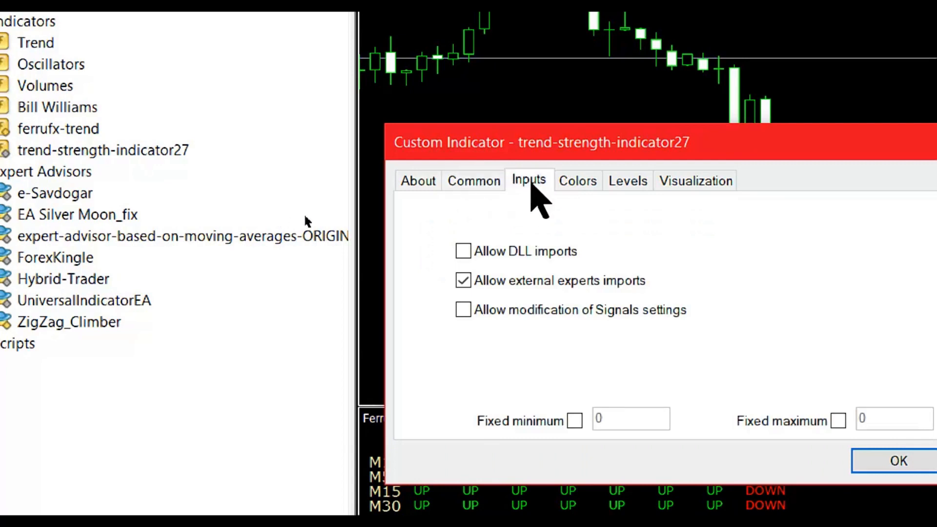
click(528, 179)
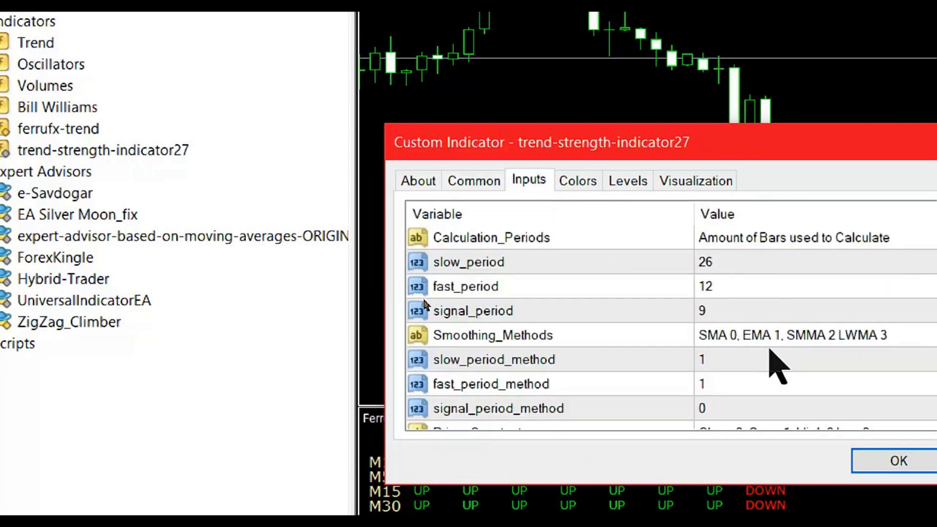
scroll(down, 3)
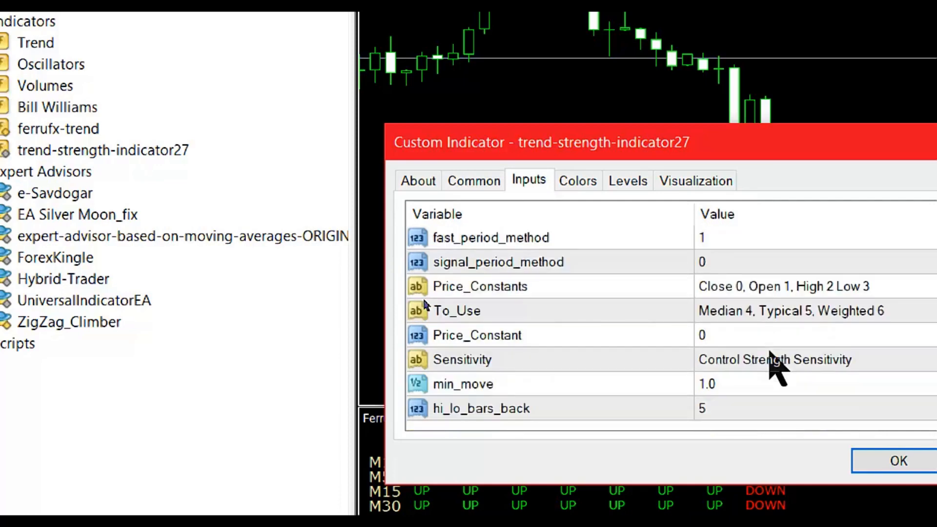
mouse_move(759, 343)
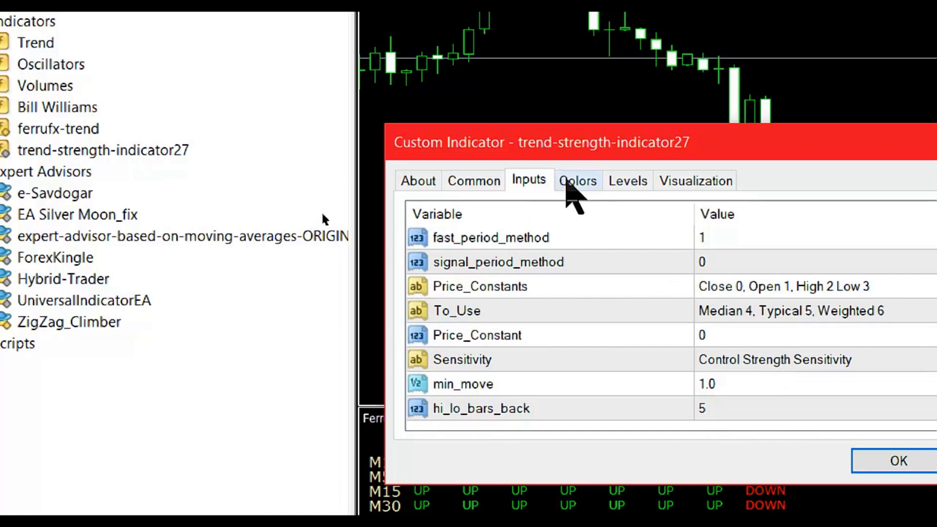
click(577, 179)
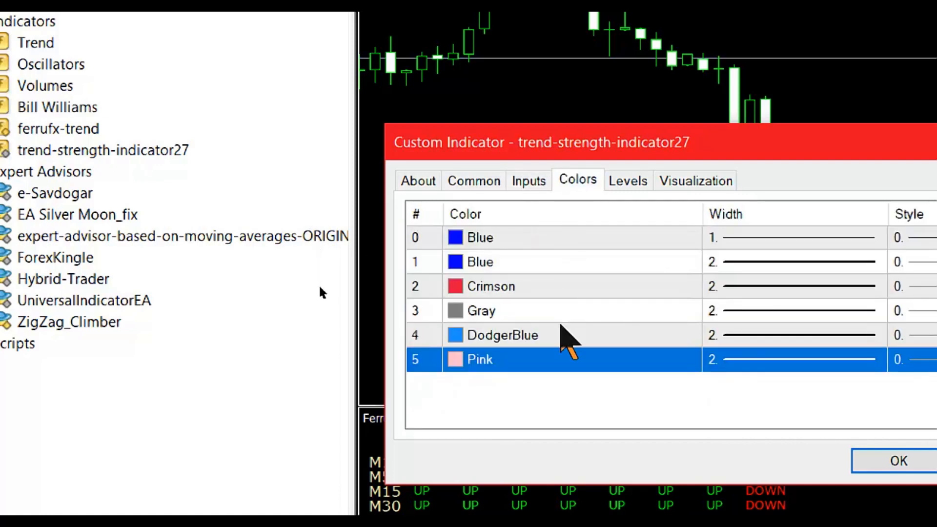
mouse_move(568, 275)
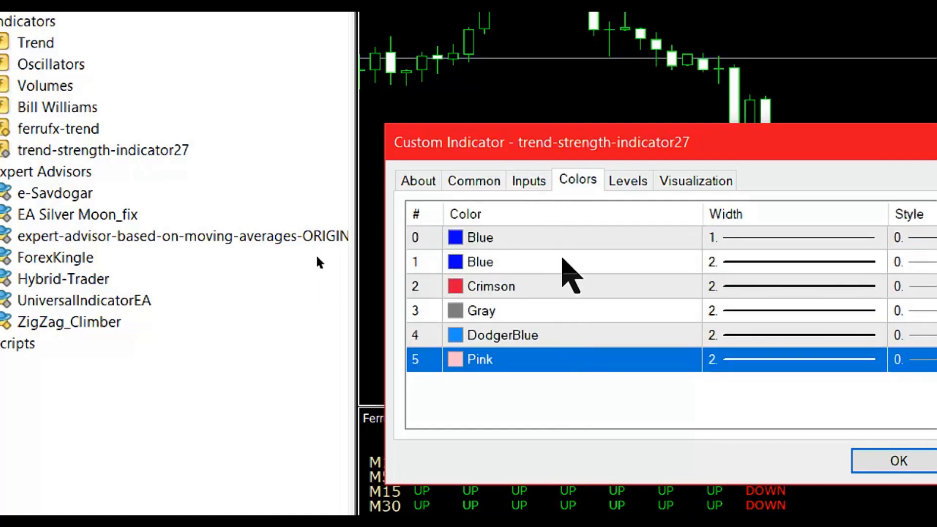
mouse_move(855, 302)
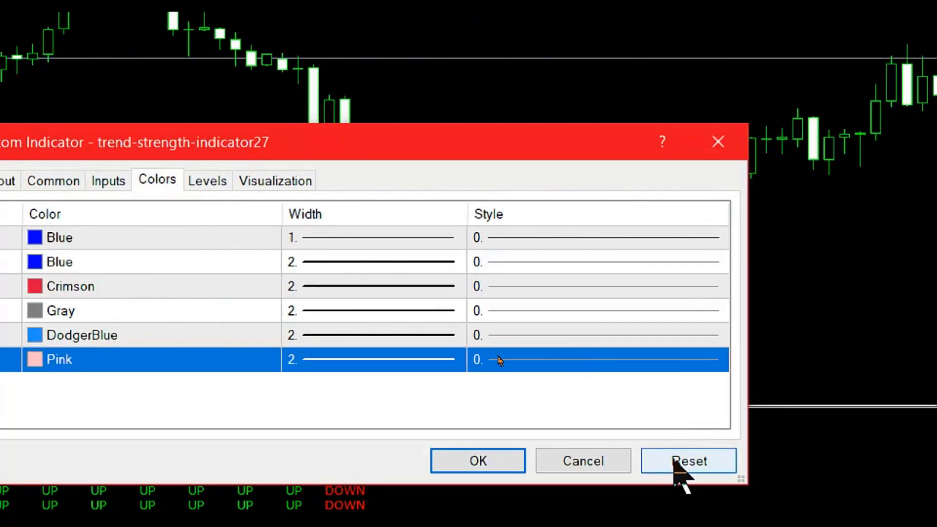
mouse_move(478, 460)
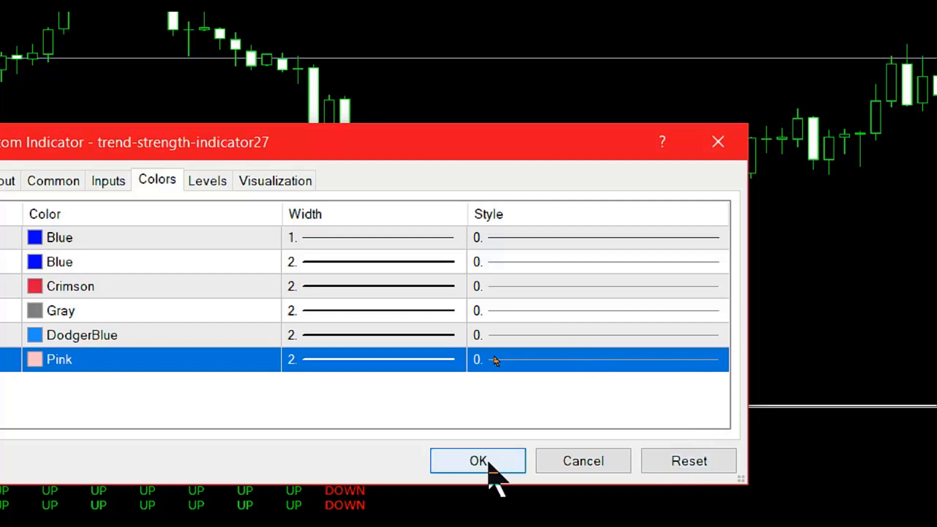
click(477, 459)
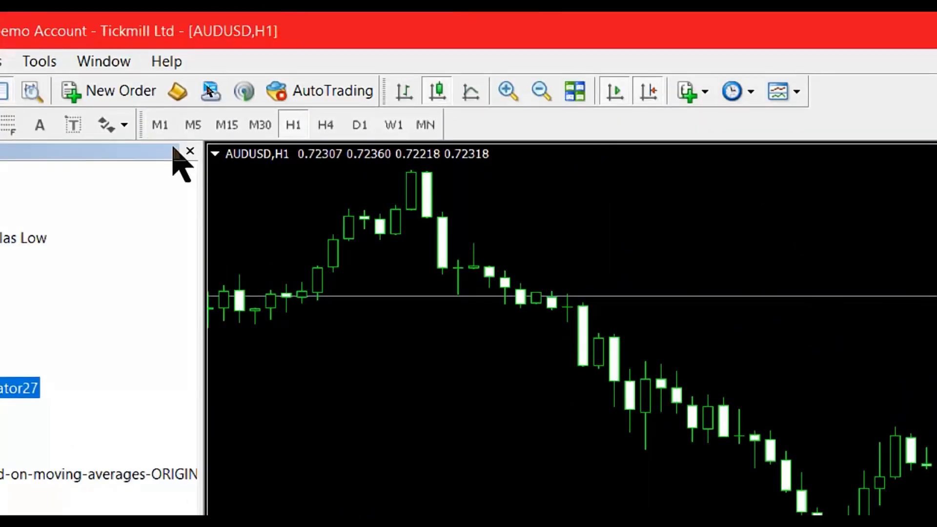
Close the Navigator so the chart shows the trend strength histogram full width
click(190, 150)
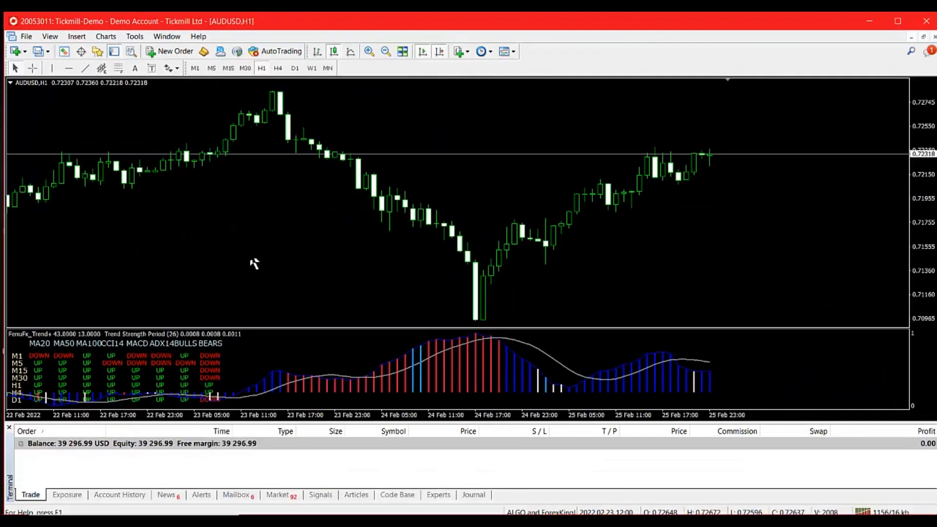
mouse_move(290, 270)
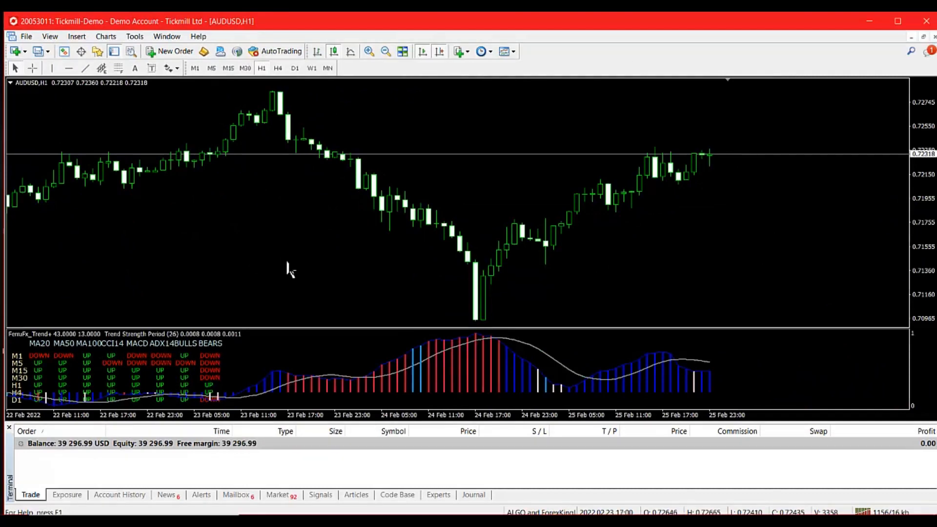
mouse_move(373, 369)
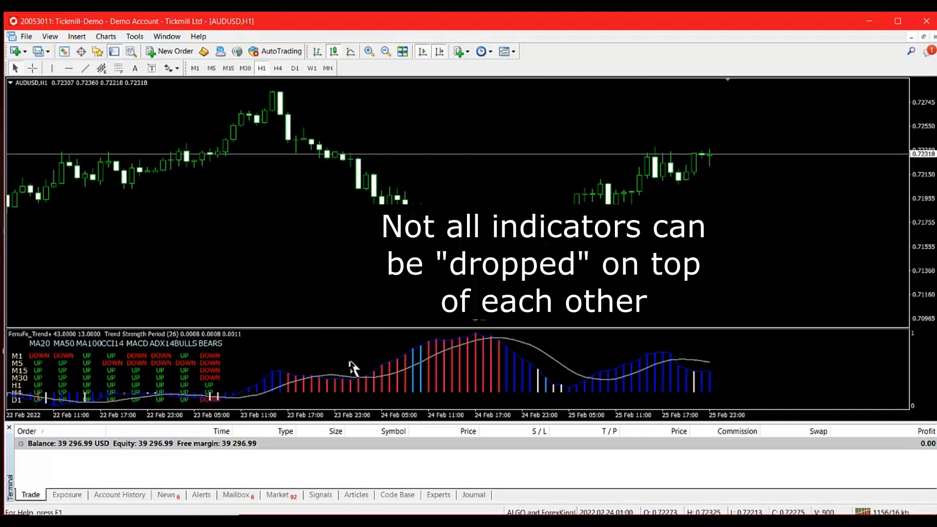
mouse_move(254, 367)
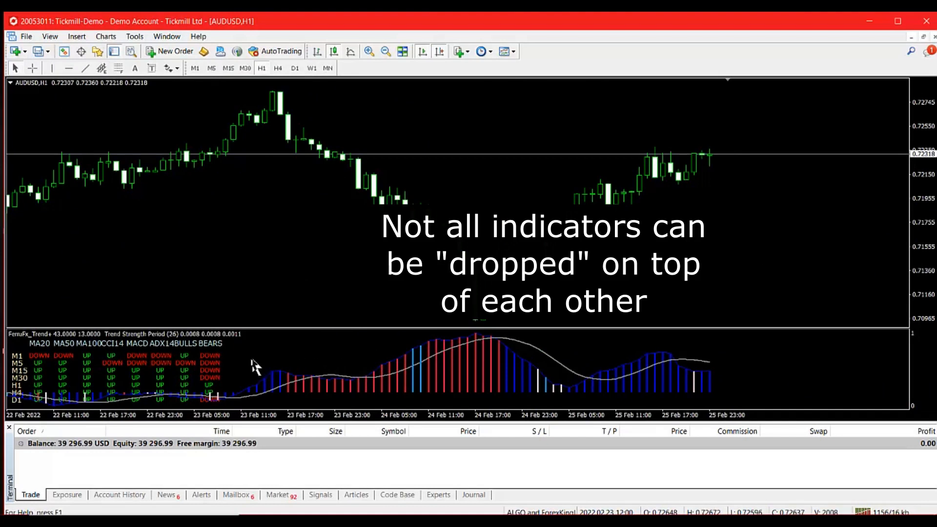
mouse_move(403, 380)
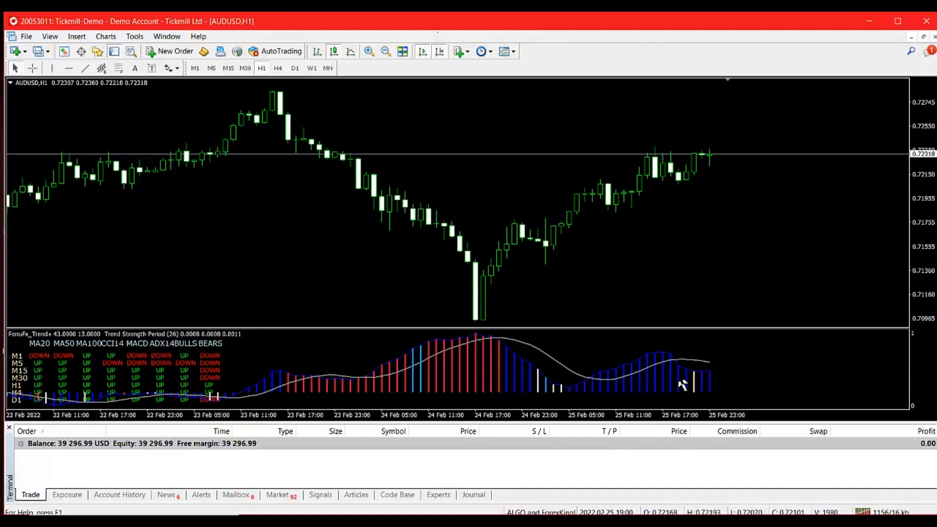
mouse_move(394, 363)
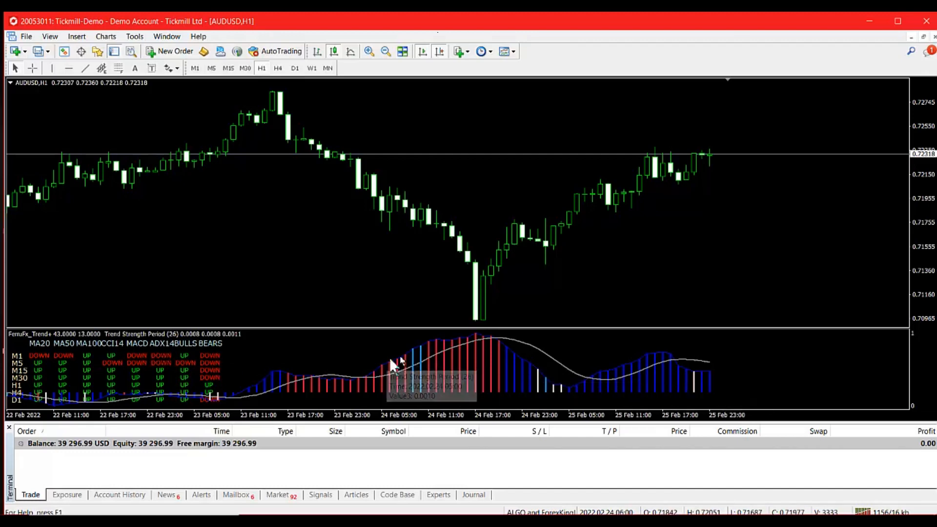
mouse_move(816, 179)
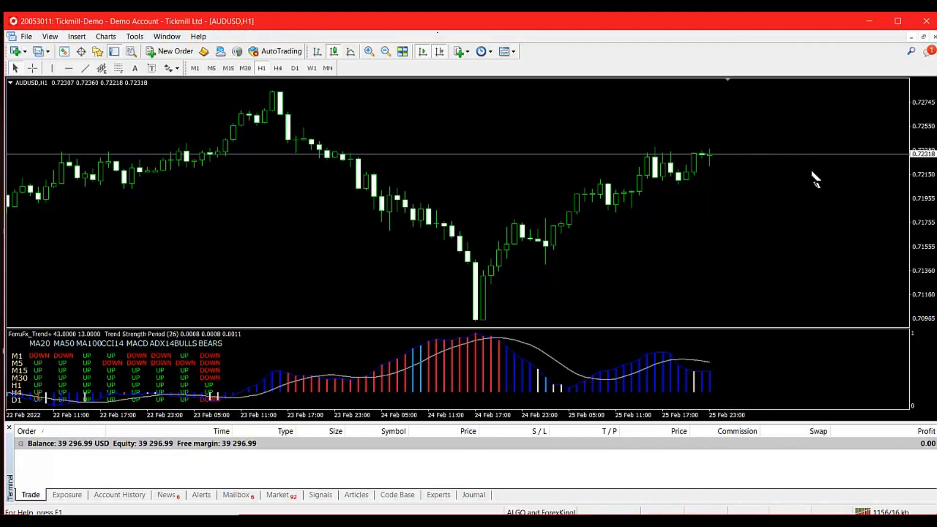
mouse_move(723, 167)
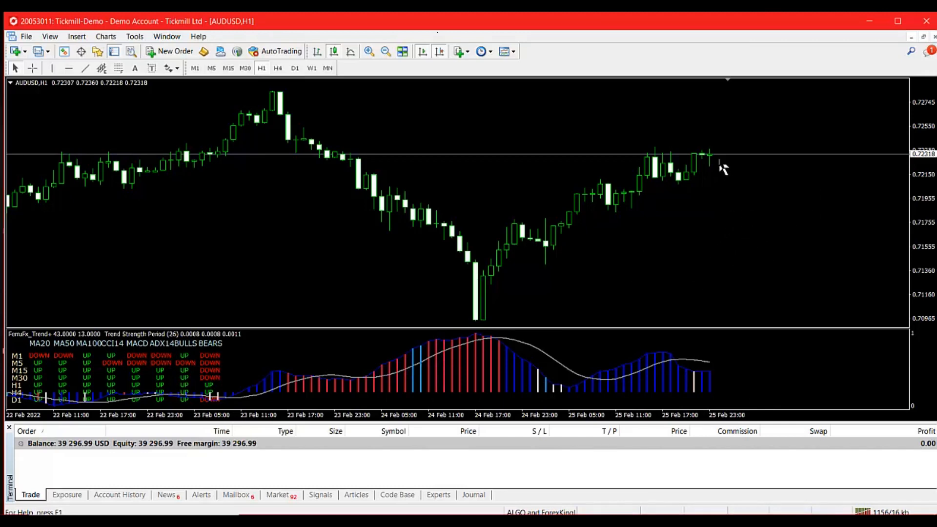
mouse_move(709, 164)
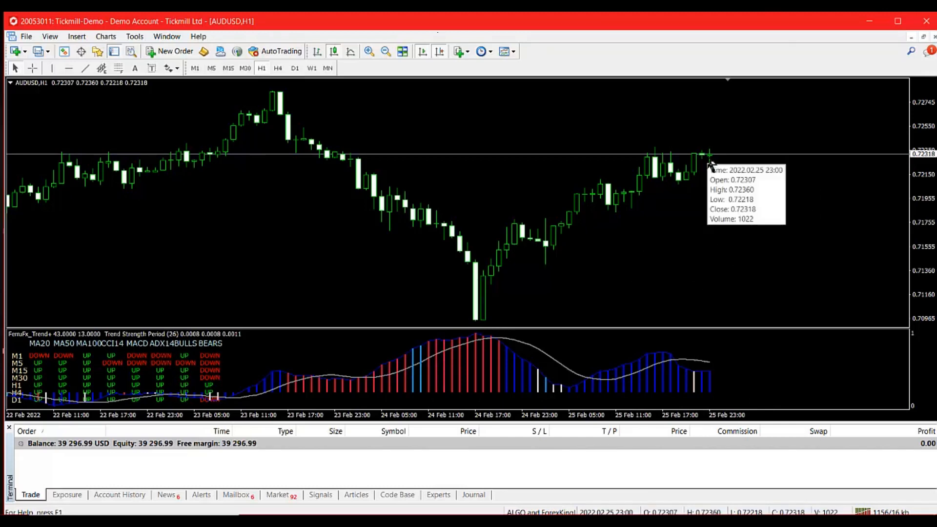
mouse_move(598, 200)
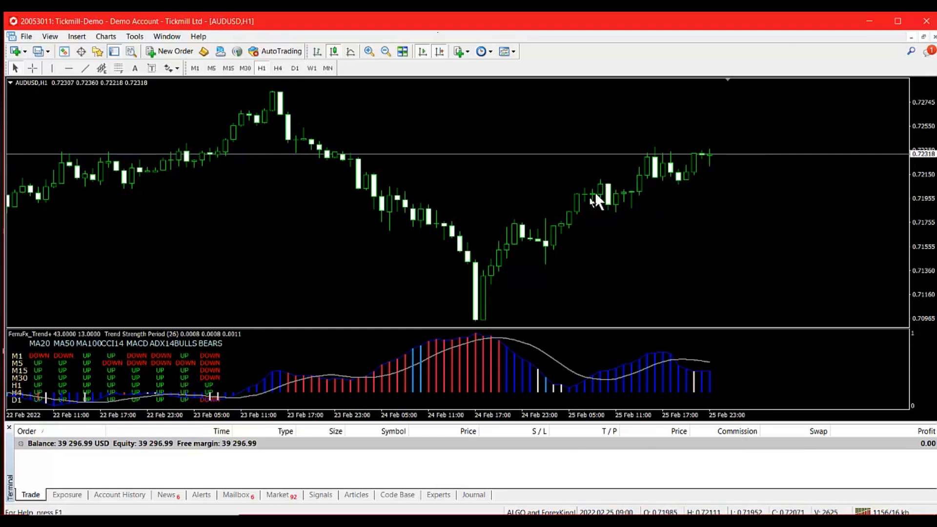
mouse_move(482, 296)
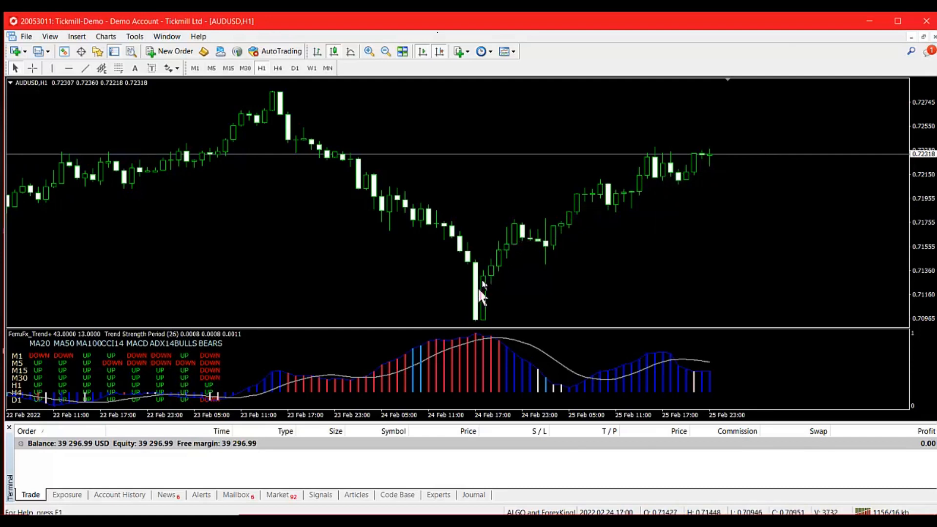
mouse_move(660, 167)
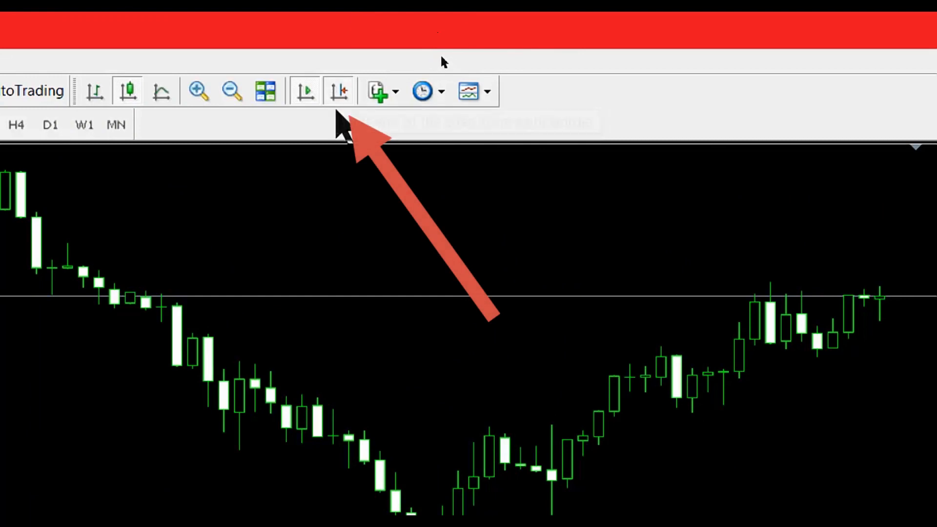
mouse_move(339, 91)
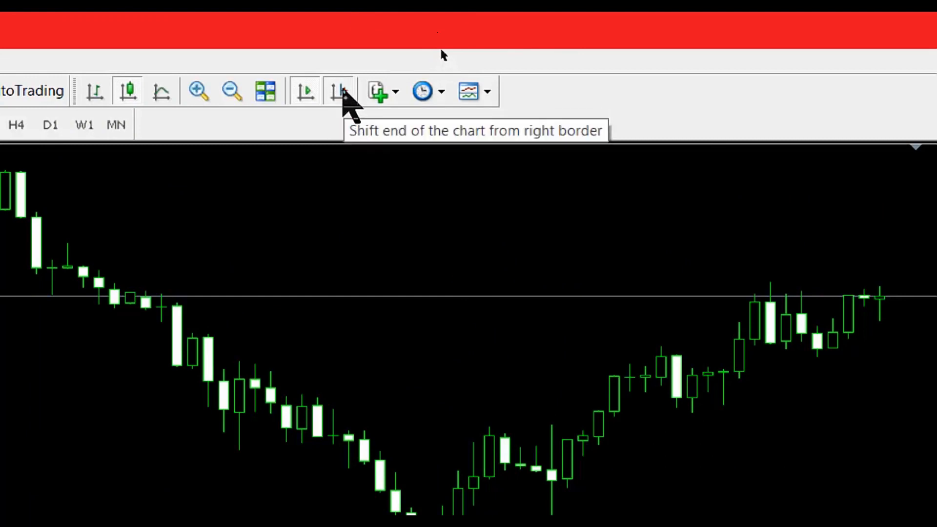
click(340, 91)
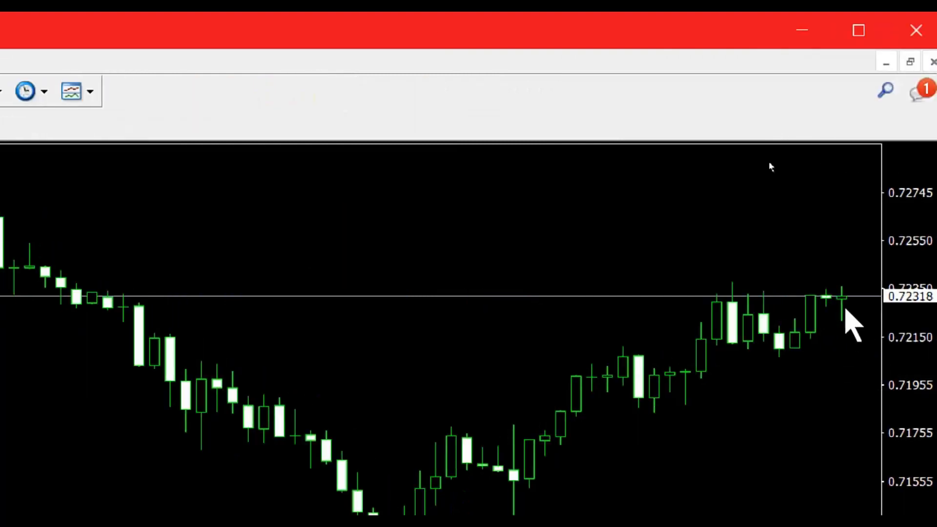
mouse_move(675, 269)
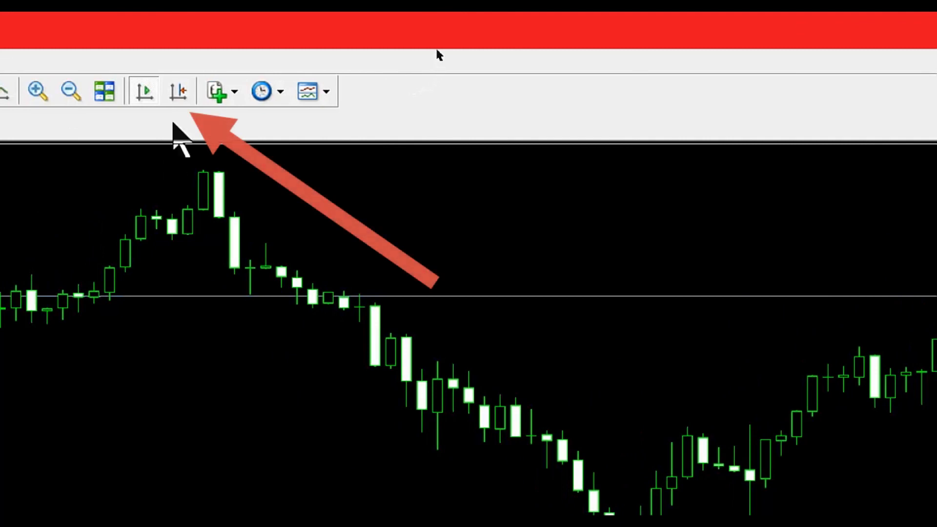
mouse_move(177, 90)
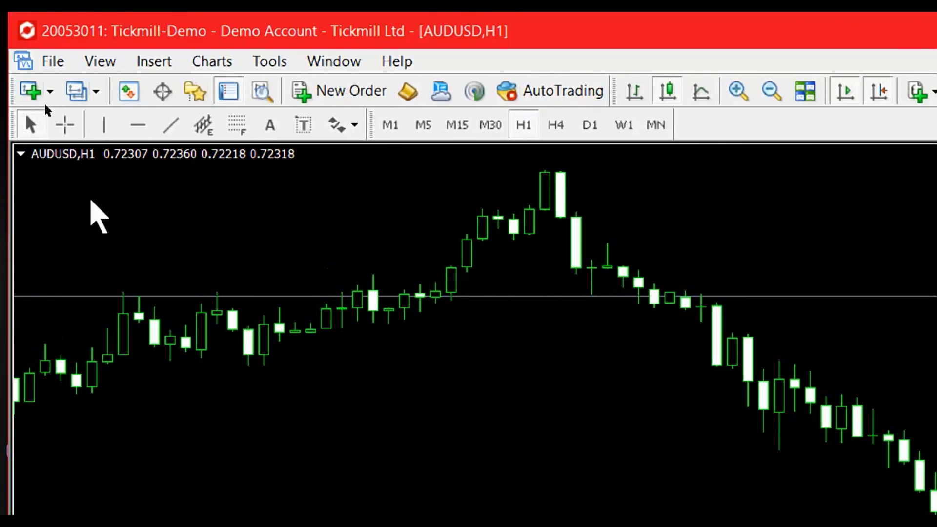
mouse_move(166, 501)
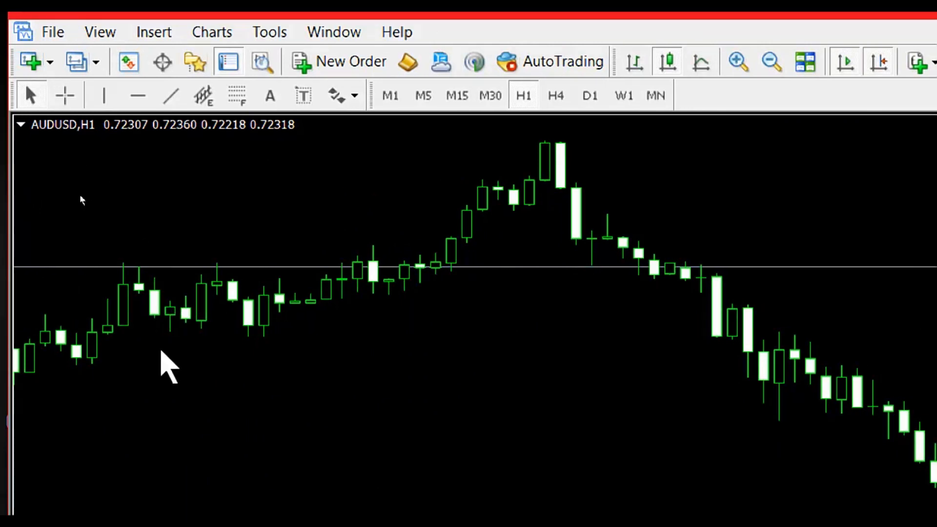
mouse_move(218, 359)
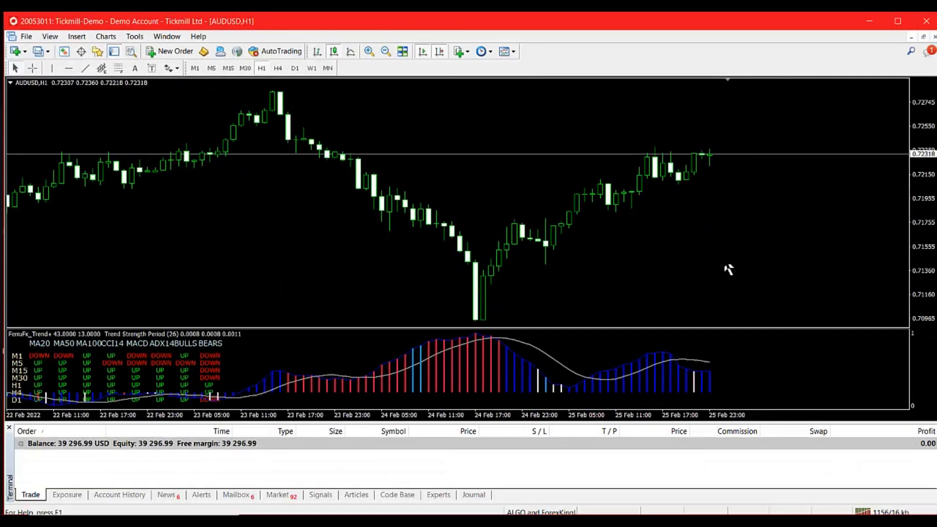
mouse_move(720, 280)
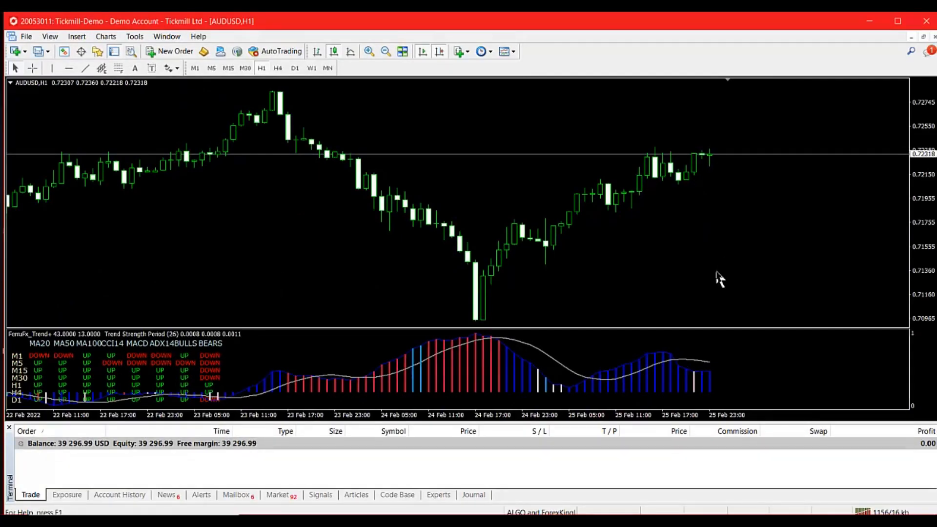
mouse_move(709, 375)
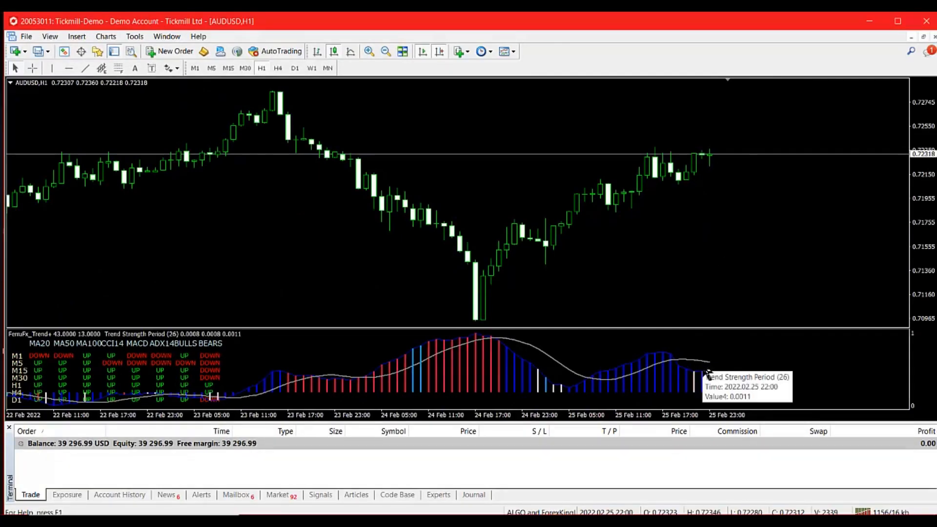
mouse_move(631, 379)
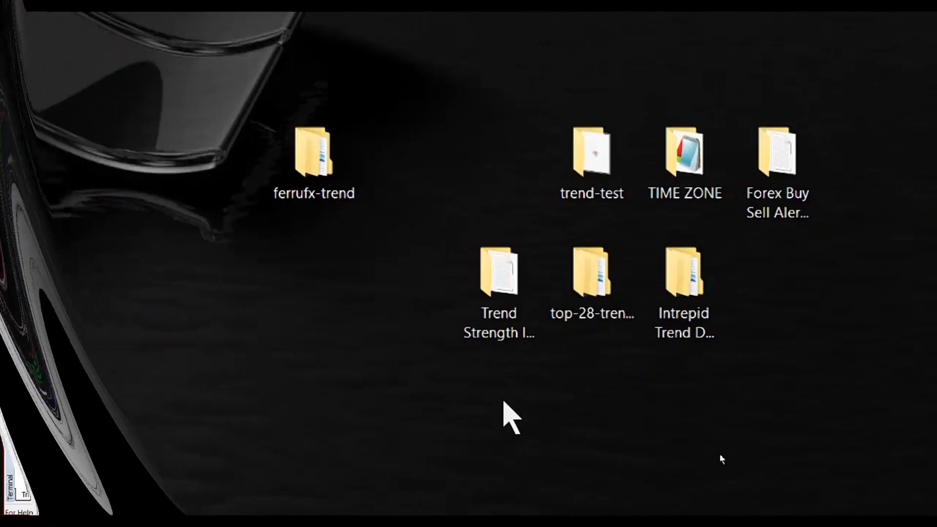
Copy the 47 KB forex-buy-sell-alert-indicator EX4 file from its downloaded inner folder
click(498, 276)
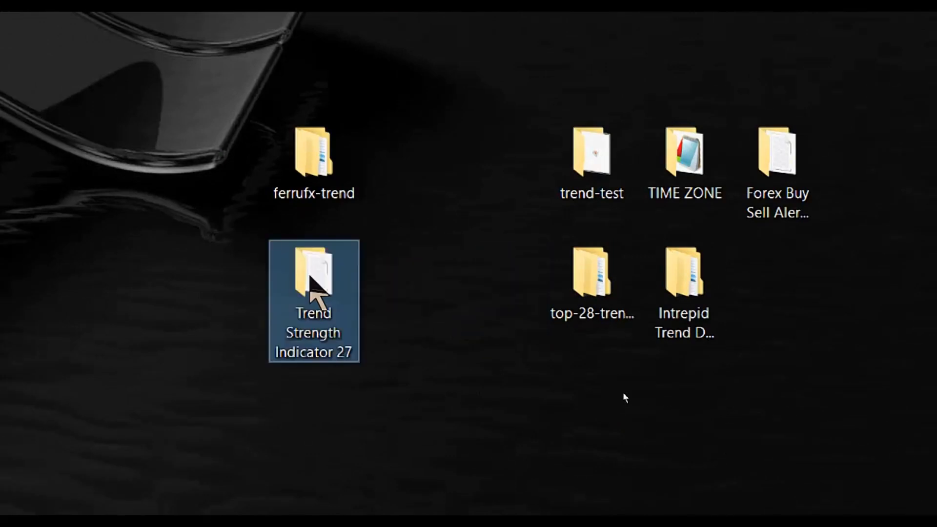
mouse_move(603, 406)
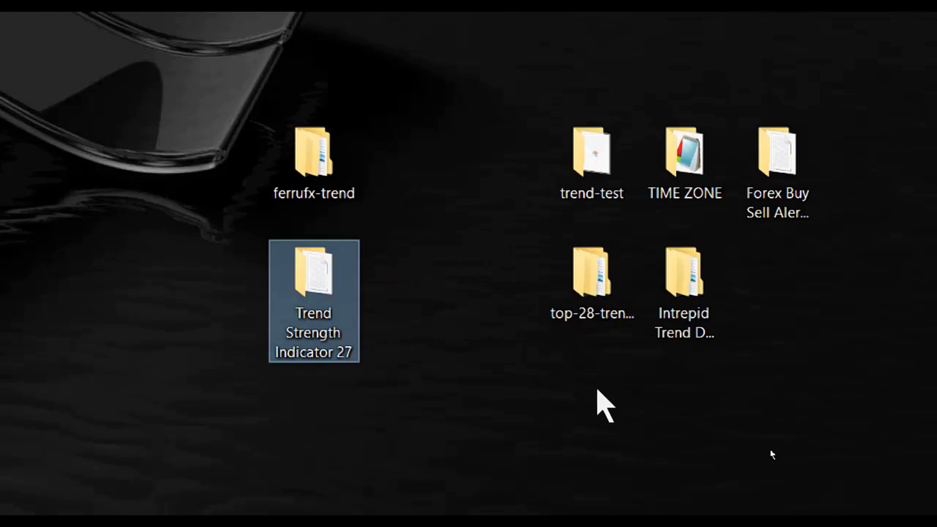
mouse_move(777, 389)
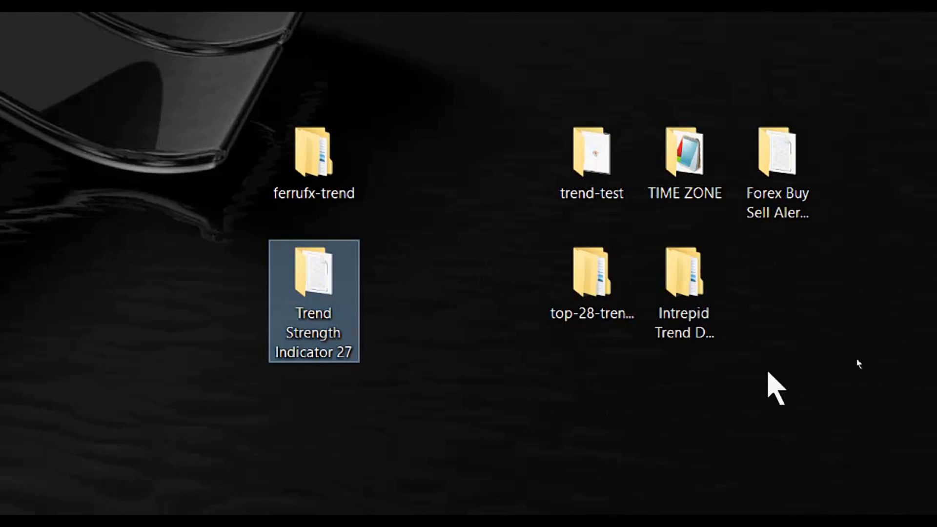
mouse_move(778, 149)
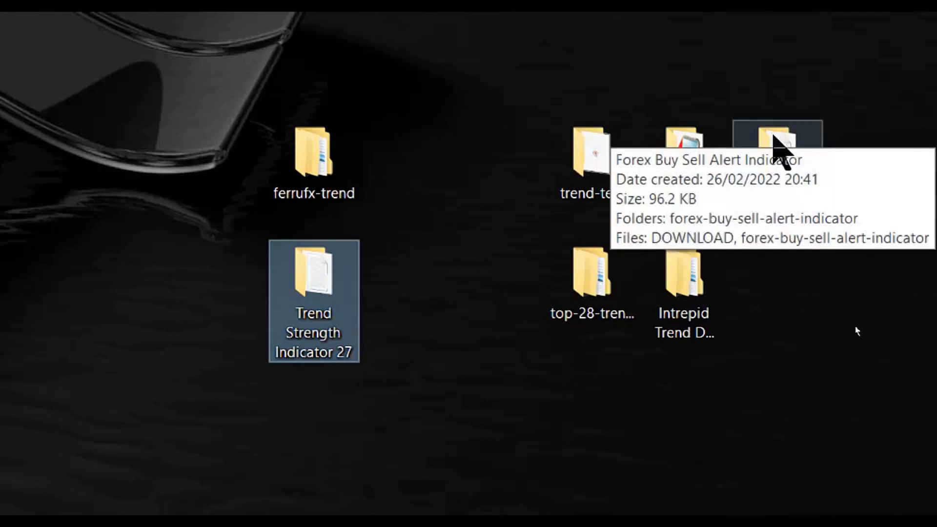
double_click(778, 141)
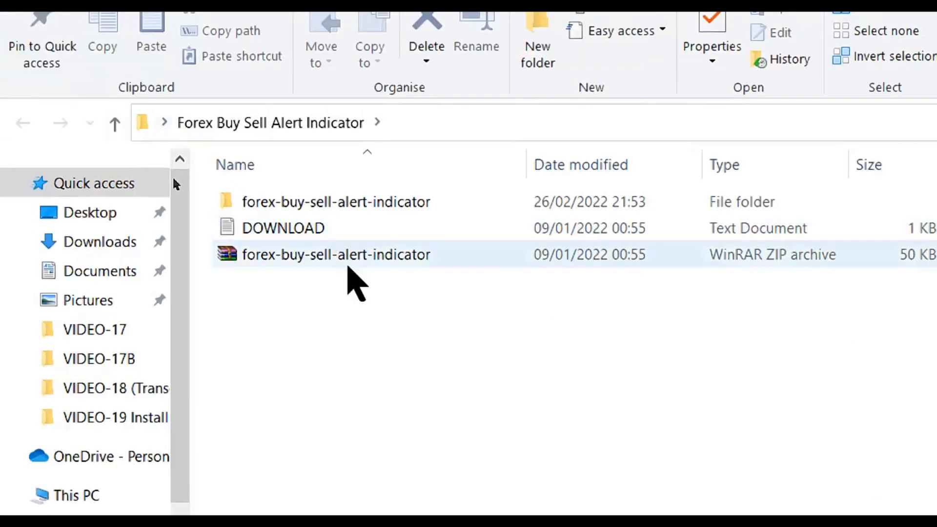
click(336, 201)
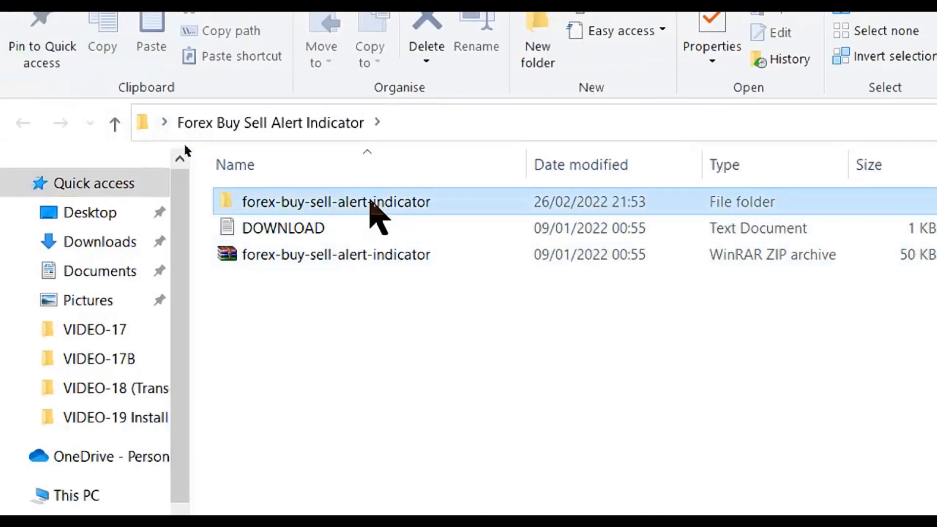
double_click(337, 201)
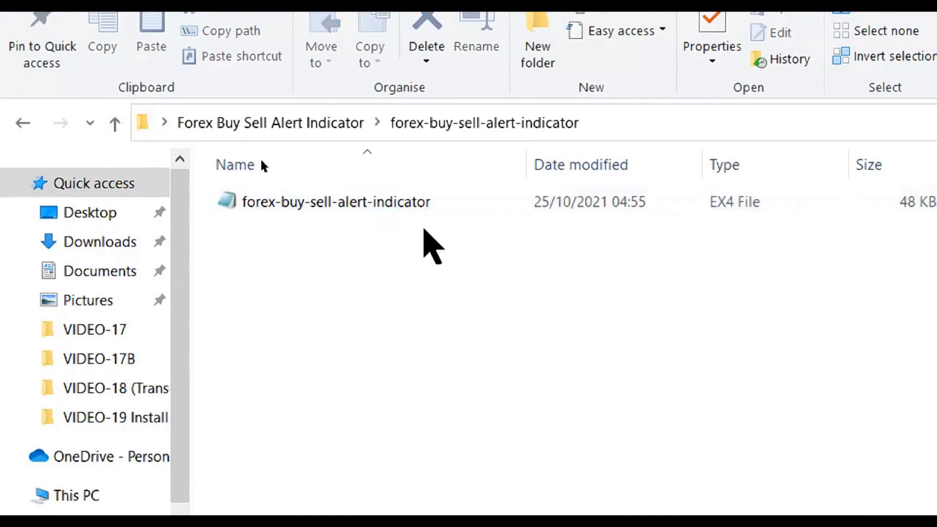
mouse_move(717, 245)
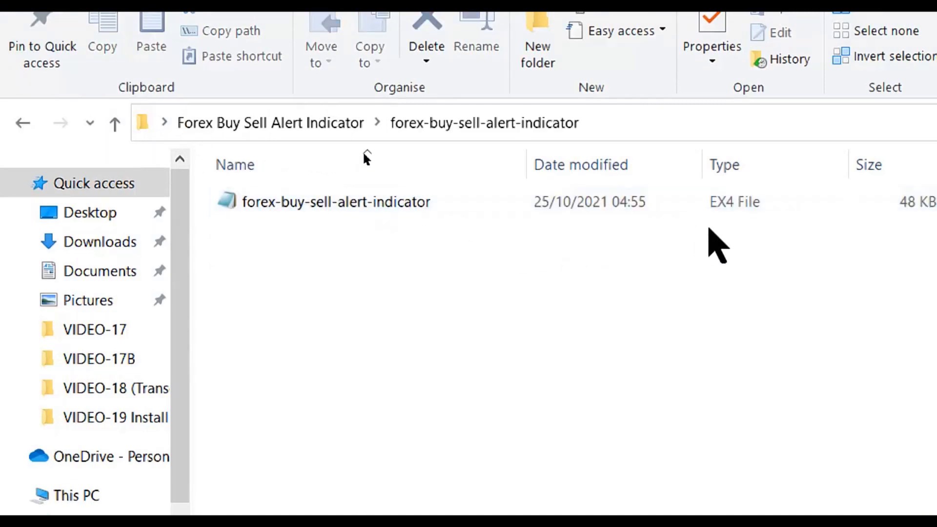
click(335, 201)
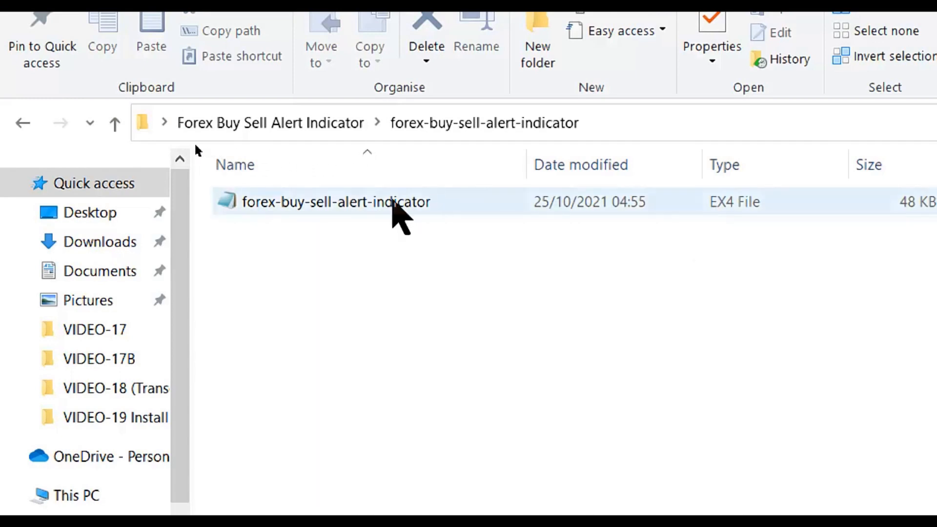
mouse_move(391, 212)
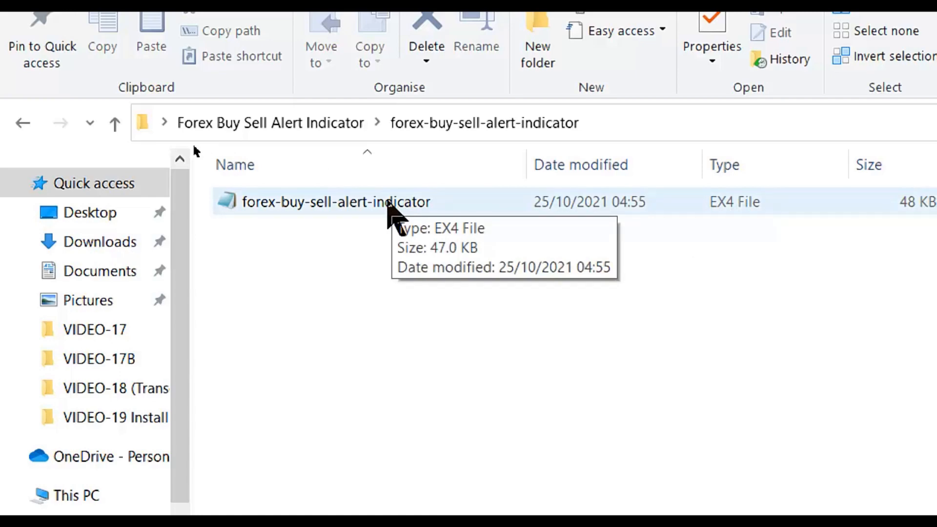
right_click(334, 201)
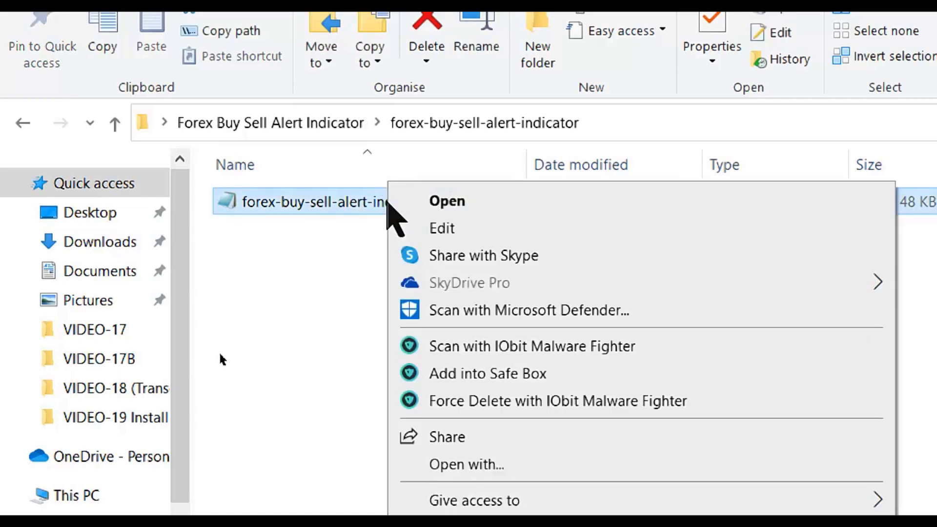
scroll(down, 3)
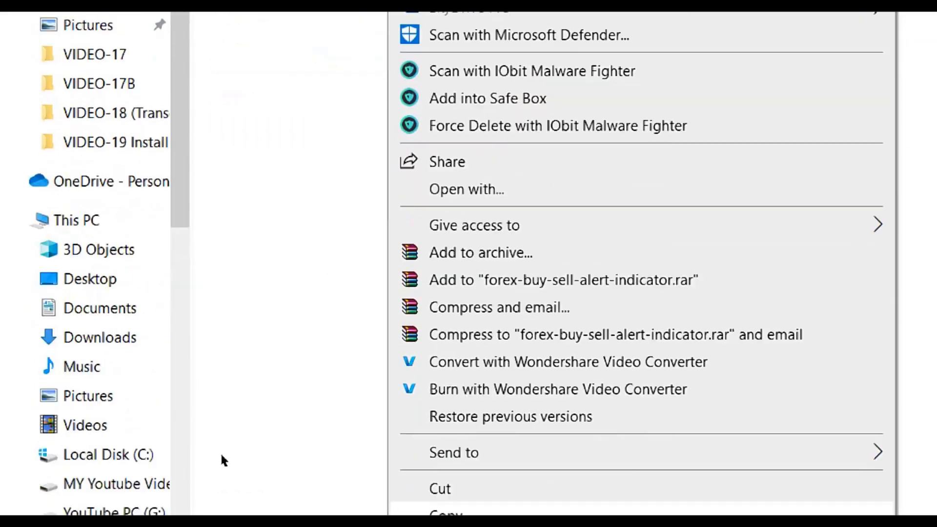
scroll(down, 3)
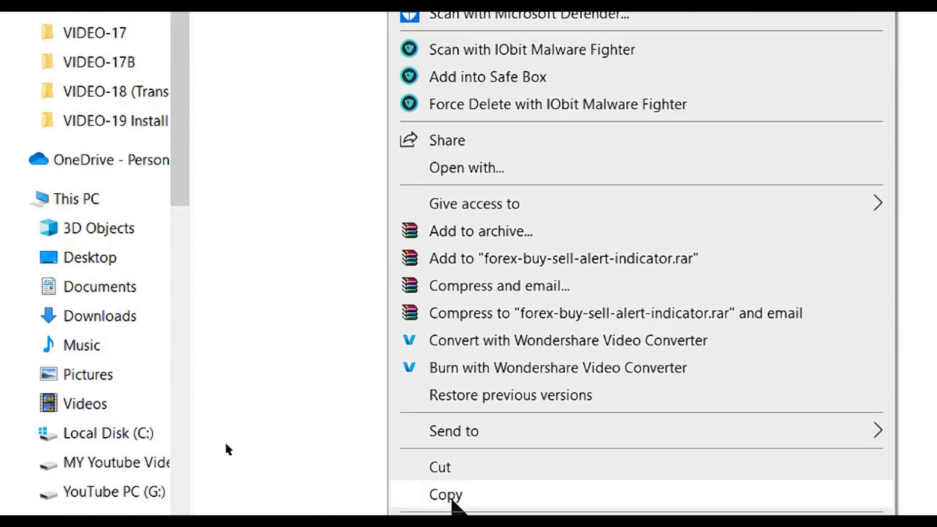
click(445, 494)
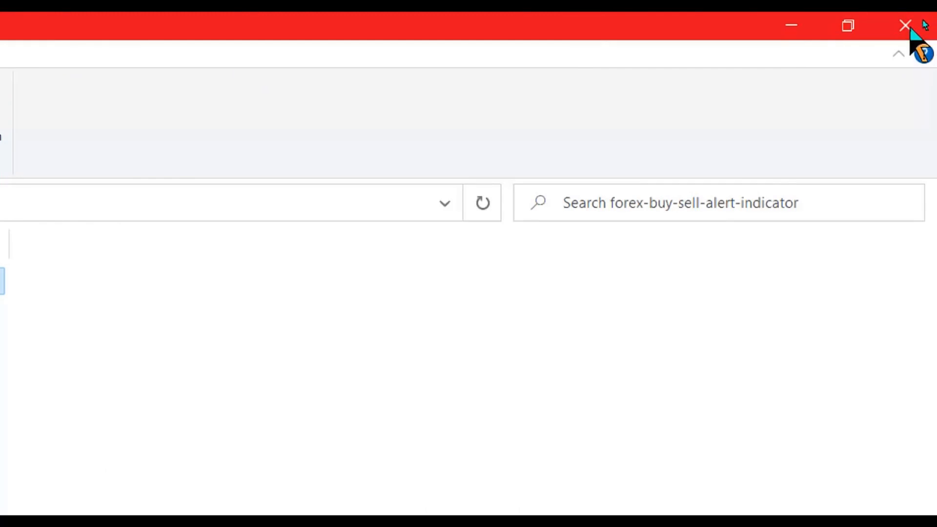
Reopen the terminal's MQL4 Indicators data folder and paste the forex-buy-sell-alert-indicator file there
click(905, 26)
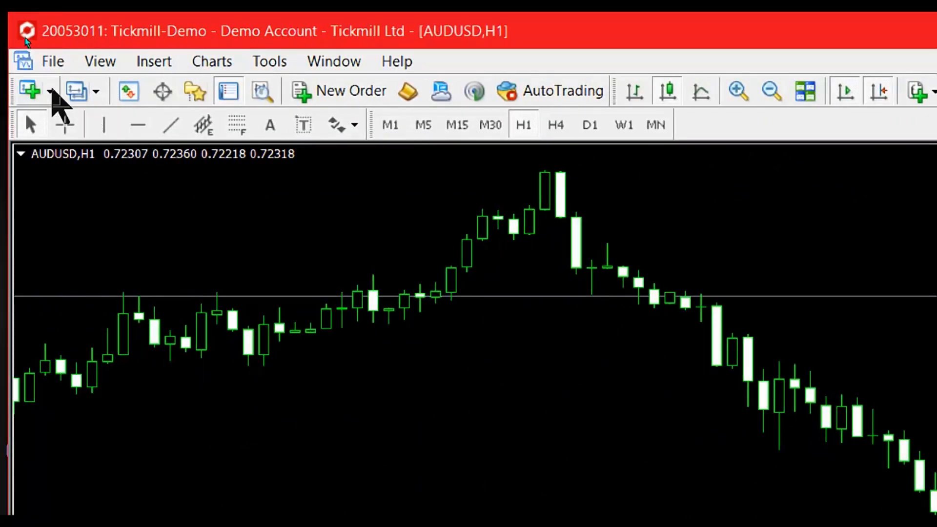
click(52, 60)
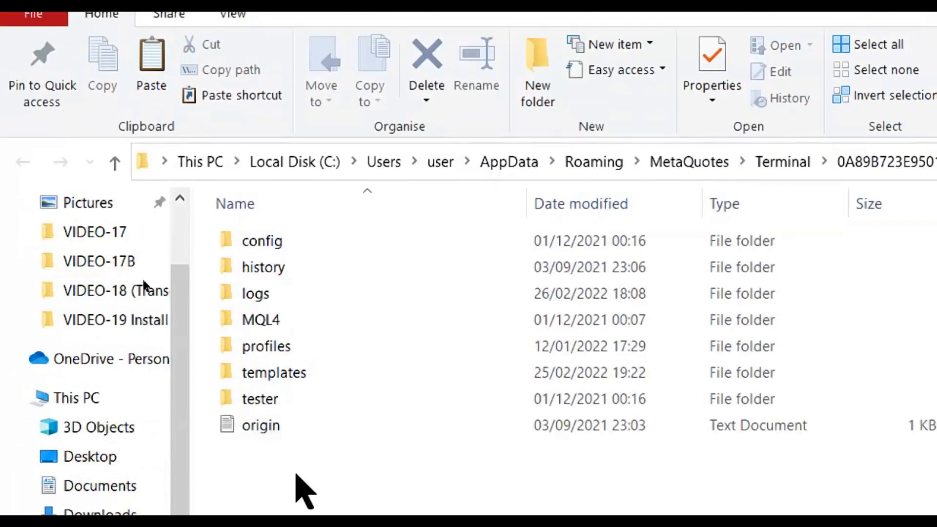
scroll(down, 3)
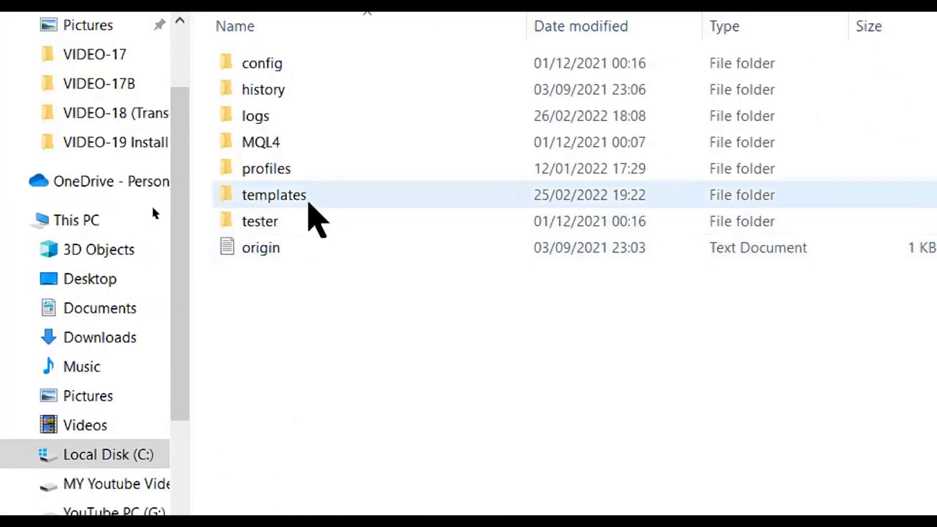
mouse_move(259, 142)
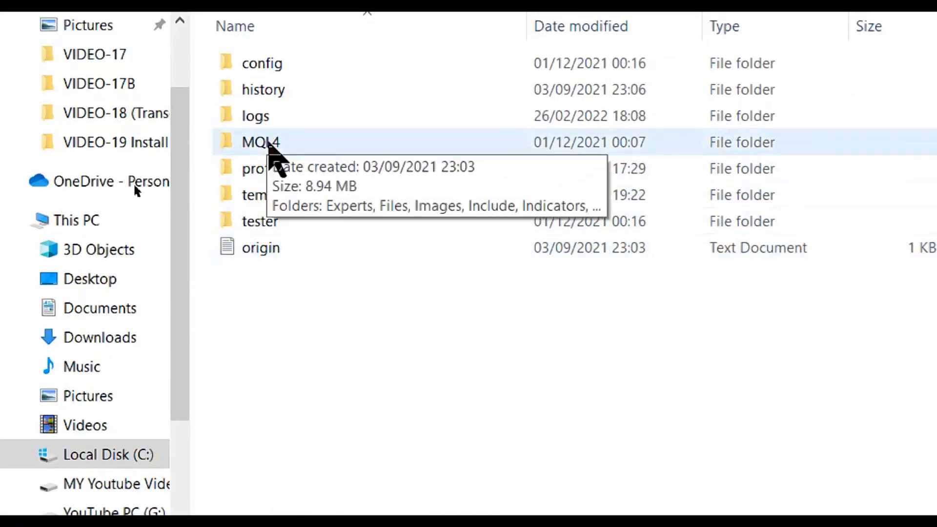
double_click(260, 142)
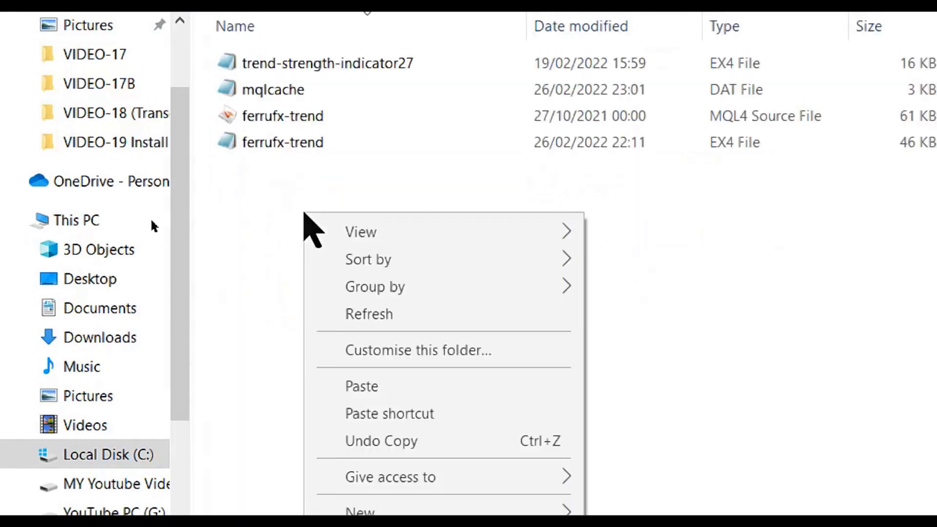
mouse_move(389, 388)
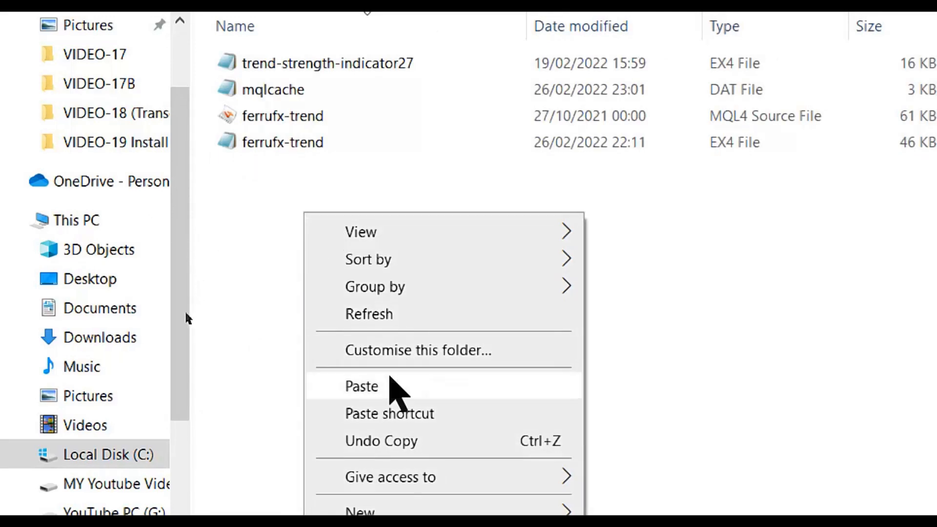
click(361, 387)
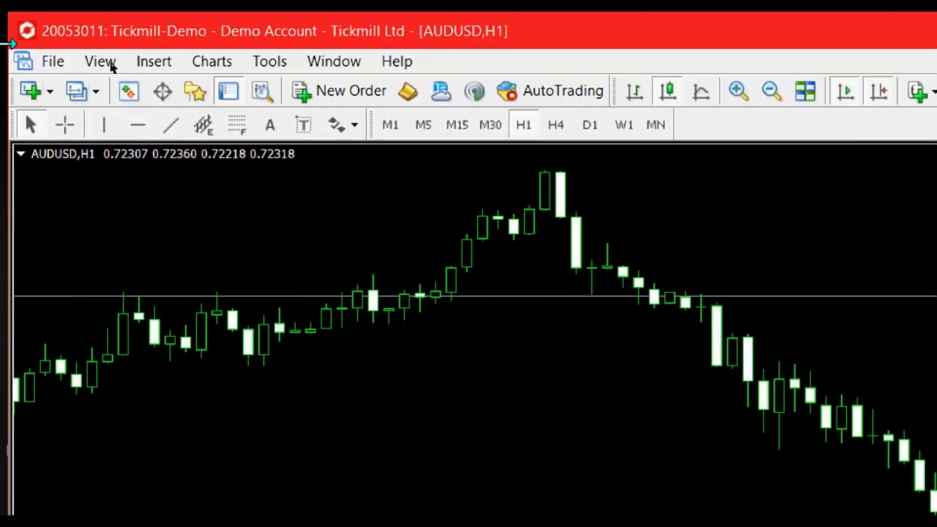
mouse_move(194, 91)
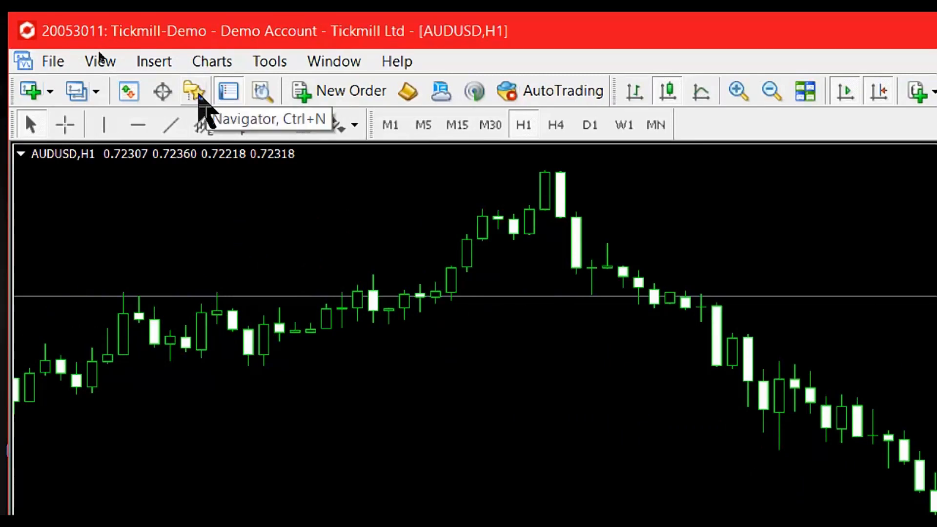
Show the Navigator and refresh its Indicators group so forex-buy-sell-alert-indicator appears
click(193, 90)
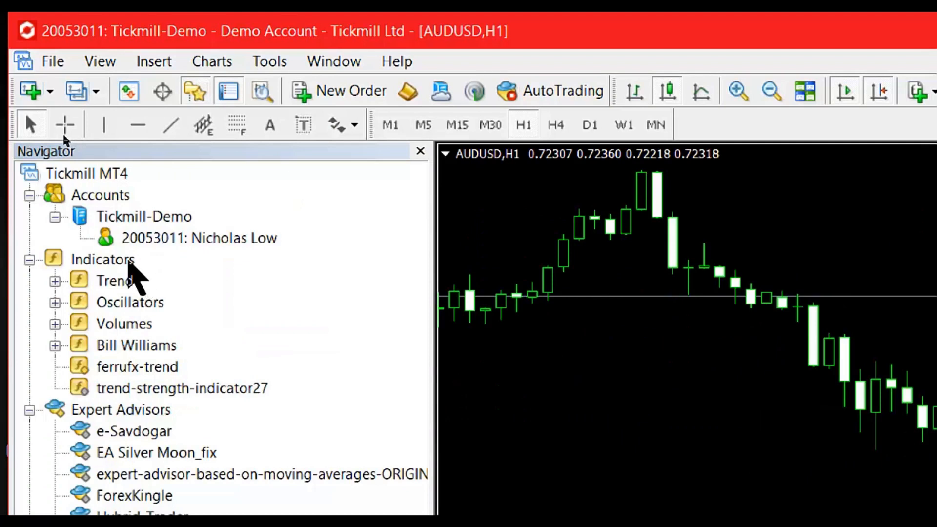
right_click(103, 259)
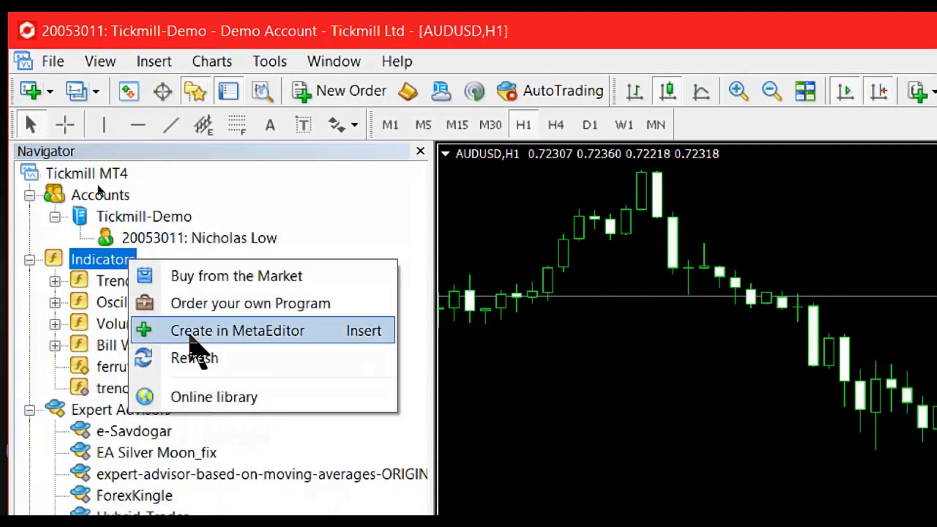
mouse_move(203, 357)
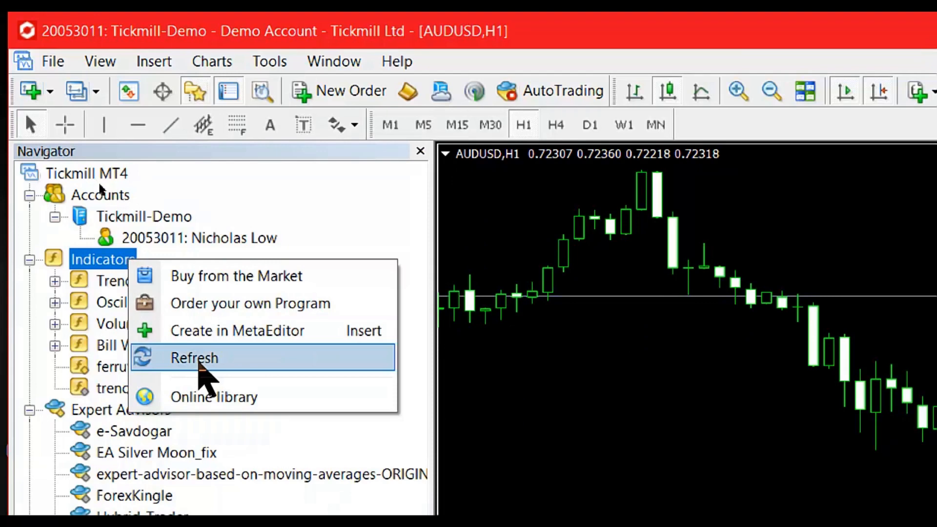
click(193, 357)
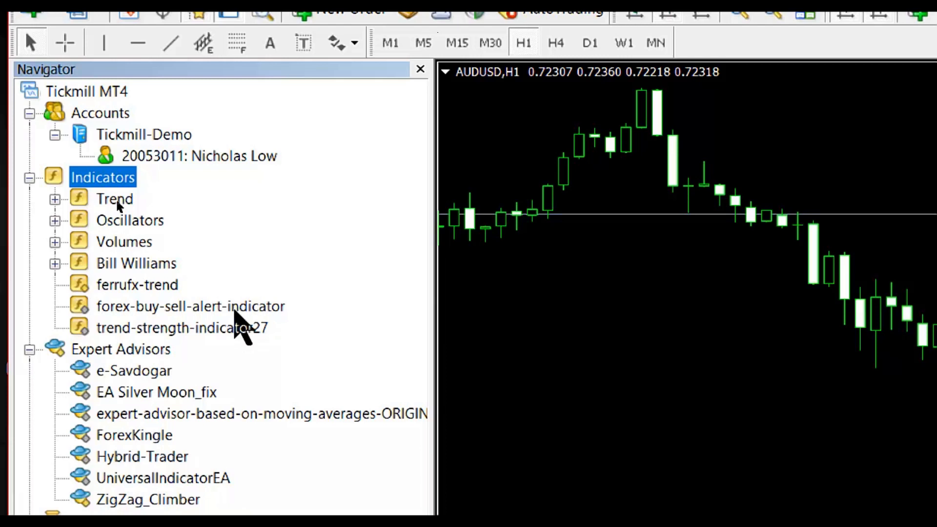
mouse_move(239, 323)
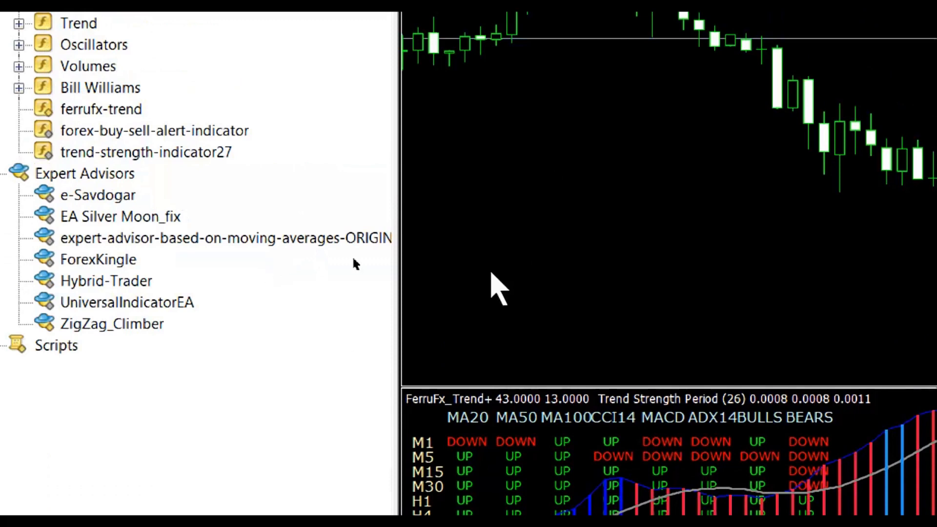
mouse_move(346, 371)
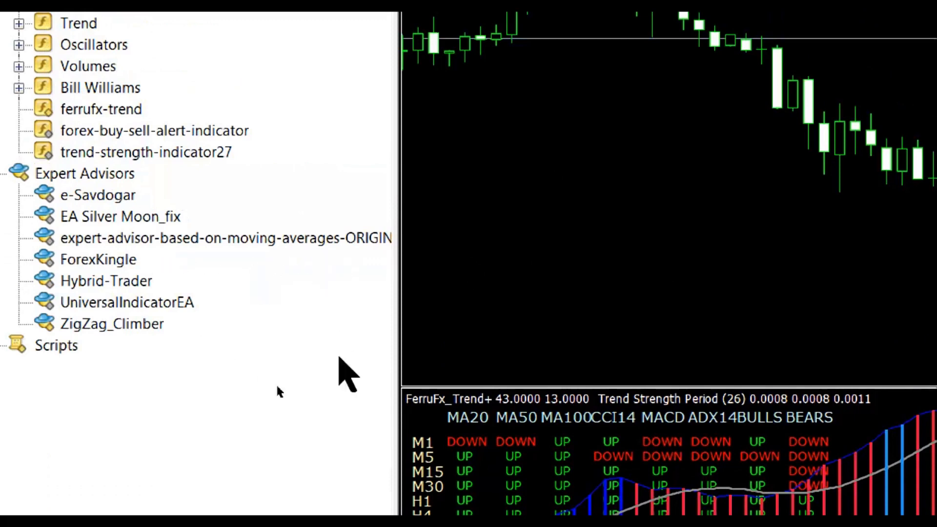
mouse_move(418, 361)
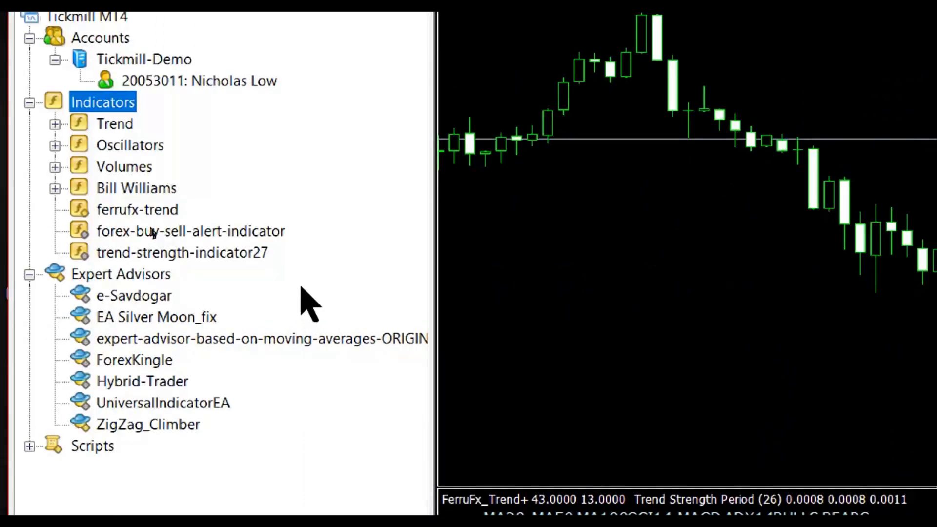
mouse_move(275, 251)
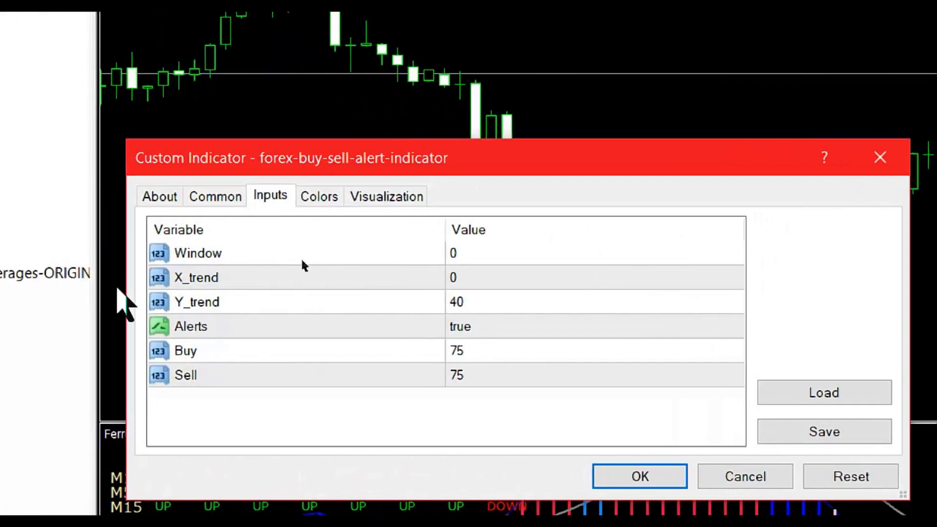
mouse_move(364, 305)
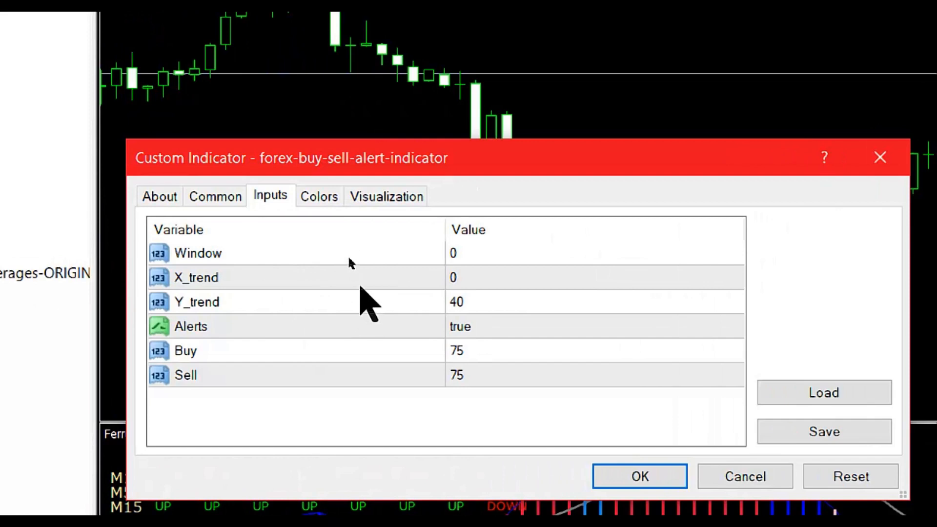
mouse_move(352, 269)
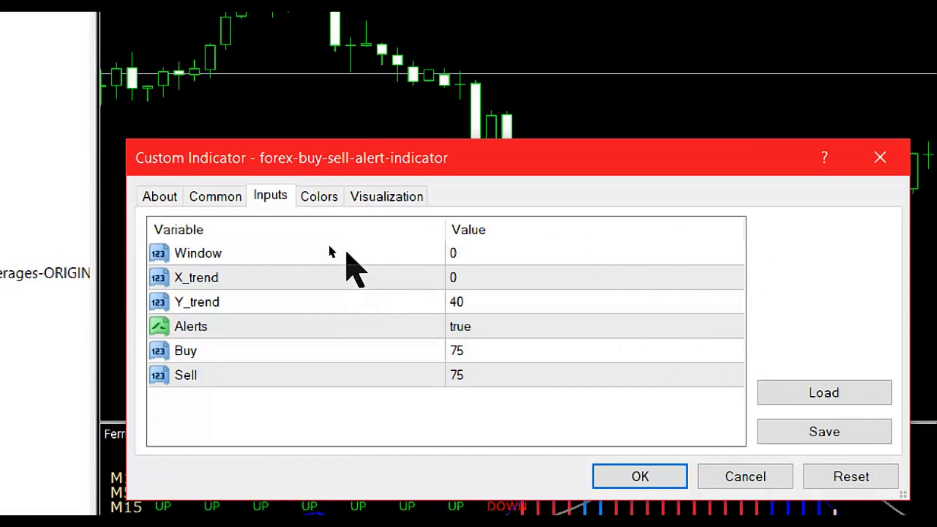
mouse_move(335, 275)
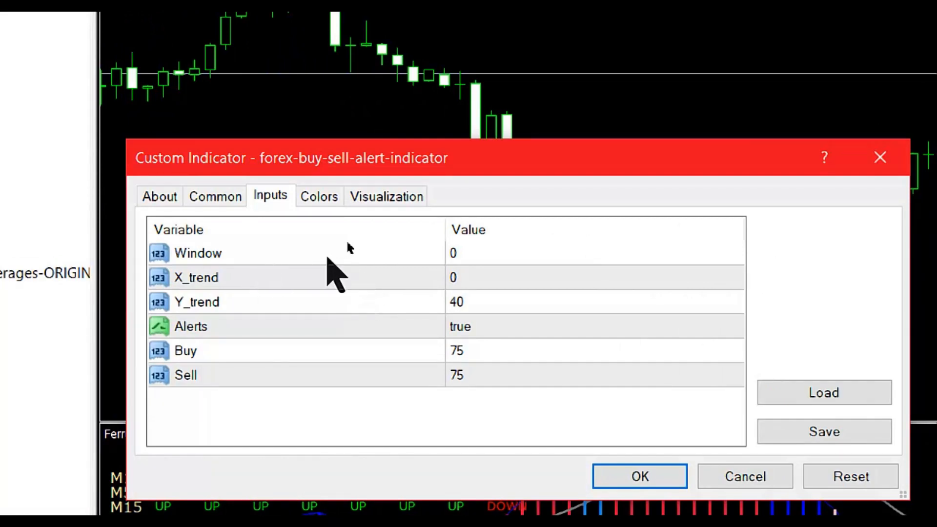
mouse_move(490, 281)
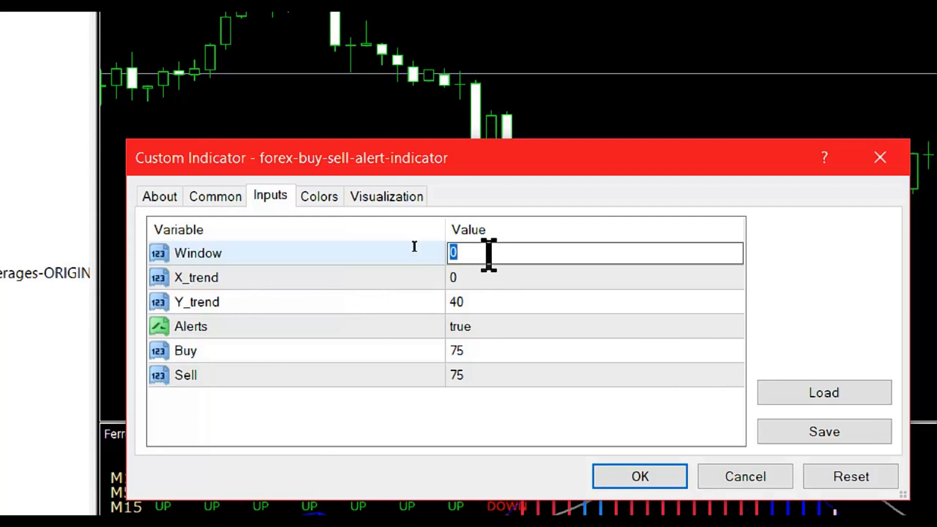
Set the indicator's Window input to 1 and confirm to attach it to the chart
text(1)
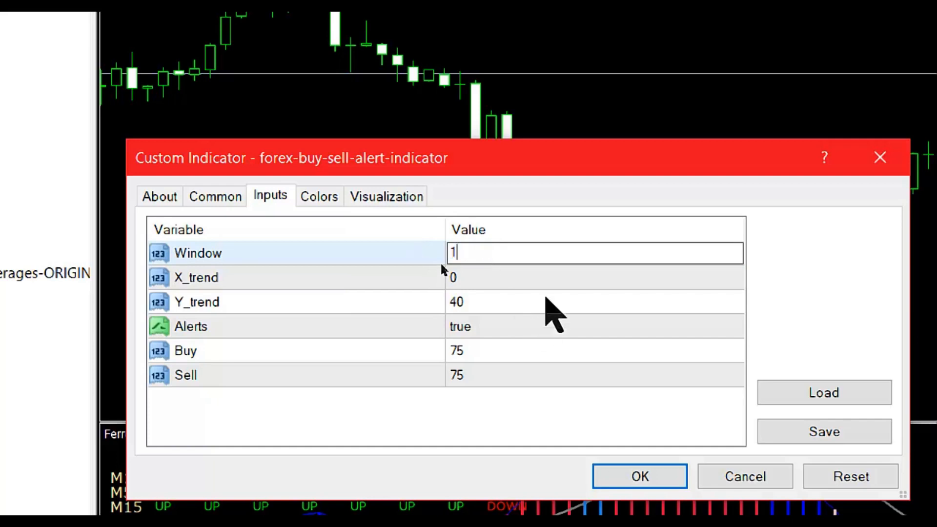
click(550, 301)
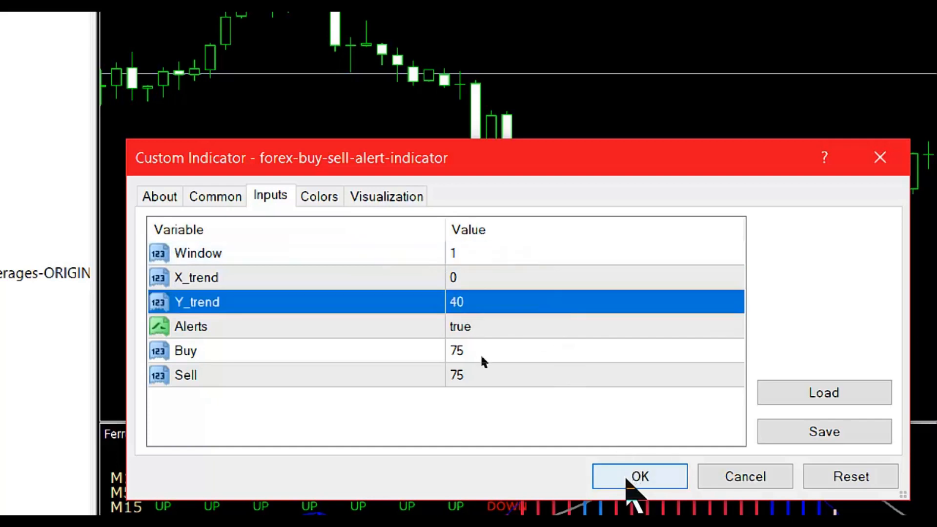
click(639, 476)
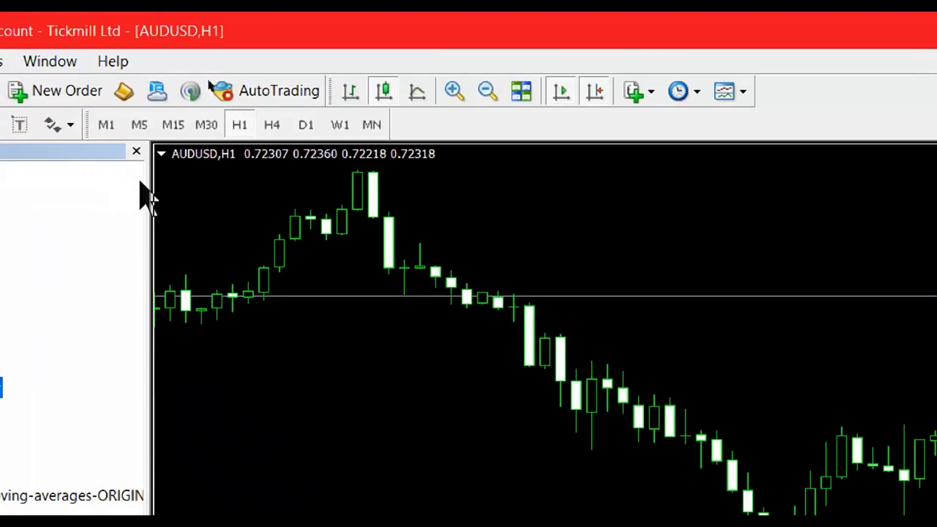
mouse_move(138, 151)
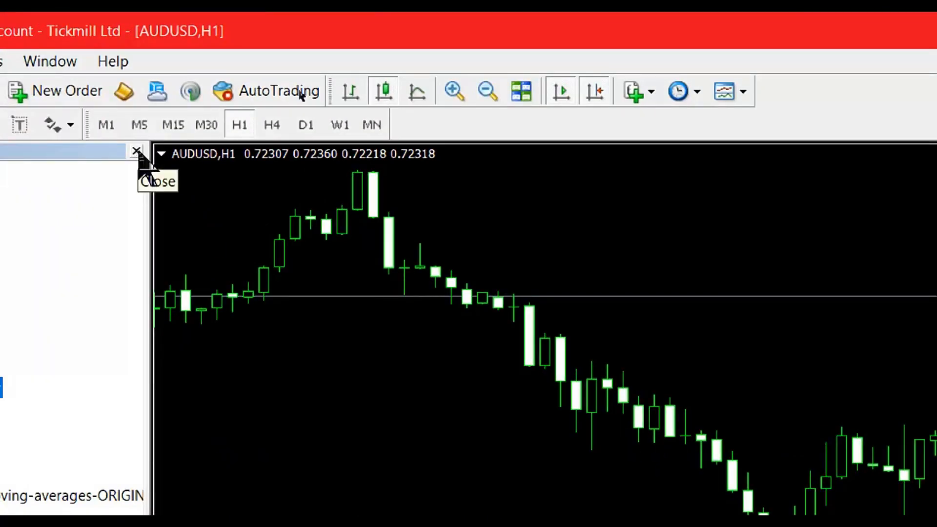
Close the Navigator so the chart shows the BUY 65% / SELL 35% readout
click(136, 151)
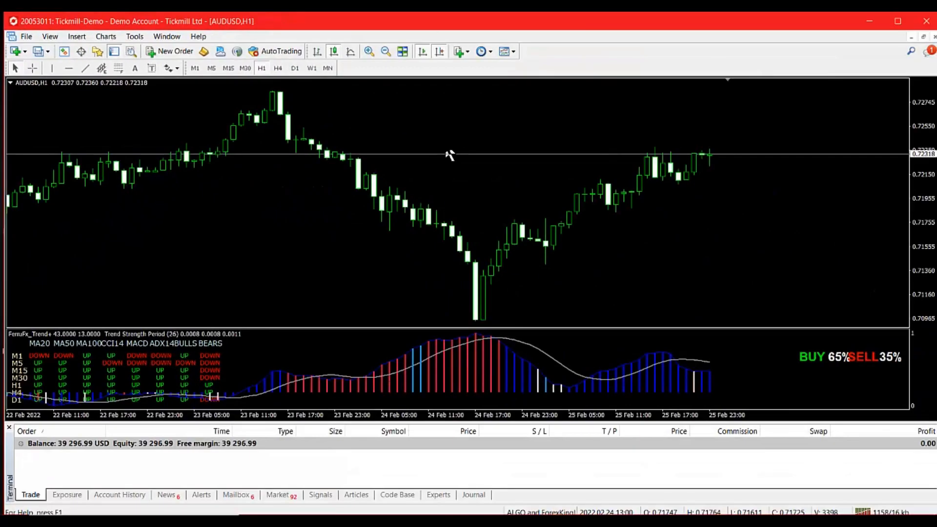
mouse_move(558, 190)
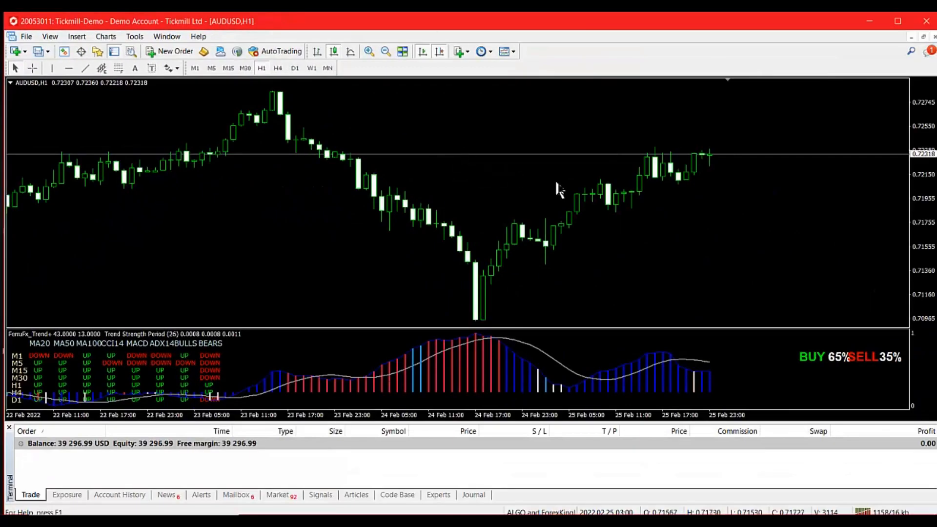
mouse_move(639, 388)
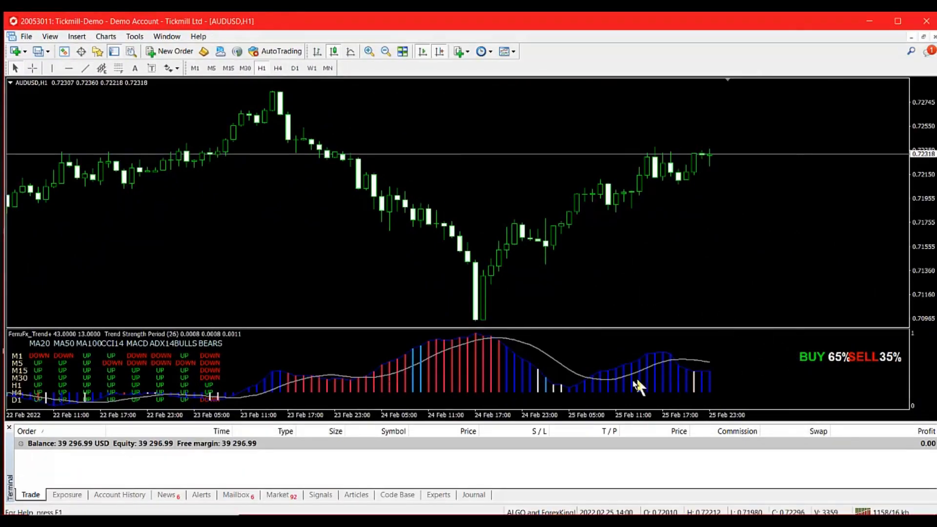
mouse_move(209, 380)
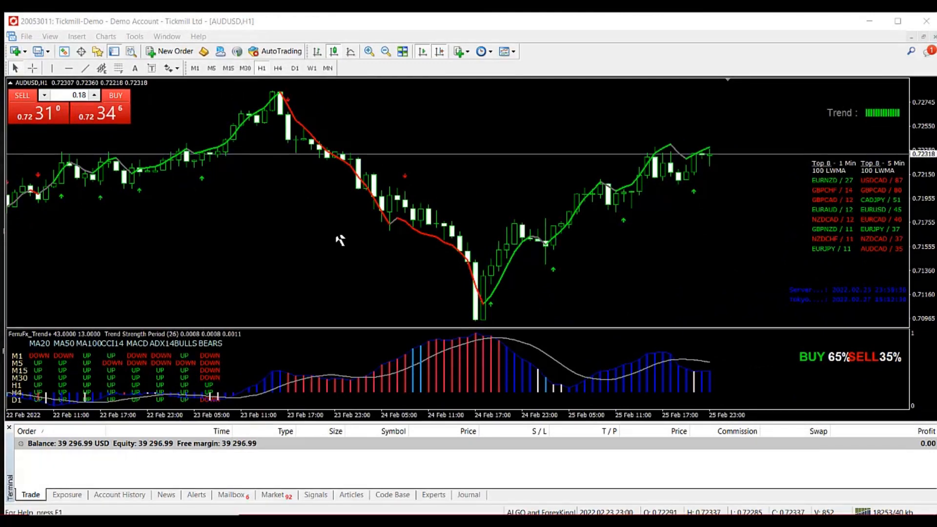
mouse_move(349, 238)
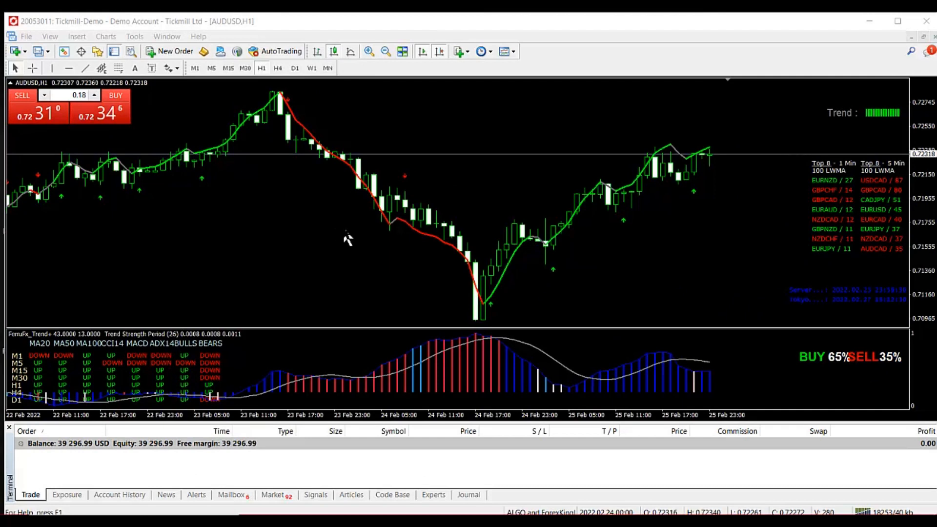
mouse_move(746, 269)
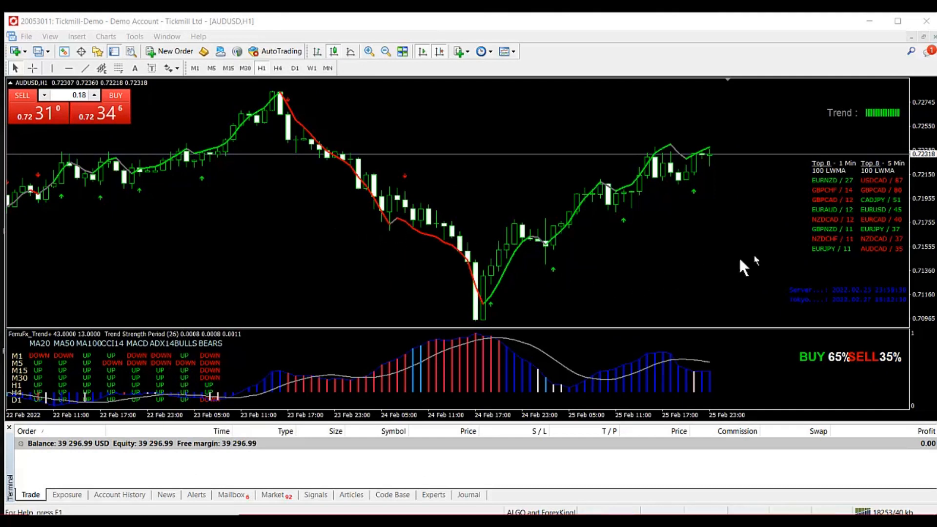
mouse_move(837, 239)
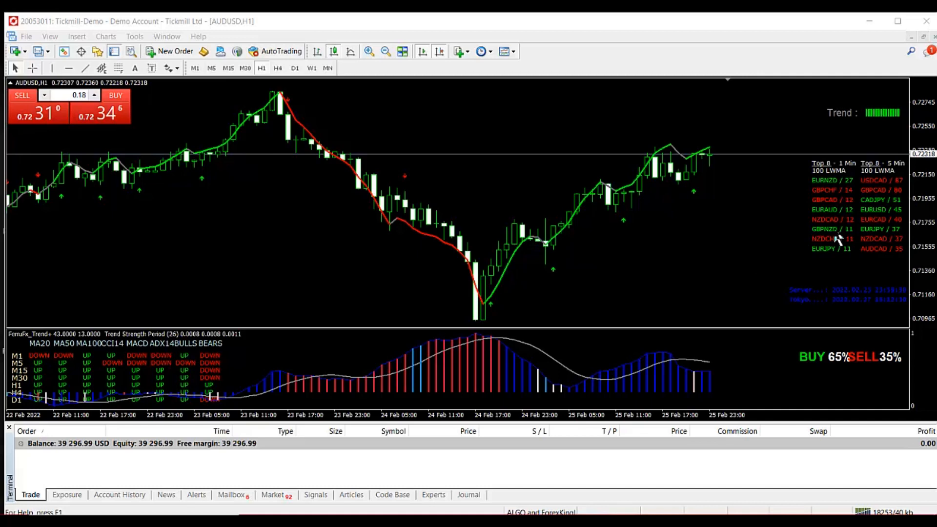
mouse_move(827, 305)
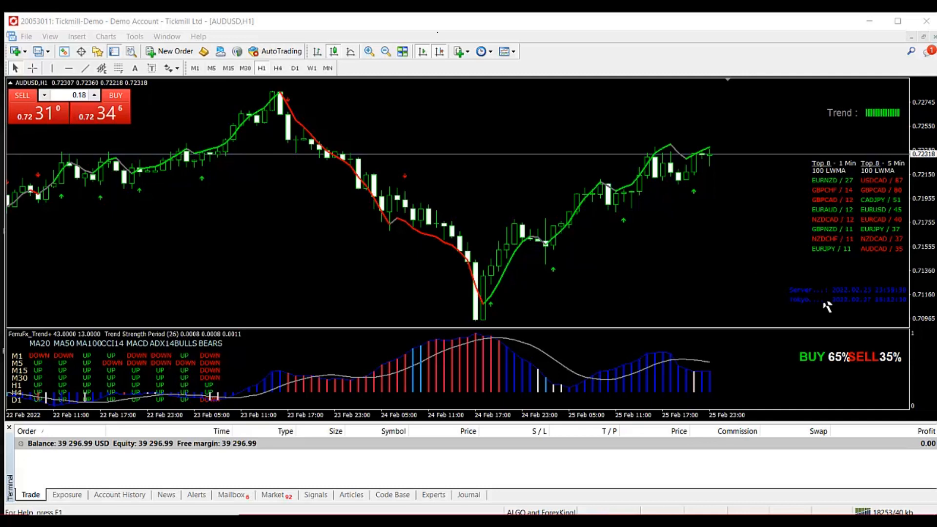
mouse_move(840, 224)
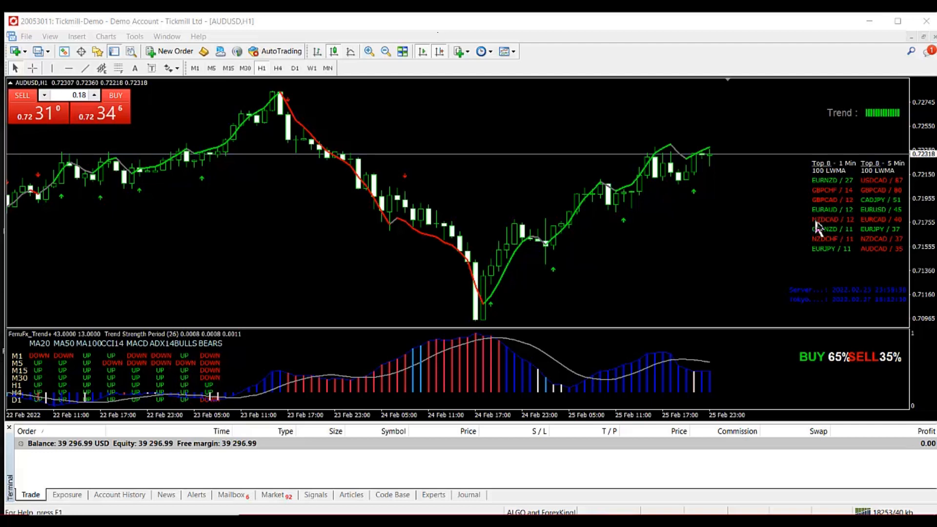
mouse_move(858, 129)
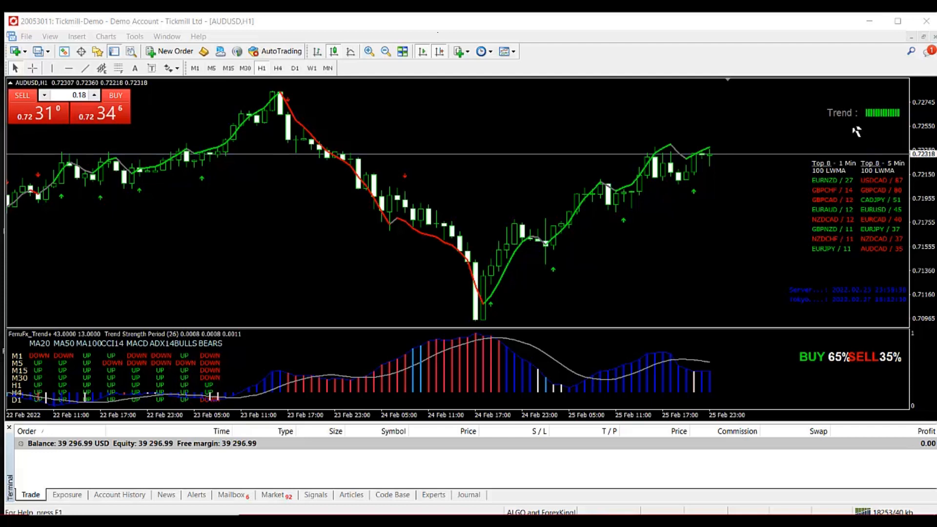
mouse_move(826, 209)
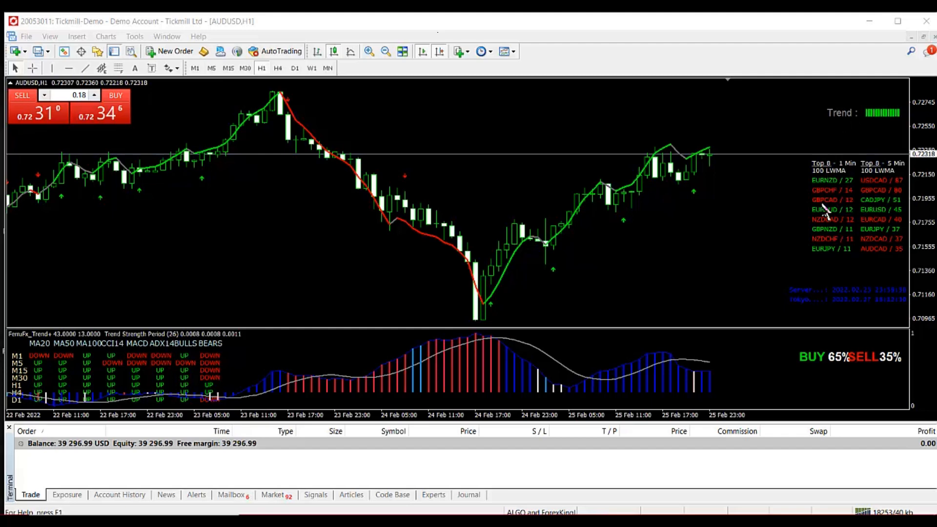
mouse_move(720, 217)
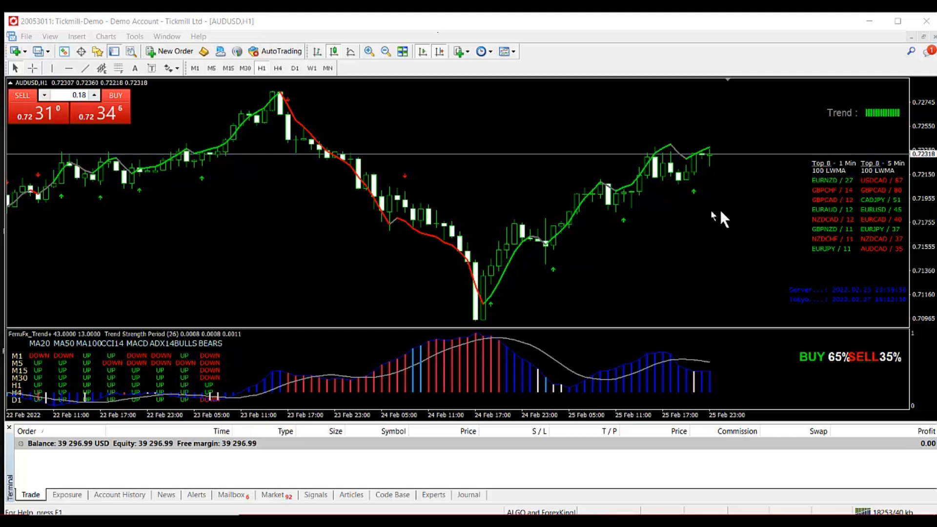
Open the Indicators List for AUDUSD,H1 and select top-28-trenders-all-brokers-v1-1
right_click(678, 222)
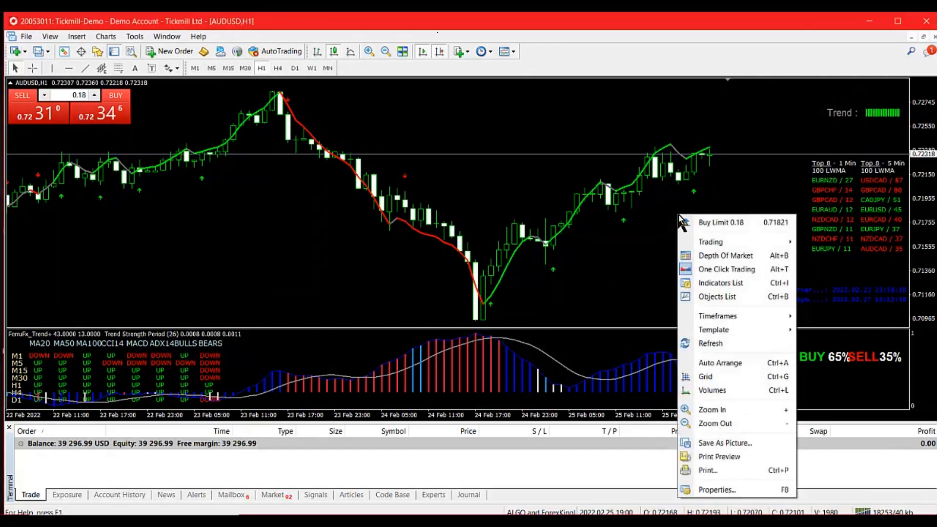
mouse_move(720, 283)
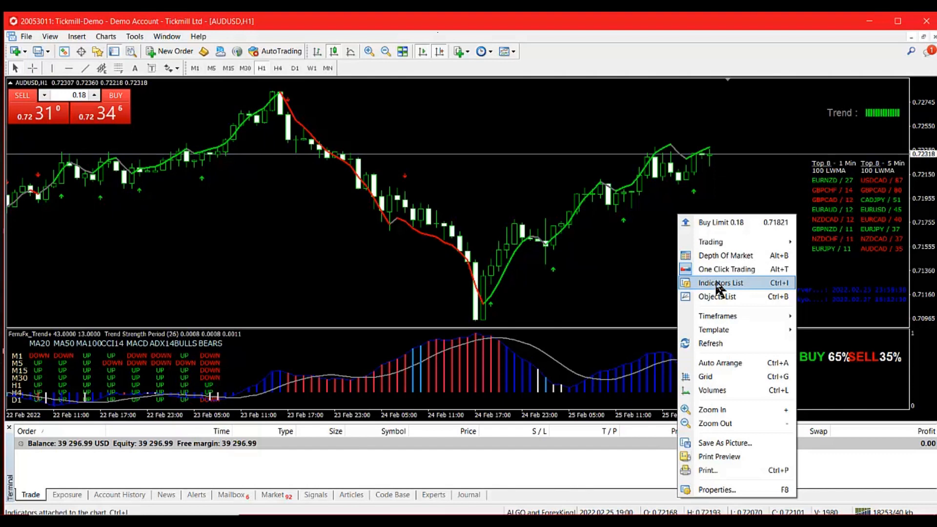
click(720, 283)
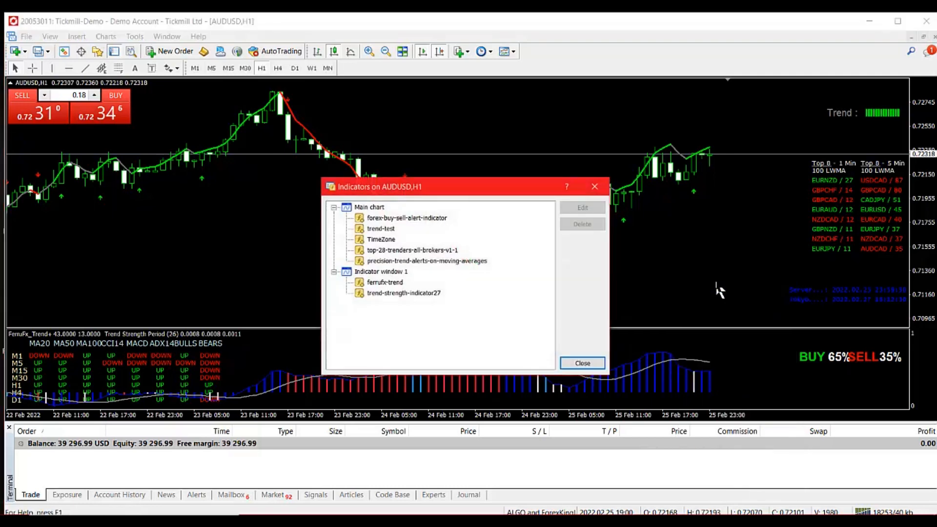
mouse_move(516, 329)
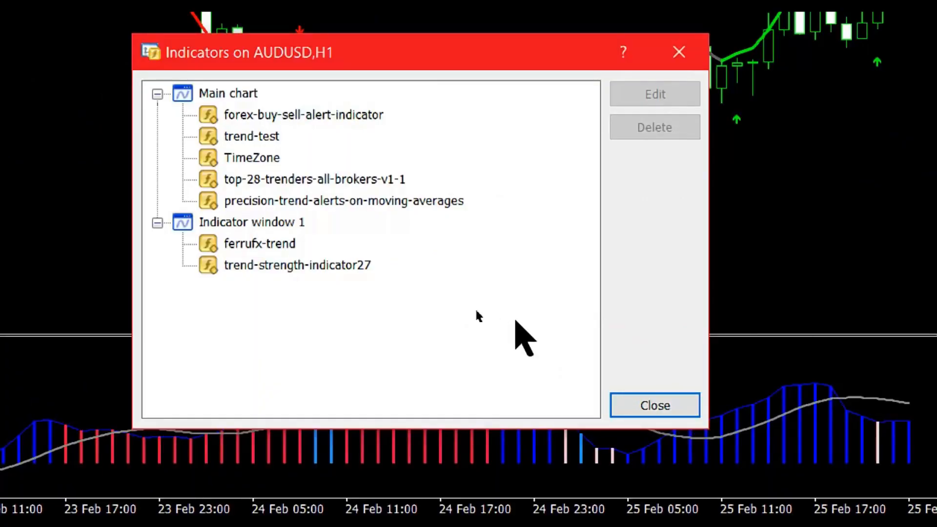
mouse_move(281, 313)
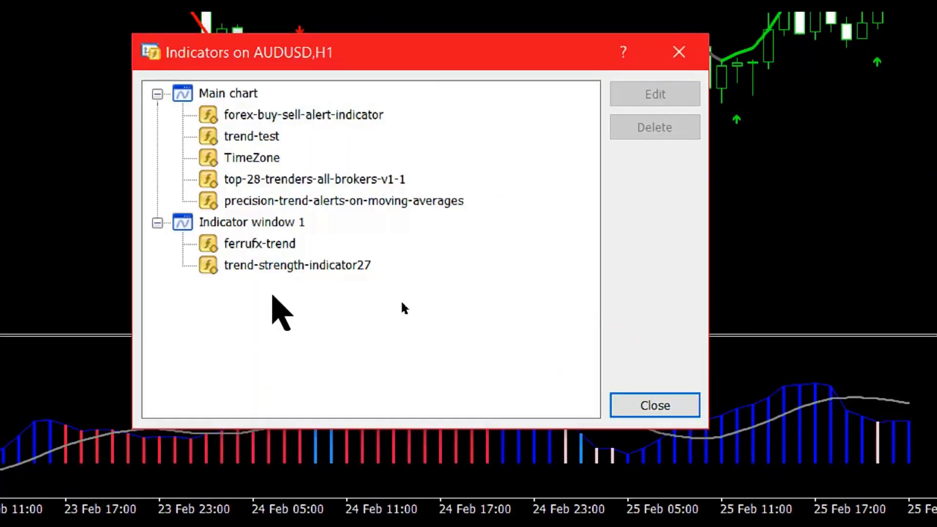
mouse_move(320, 284)
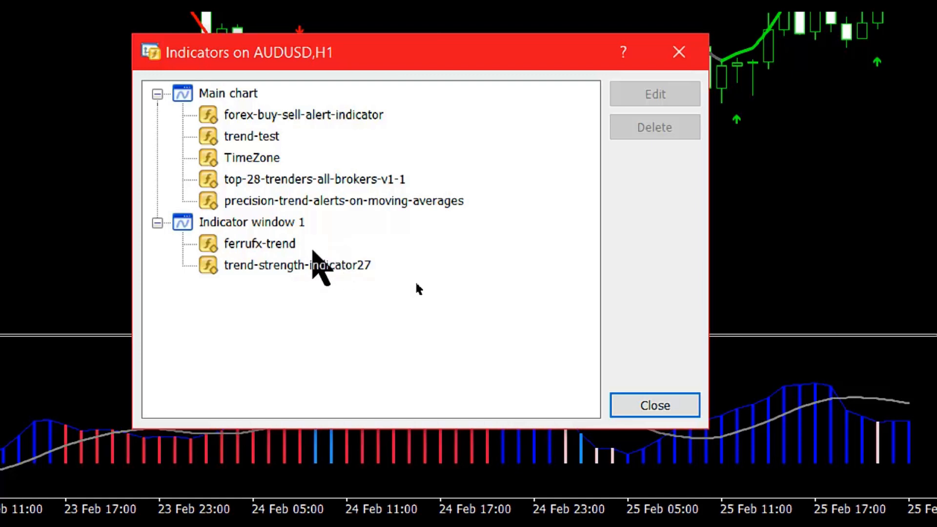
mouse_move(337, 273)
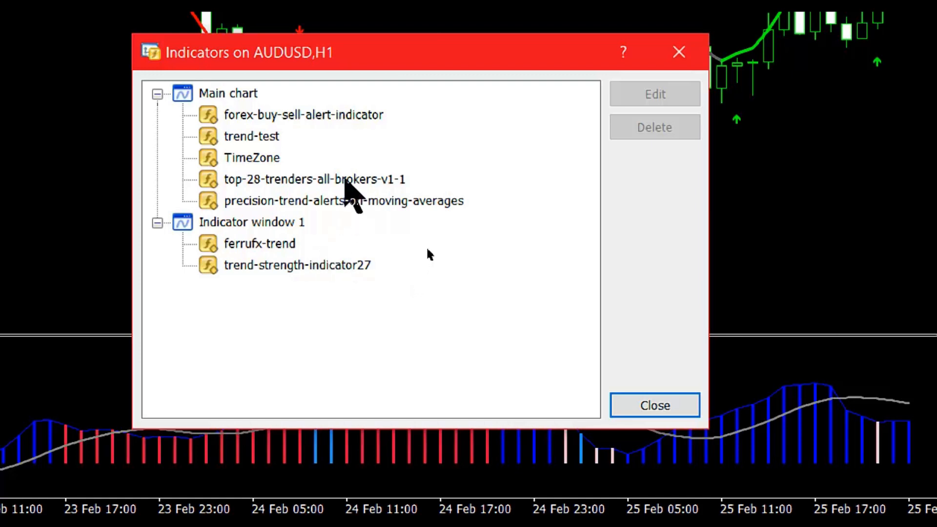
click(313, 178)
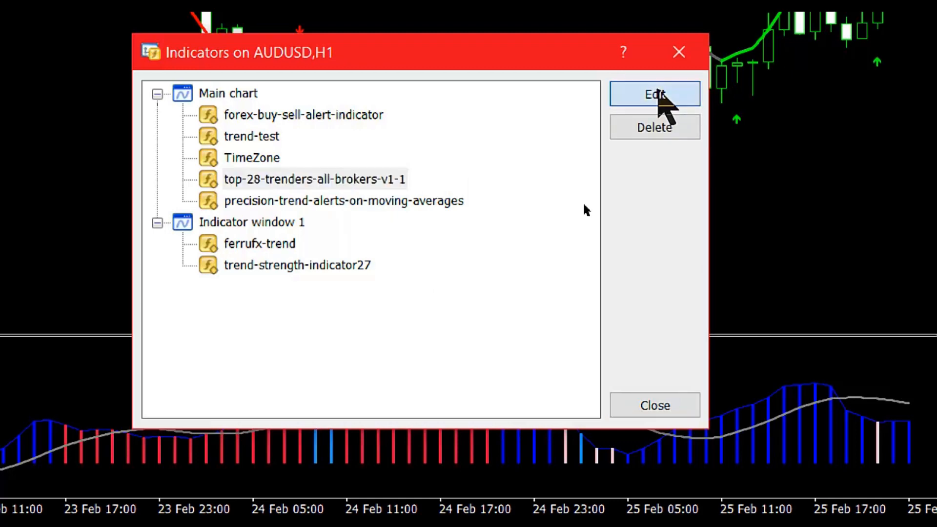
click(654, 94)
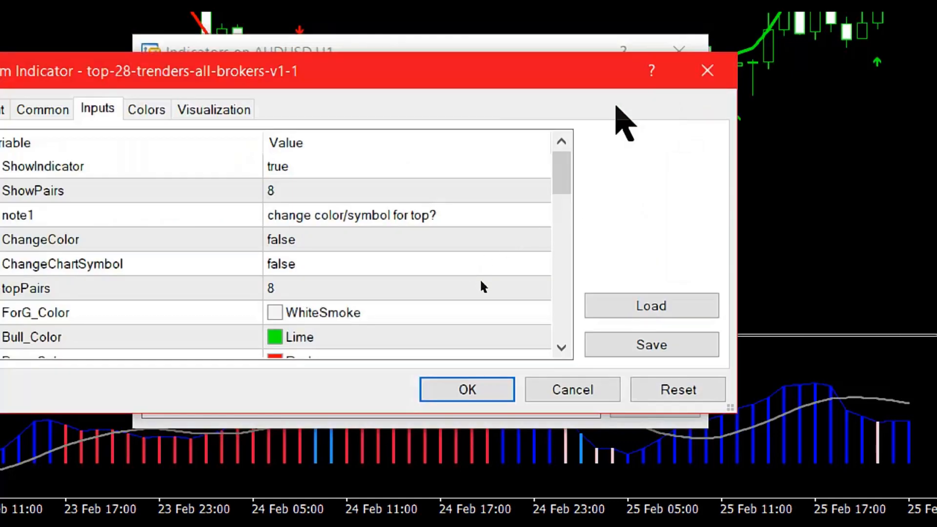
scroll(down, 3)
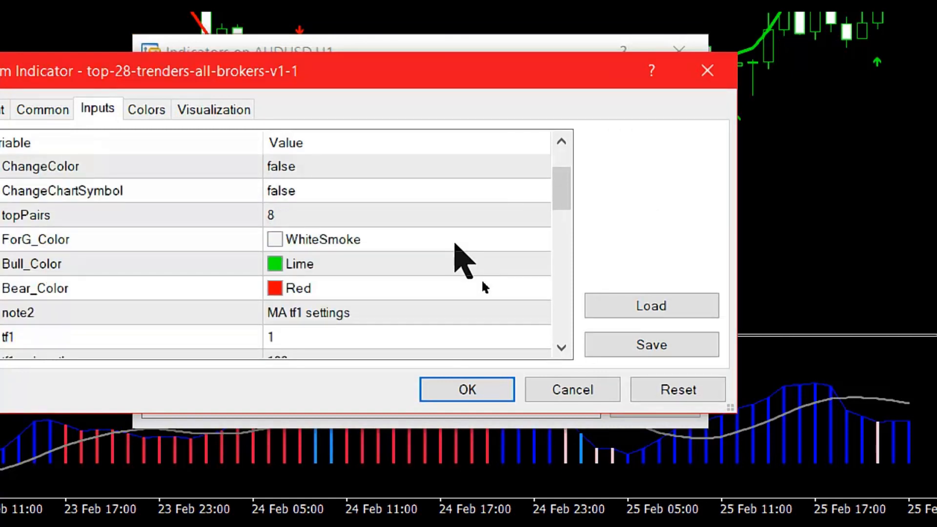
scroll(down, 3)
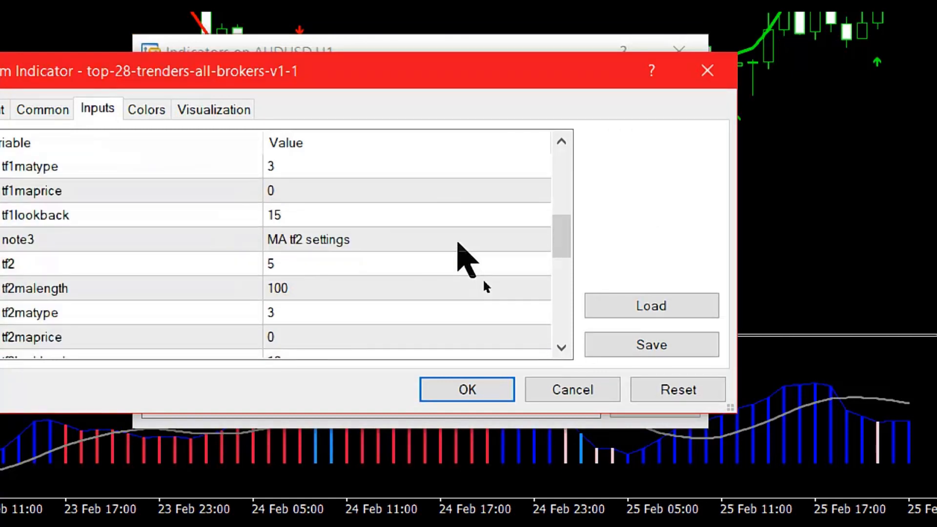
scroll(down, 3)
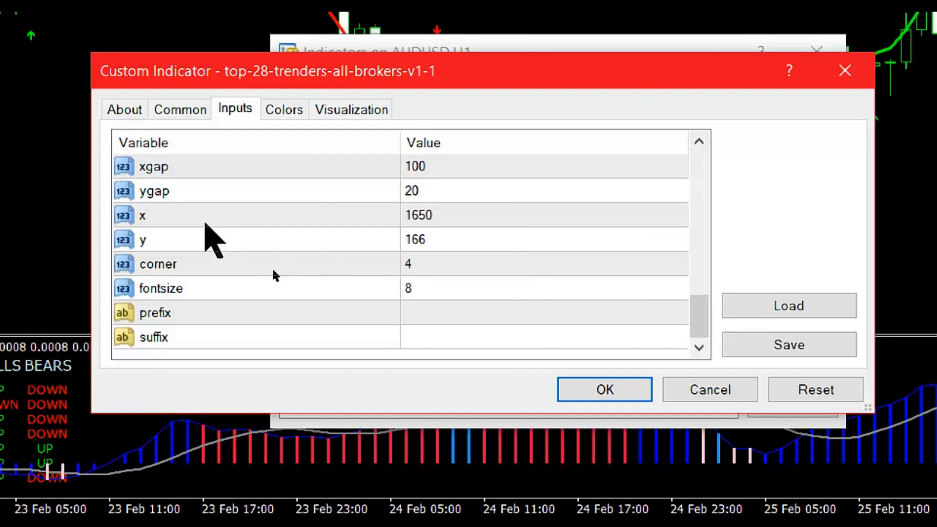
mouse_move(176, 239)
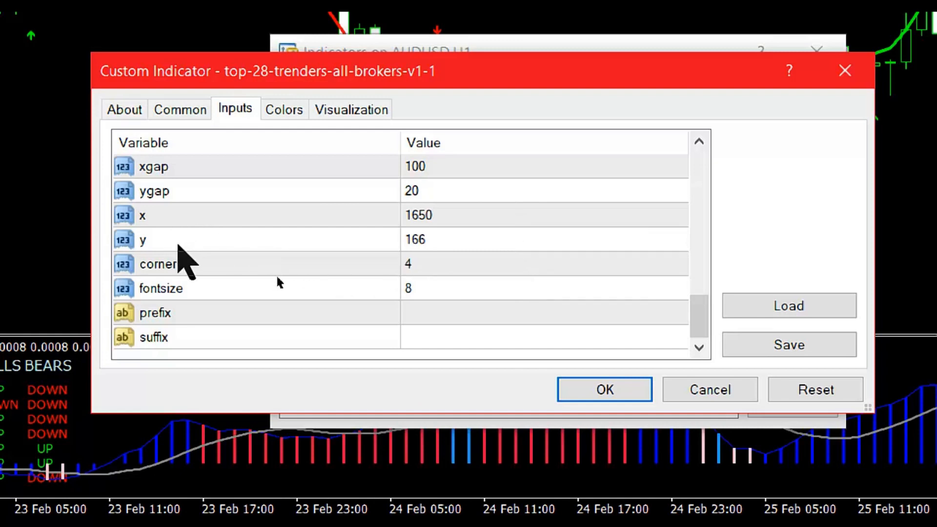
mouse_move(221, 239)
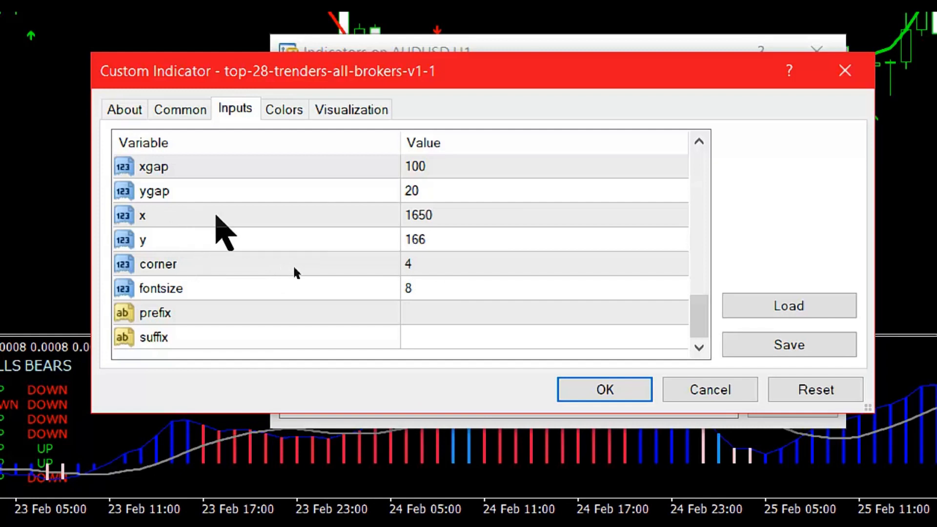
mouse_move(224, 256)
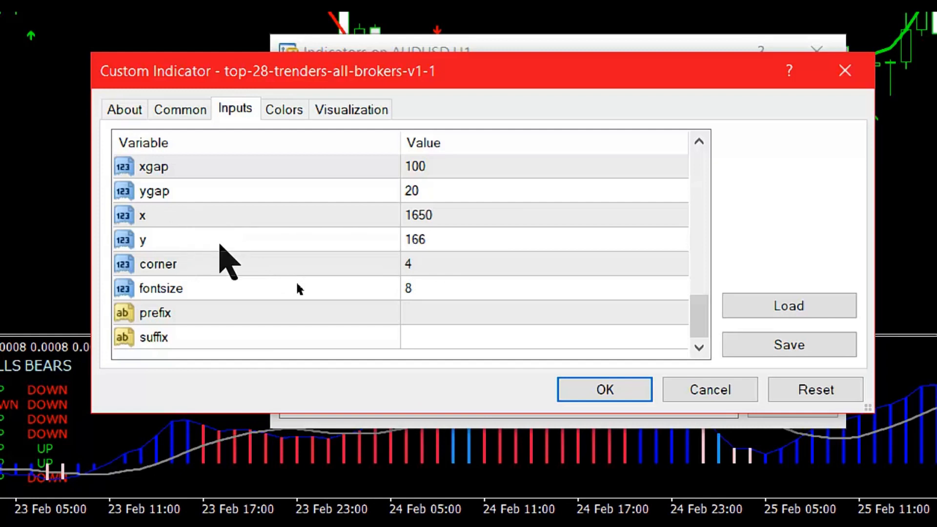
mouse_move(228, 251)
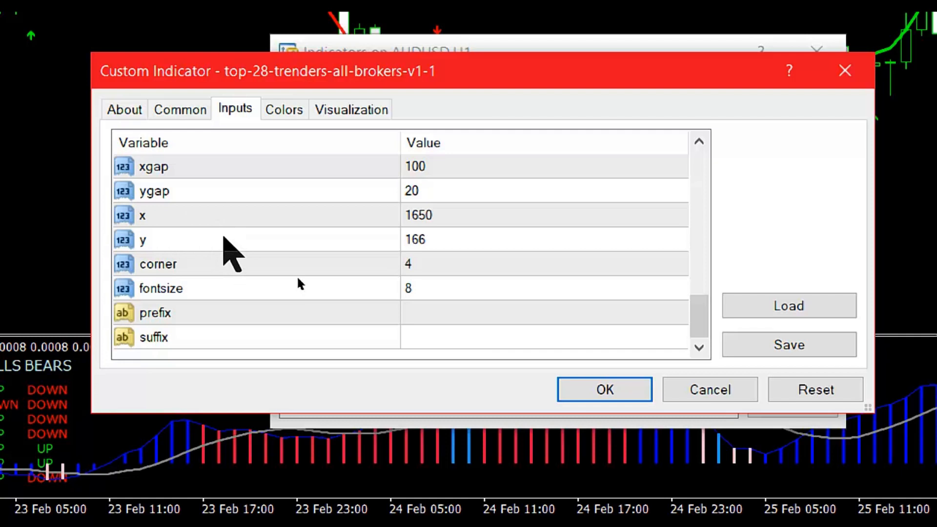
mouse_move(422, 236)
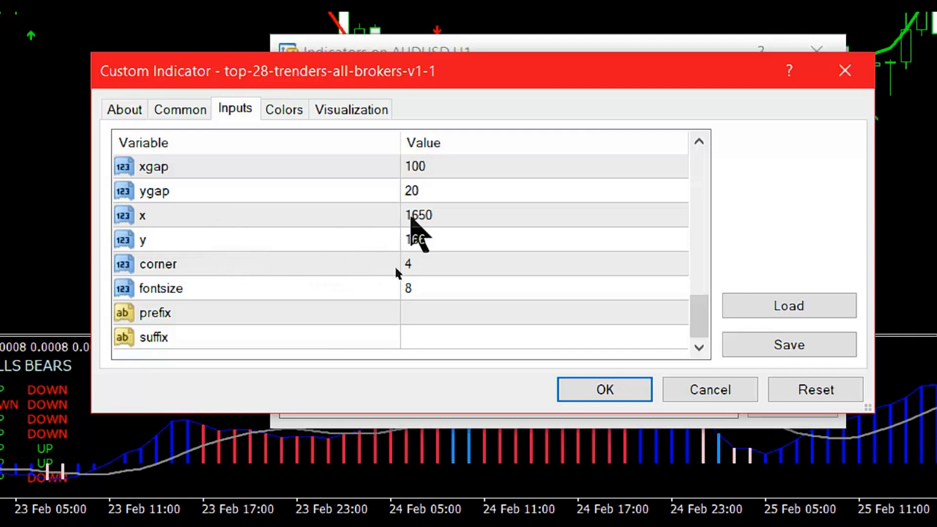
mouse_move(453, 233)
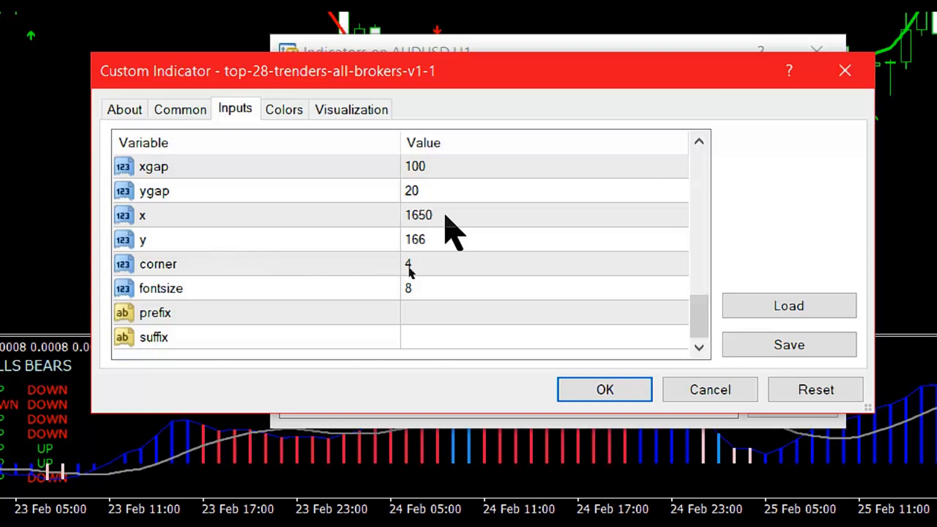
mouse_move(436, 239)
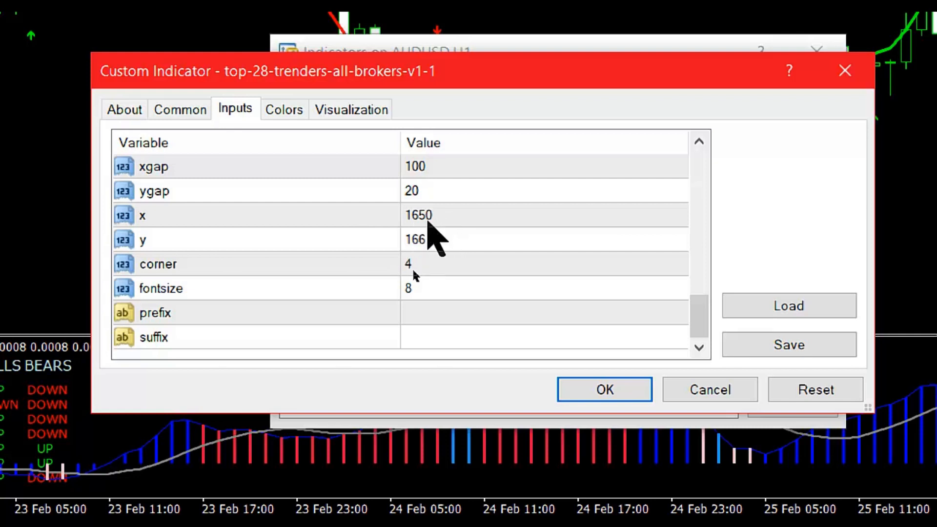
mouse_move(487, 239)
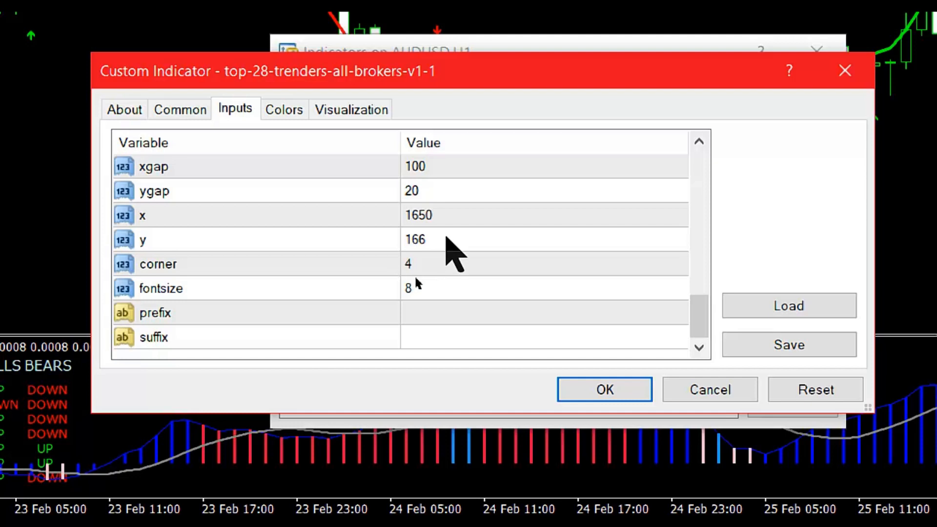
mouse_move(484, 257)
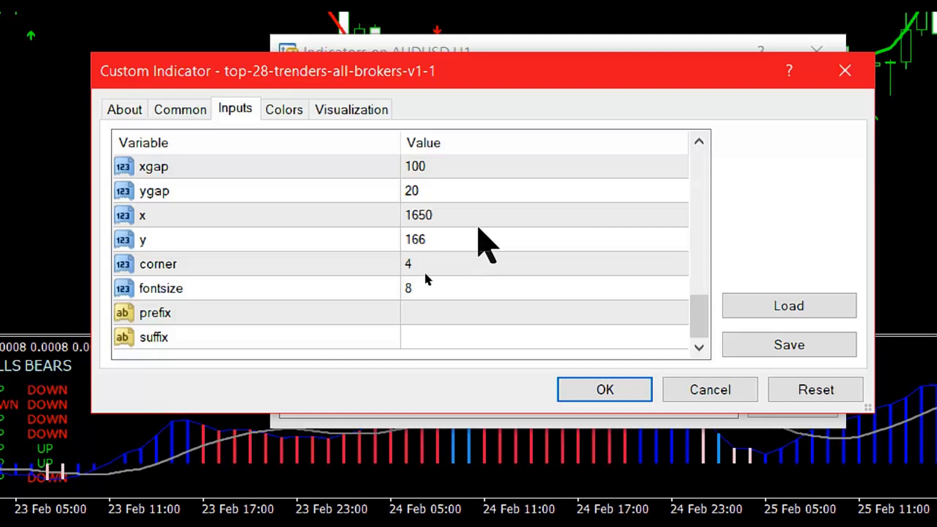
mouse_move(619, 346)
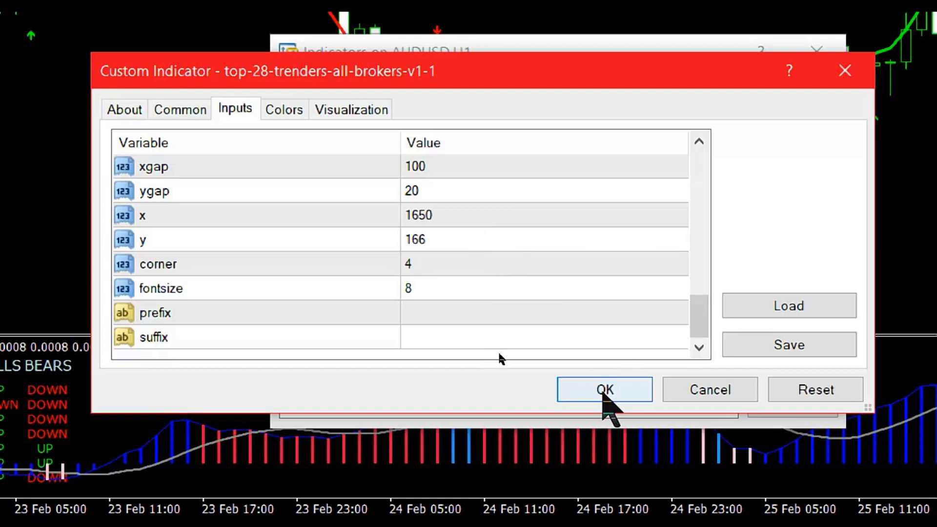
mouse_move(709, 389)
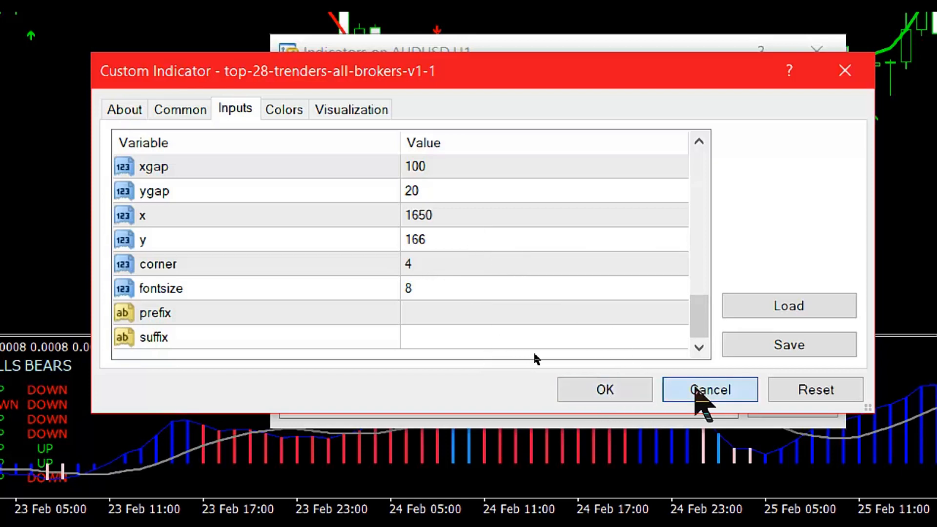
Cancel the top-28-trenders settings and dismiss the Indicators on AUDUSD,H1 list
click(709, 390)
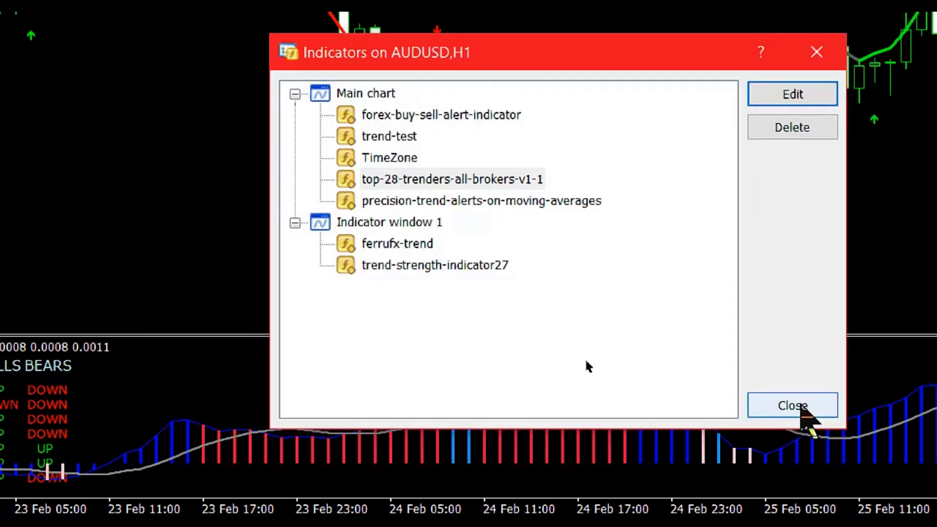
mouse_move(428, 290)
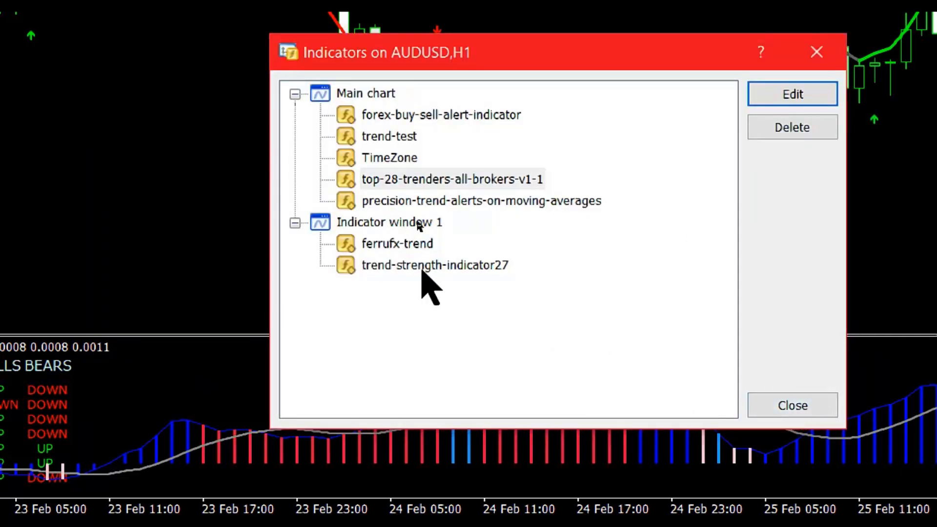
mouse_move(726, 191)
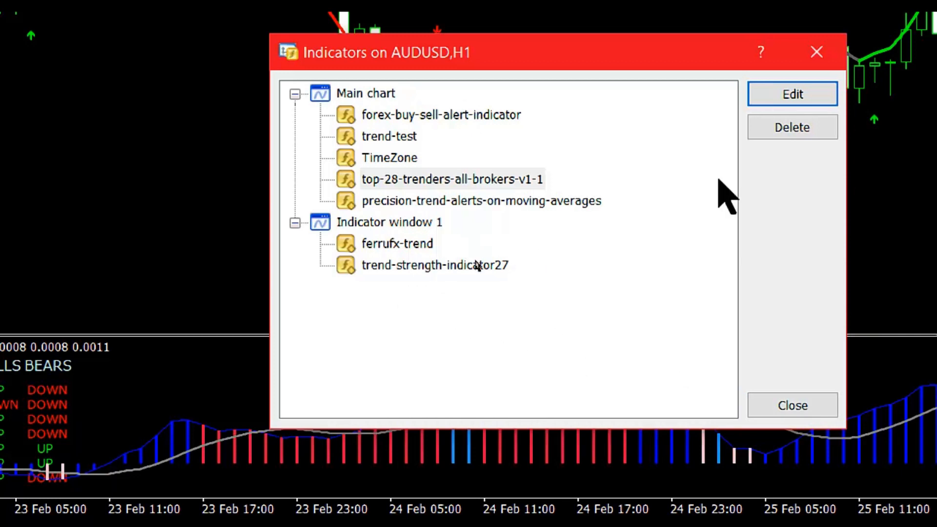
click(481, 200)
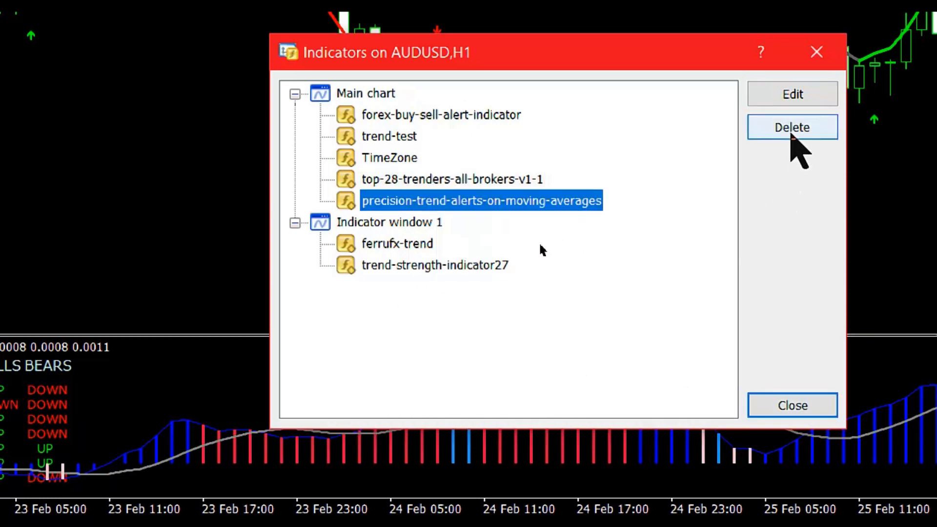
mouse_move(639, 358)
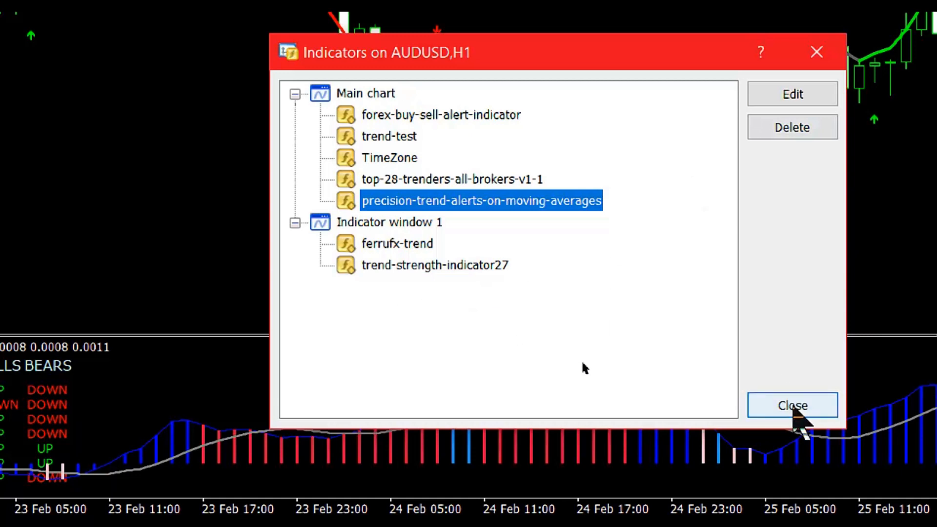
click(792, 405)
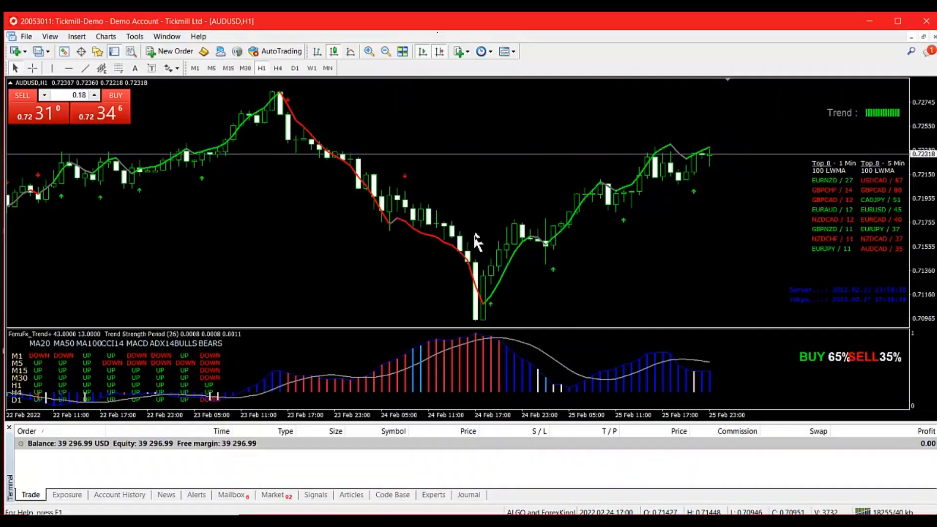
mouse_move(501, 206)
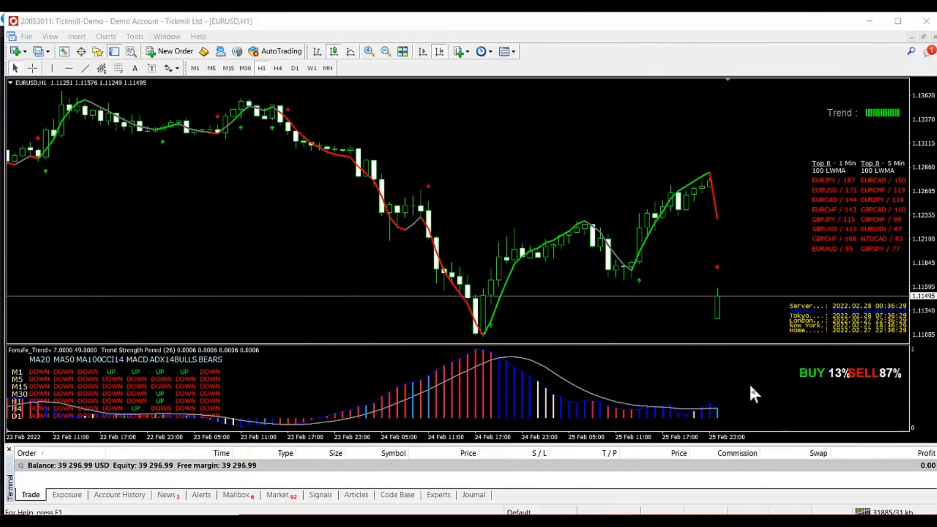
mouse_move(749, 361)
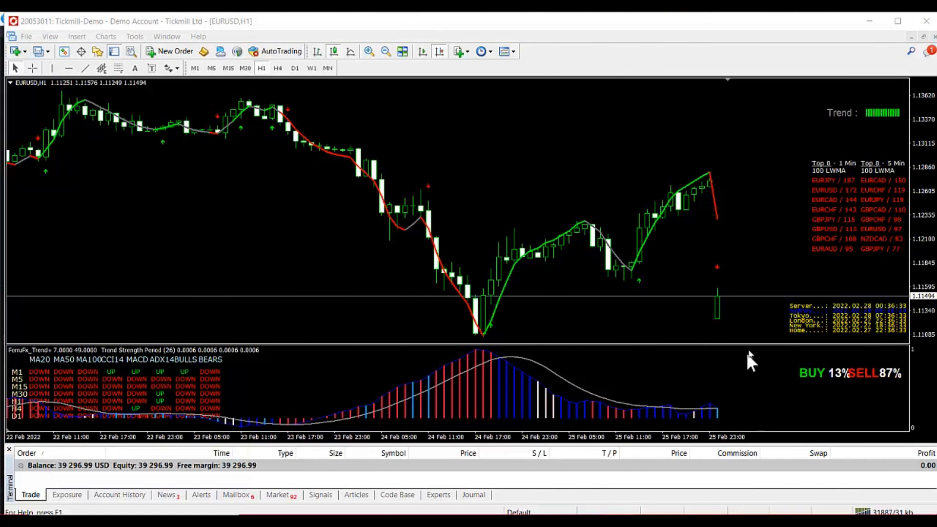
mouse_move(767, 324)
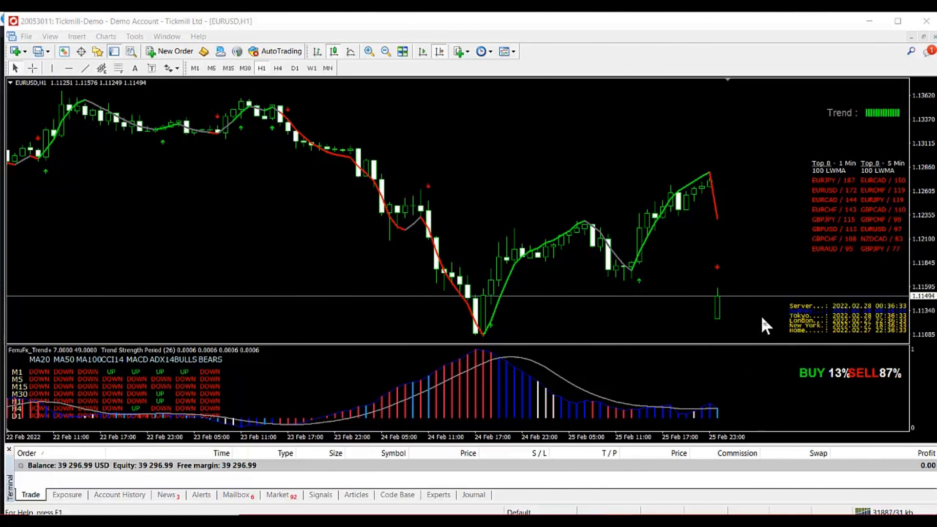
mouse_move(776, 338)
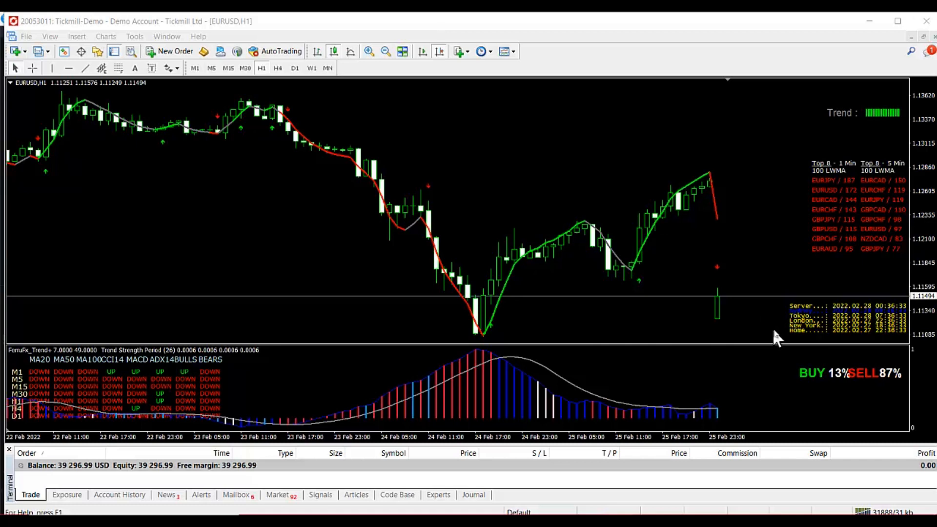
mouse_move(848, 328)
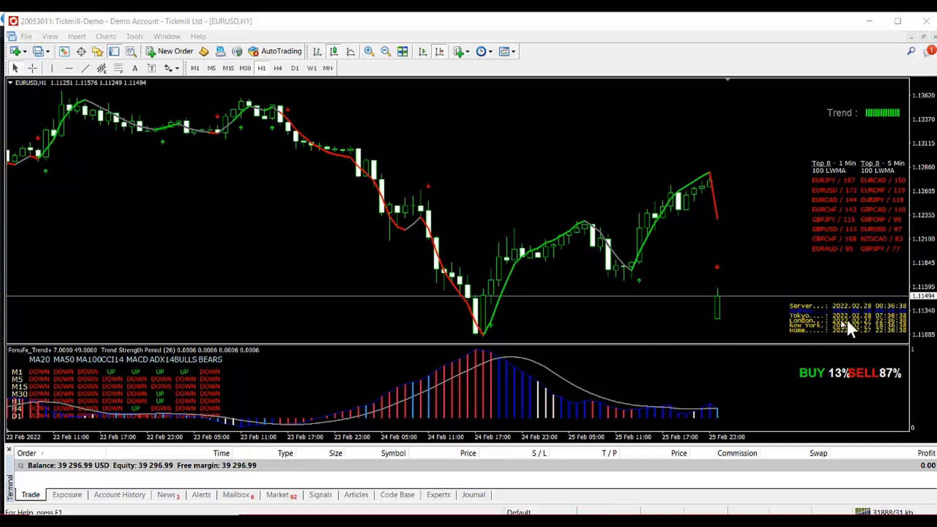
mouse_move(813, 347)
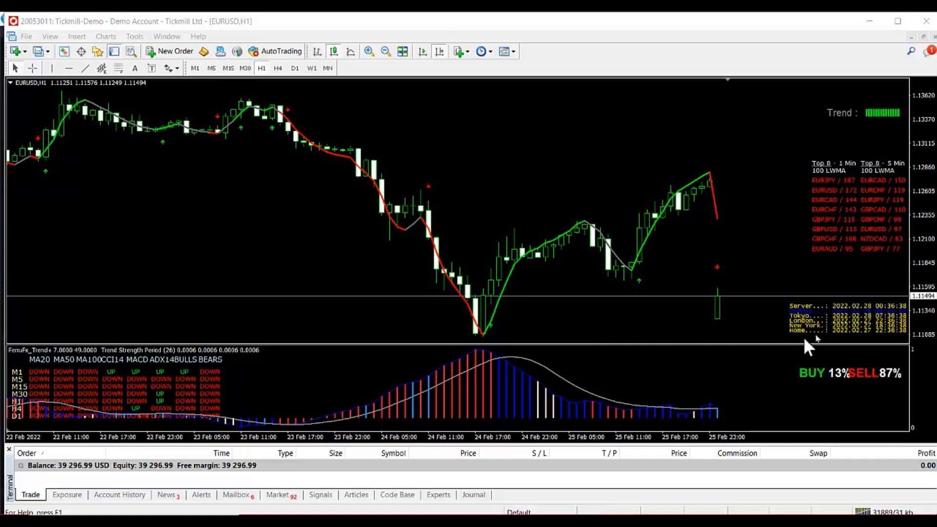
mouse_move(747, 355)
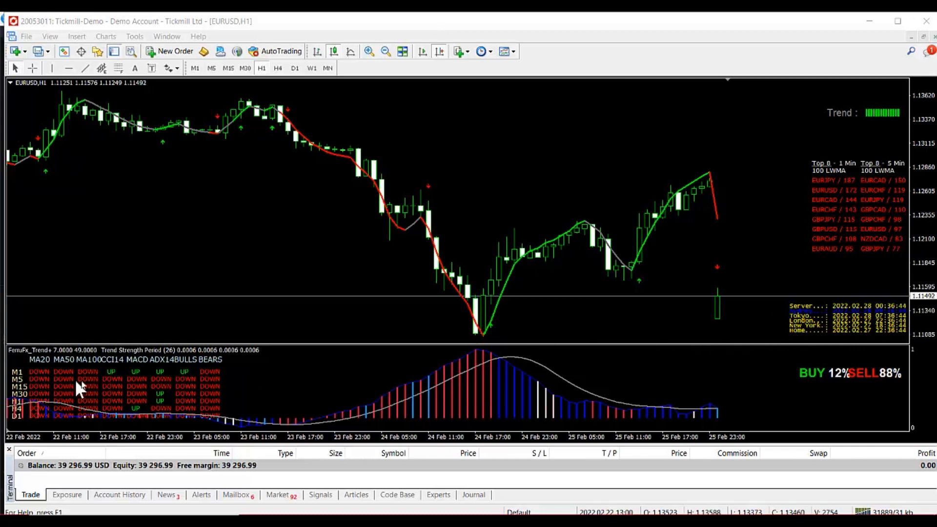
mouse_move(741, 212)
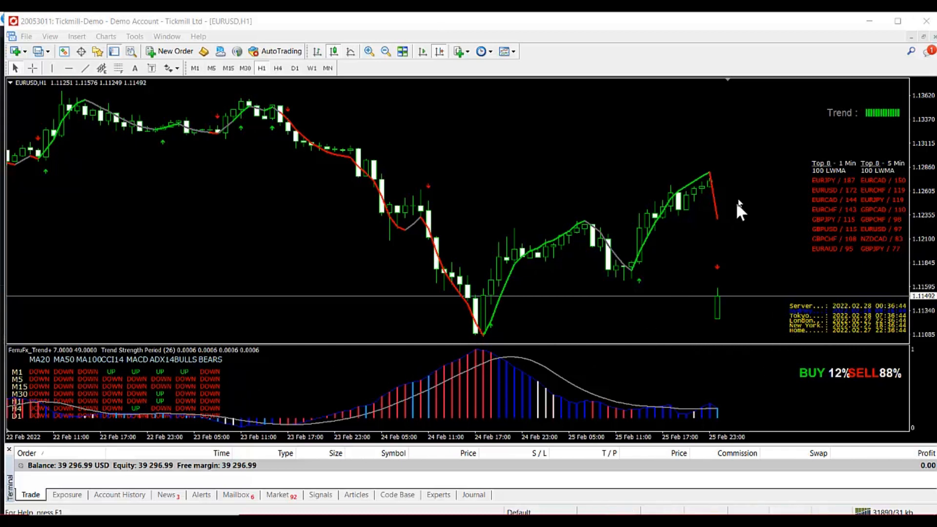
mouse_move(755, 167)
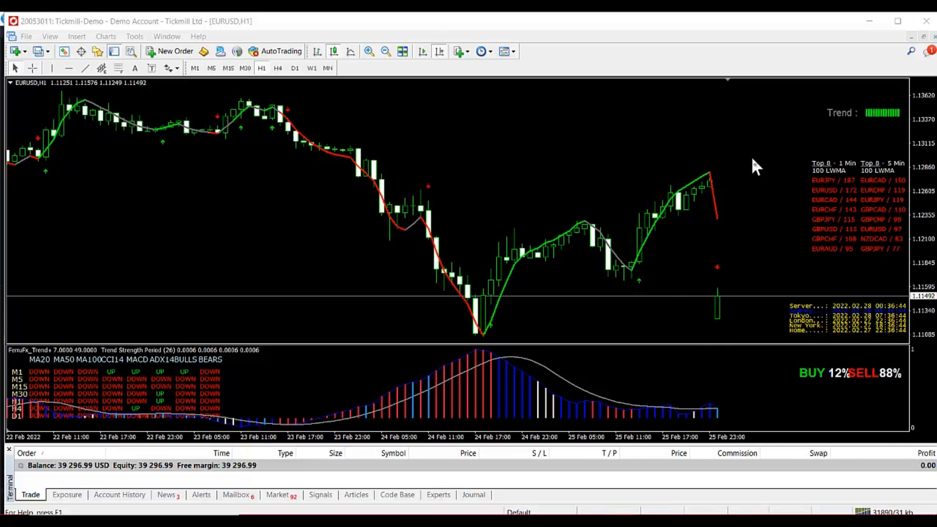